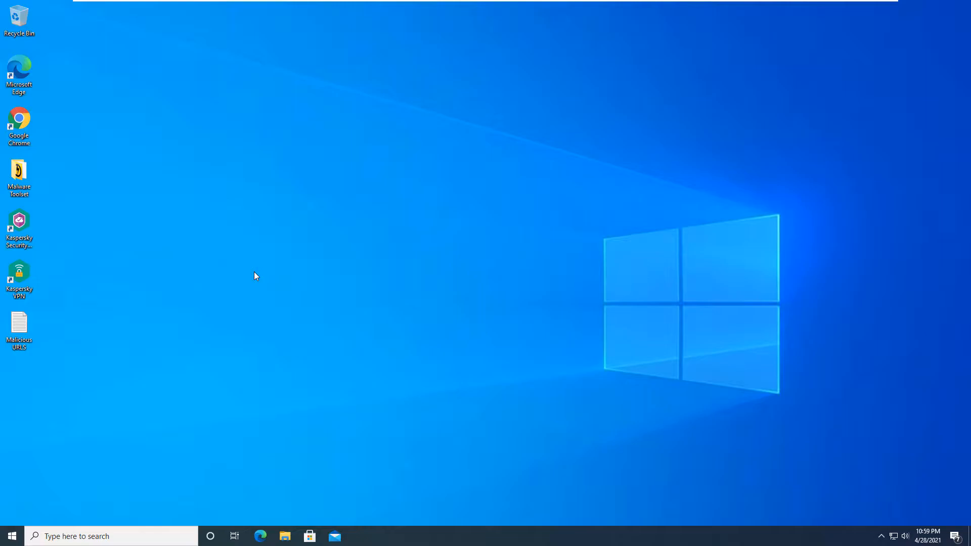
pyautogui.moveTo(29, 234)
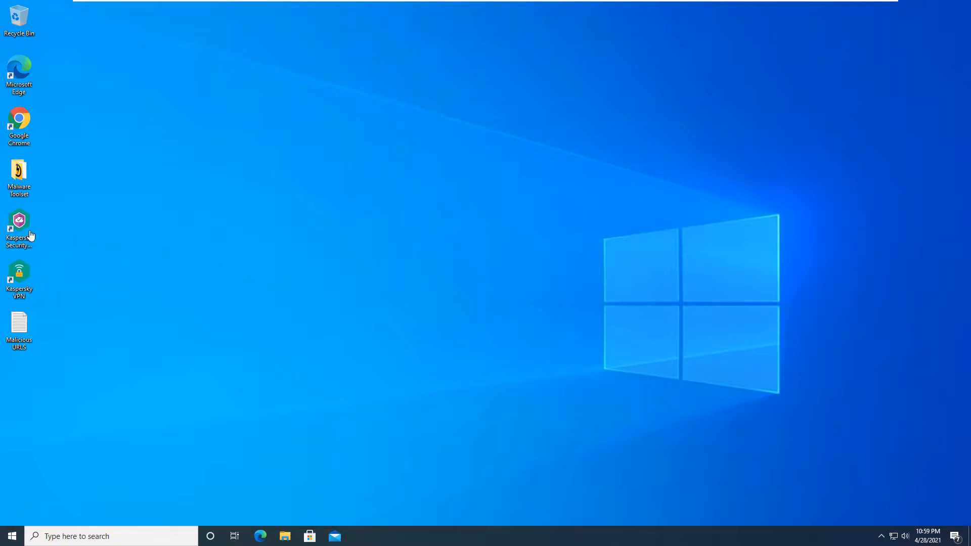
# Step: Launch Kaspersky Security Cloud, check the antivirus database status, then close its window
pyautogui.click(18, 222)
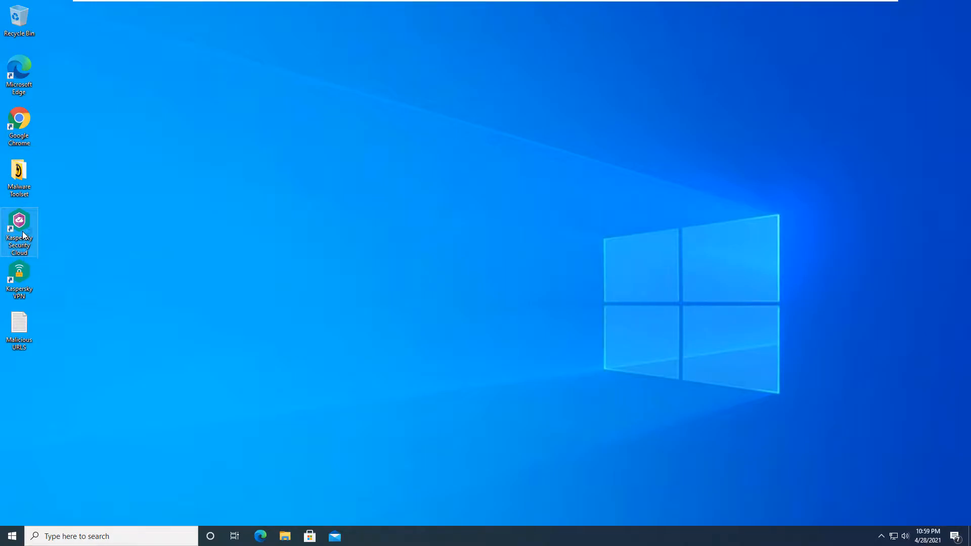
pyautogui.doubleClick(18, 218)
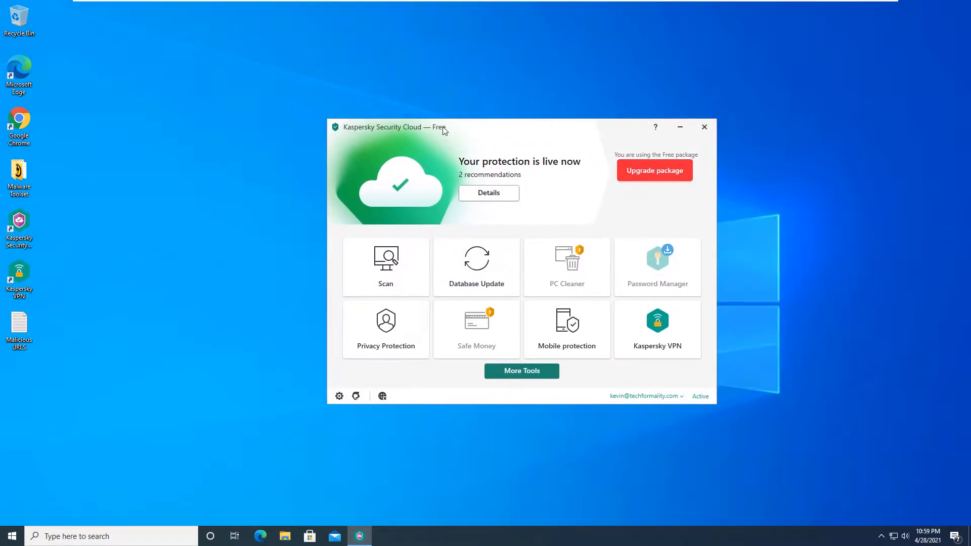
pyautogui.click(475, 266)
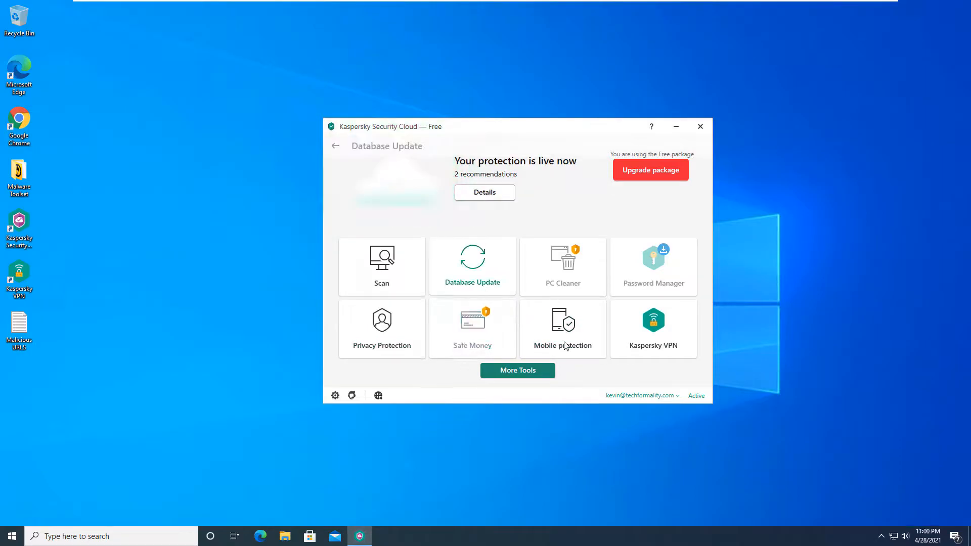
pyautogui.click(471, 265)
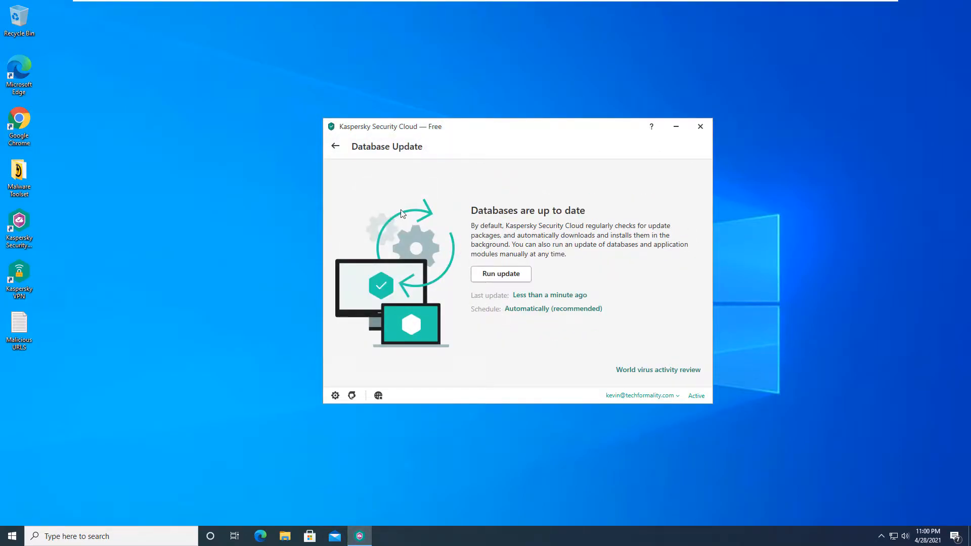
pyautogui.click(335, 146)
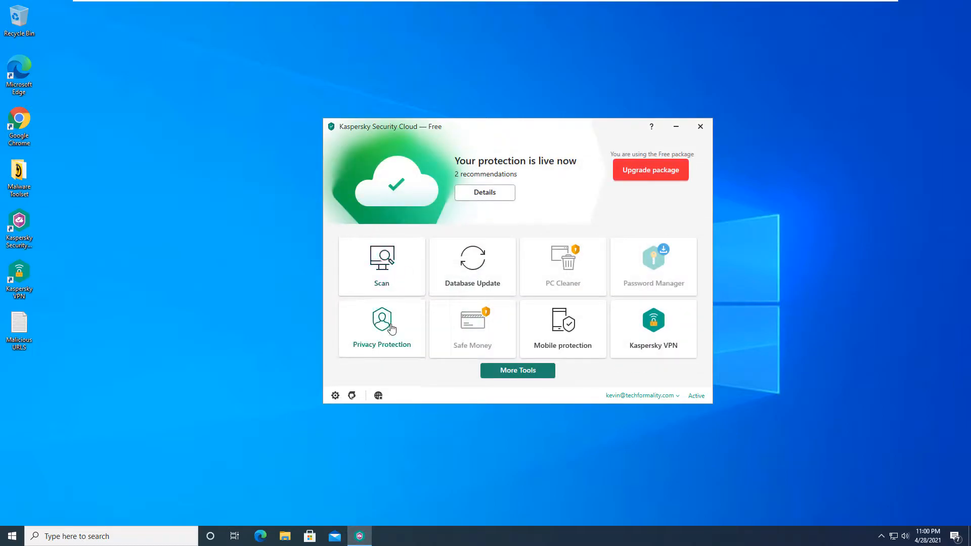
pyautogui.click(700, 126)
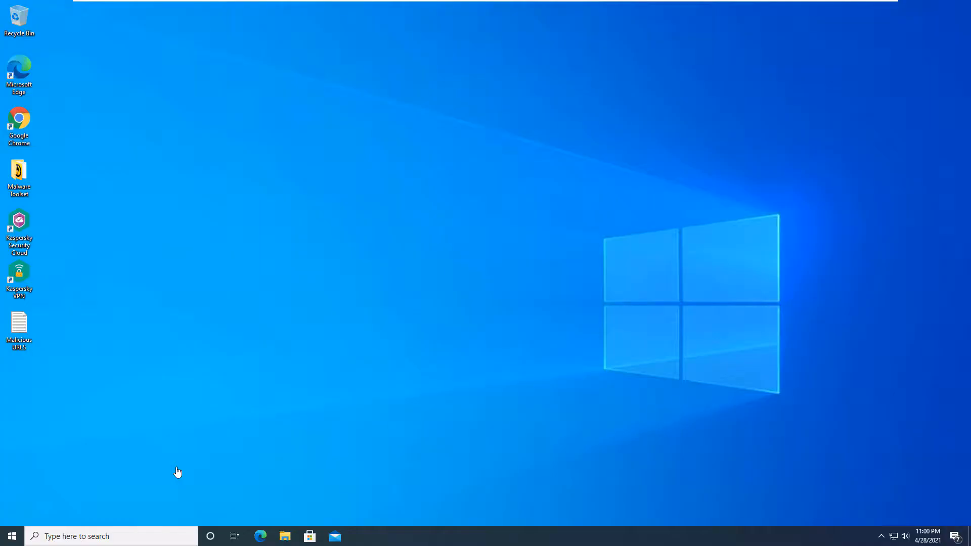
pyautogui.moveTo(89, 370)
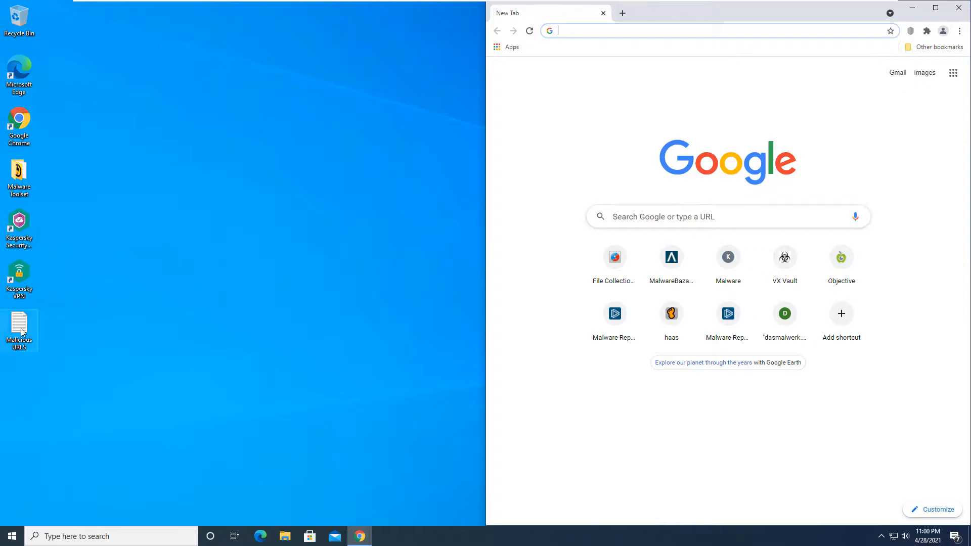
# Step: Bring up the Malicious URLS text file listing the test addresses
pyautogui.doubleClick(18, 322)
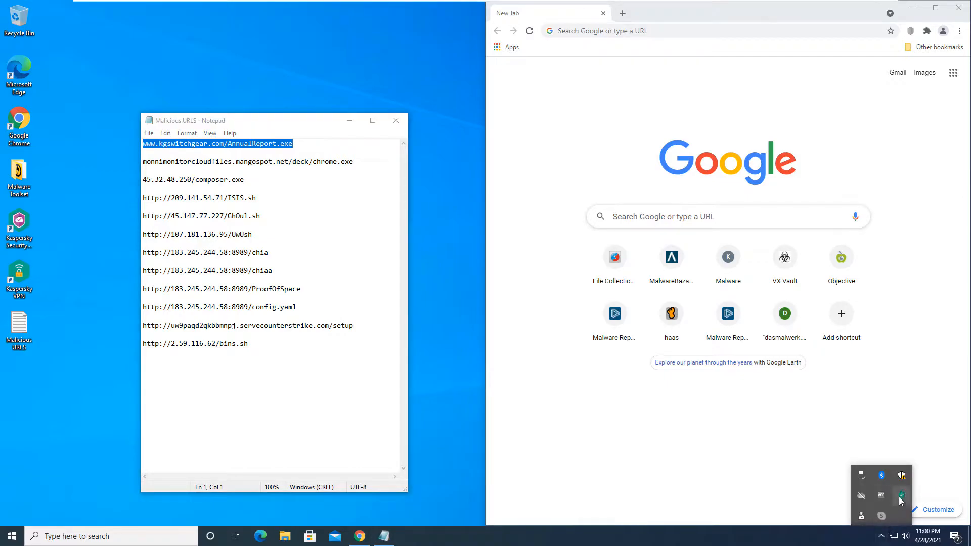
pyautogui.moveTo(902, 495)
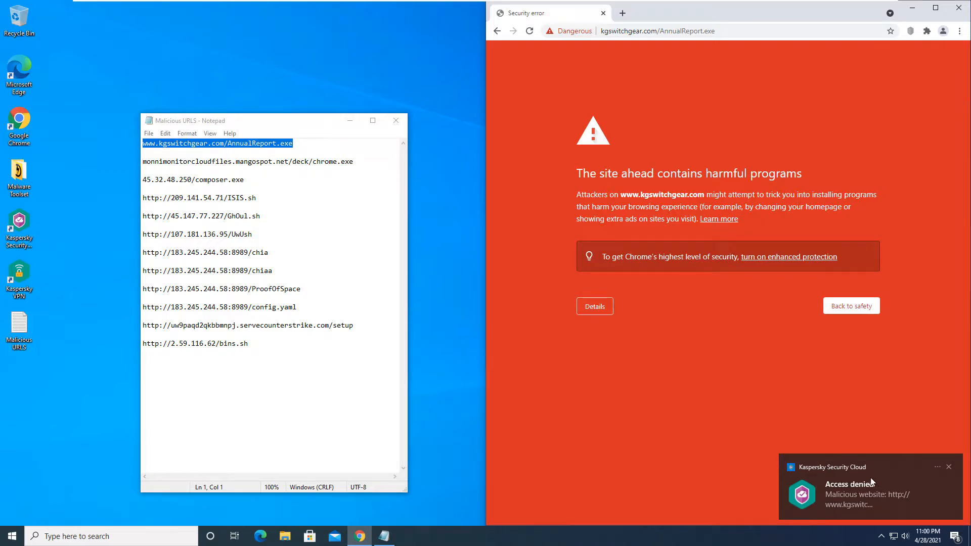
pyautogui.moveTo(867, 490)
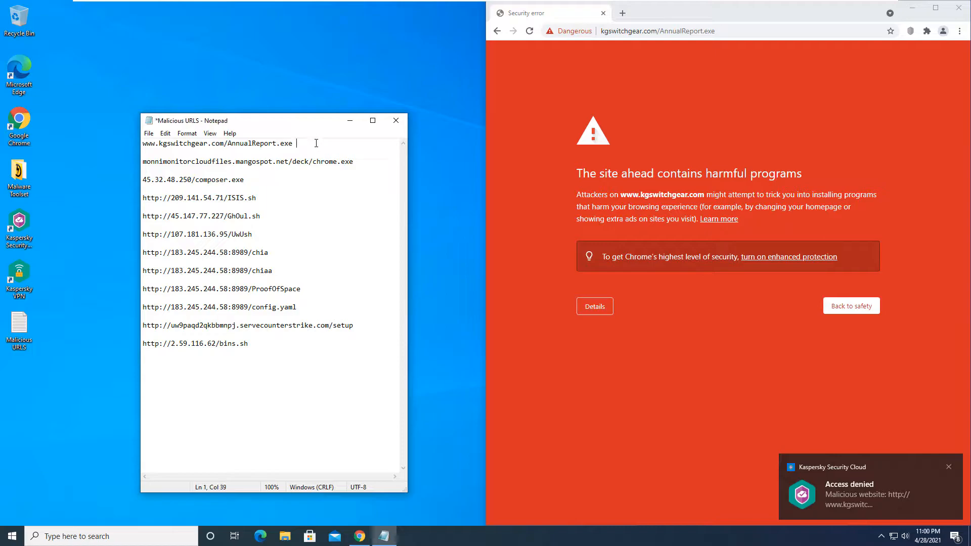
# Step: Mark the first URL '- B' and load the mangospot chrome.exe address, blocked by Kaspersky
pyautogui.write('- B')
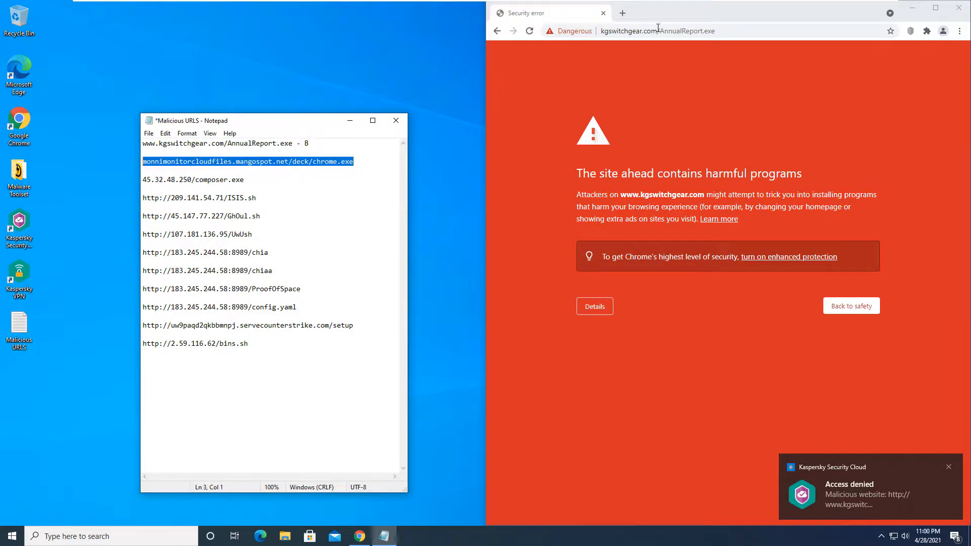
pyautogui.write('monnimonitorcloudfiles.mangospot.net/deck/chrome.exe')
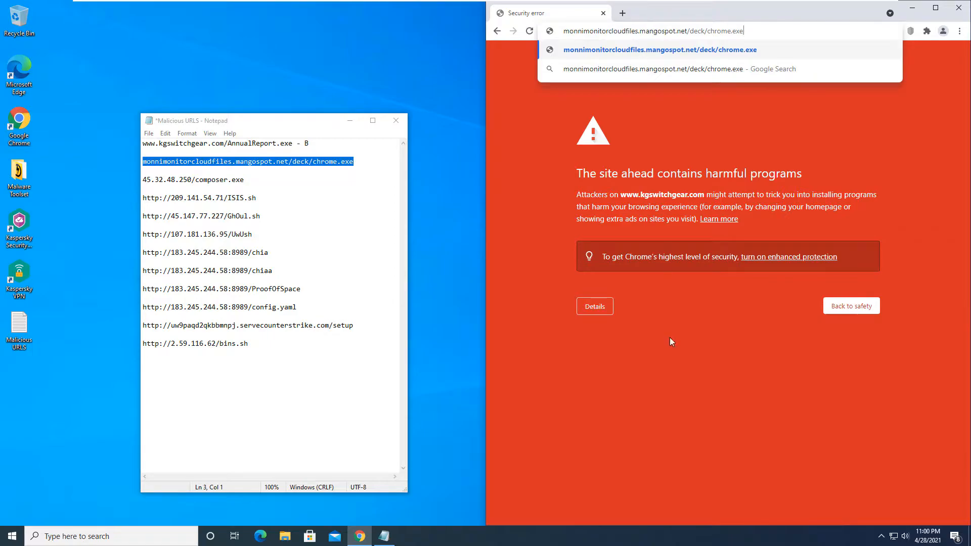
pyautogui.click(594, 305)
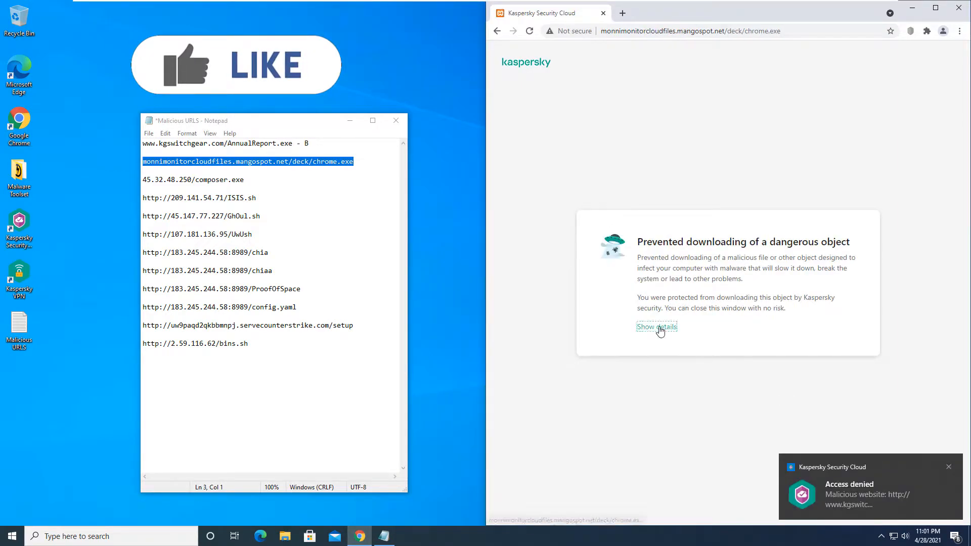
pyautogui.click(656, 326)
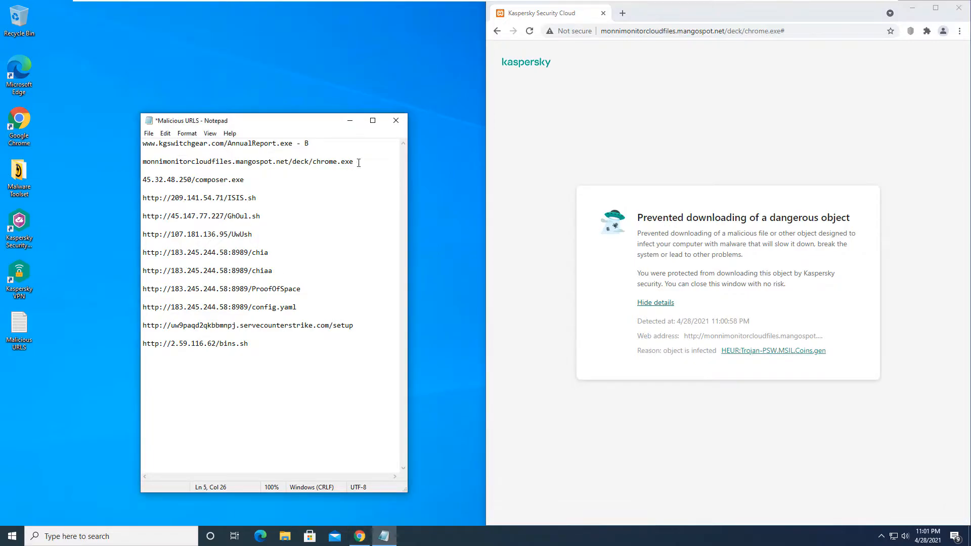
# Step: Get composer.exe blocked with details shown and mark its line '- B' in the list
pyautogui.write('B')
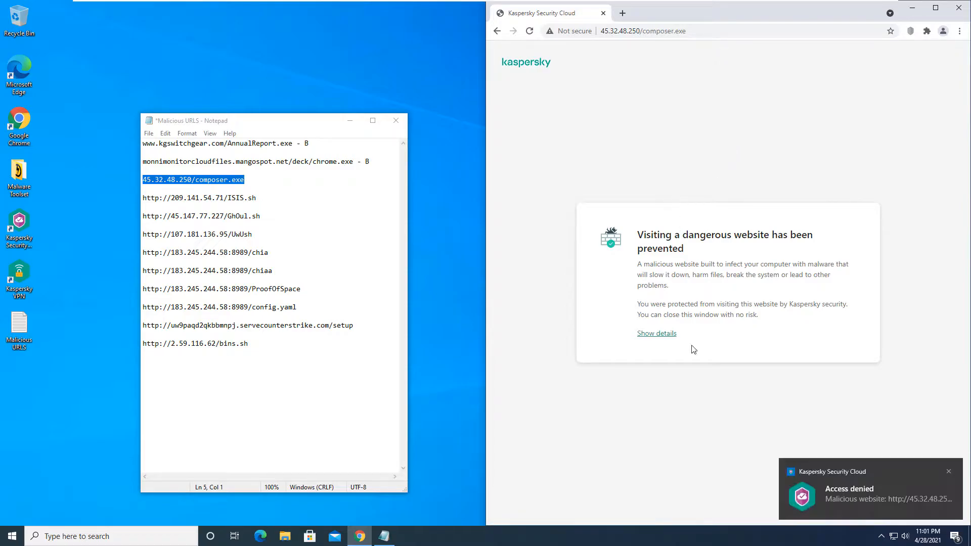
pyautogui.click(656, 334)
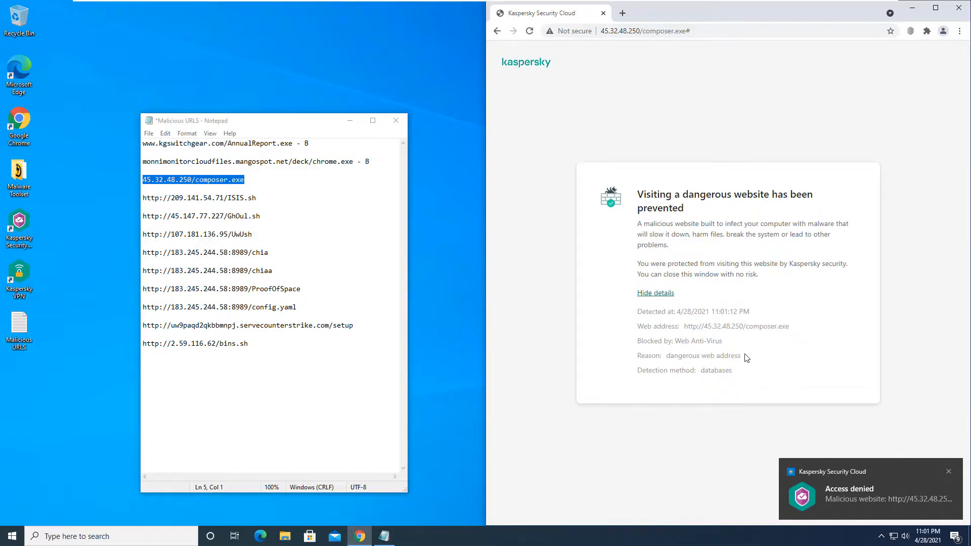
pyautogui.moveTo(827, 374)
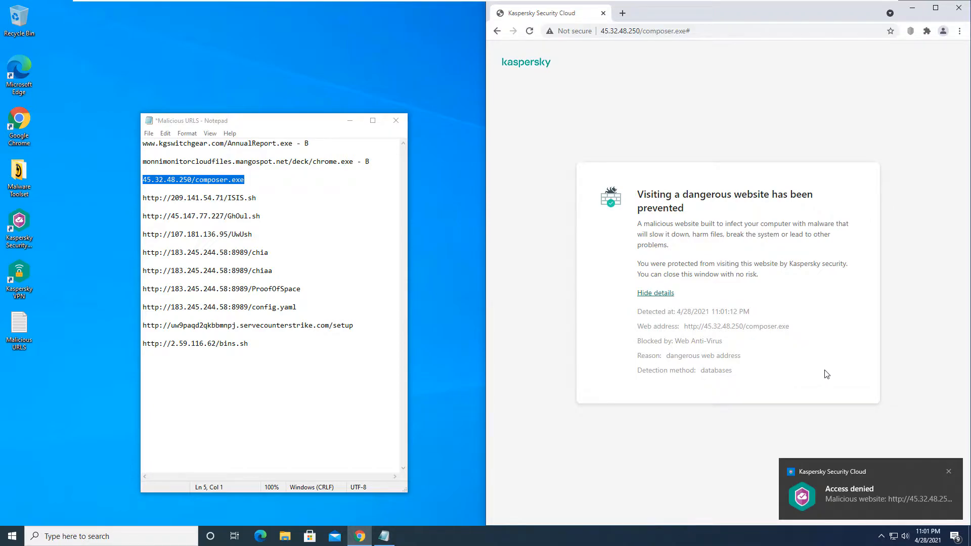
pyautogui.moveTo(814, 369)
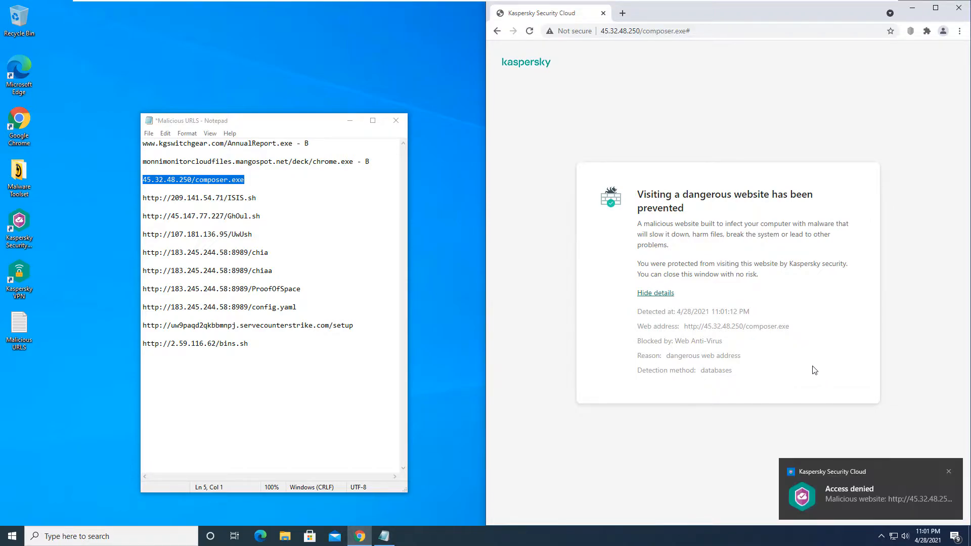
pyautogui.click(258, 180)
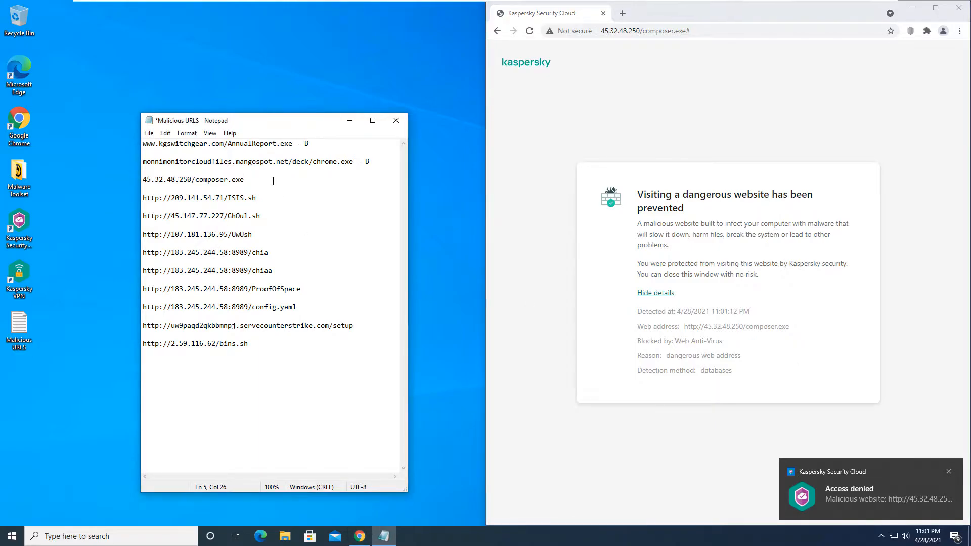
pyautogui.write('- B')
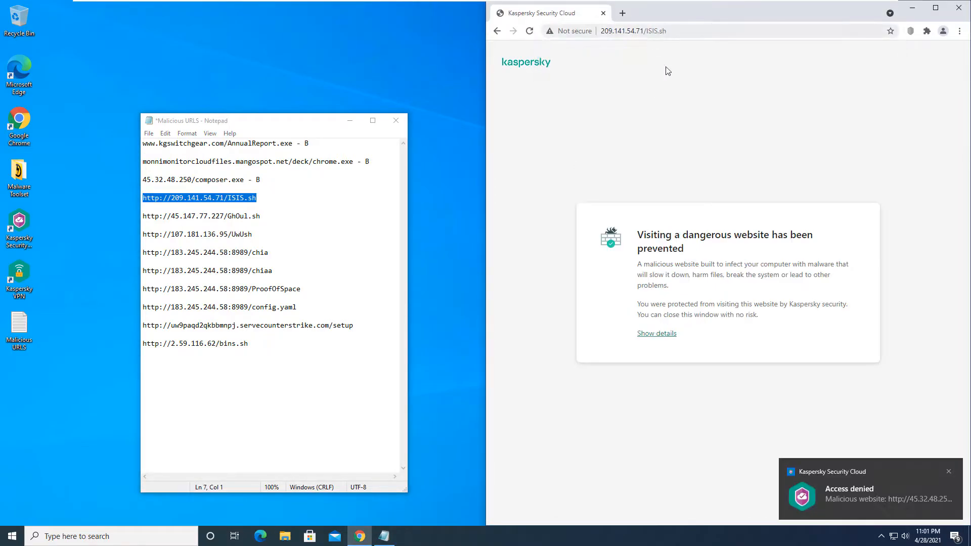
# Step: View block details for ISIS.sh and GhOul.sh and mark both '- B' in the list
pyautogui.click(657, 333)
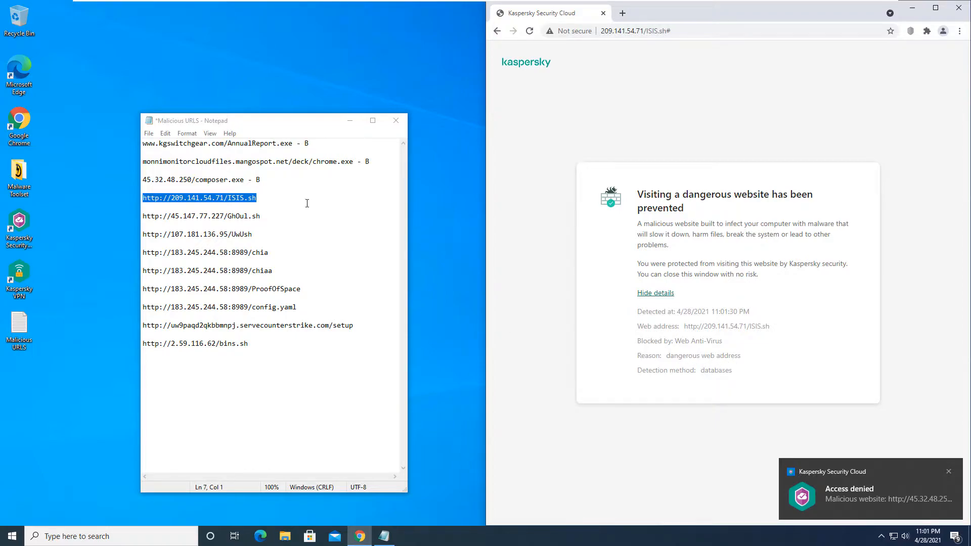
pyautogui.write('- B')
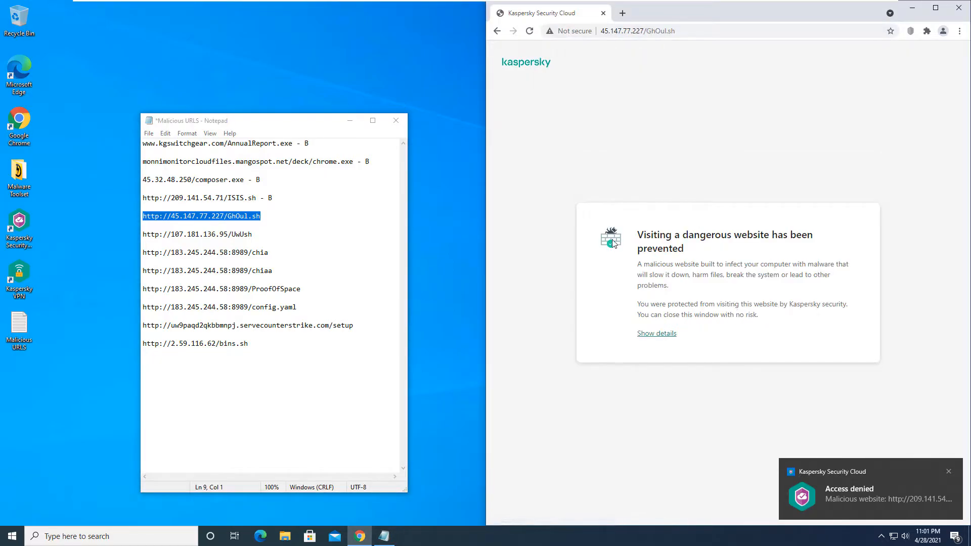
pyautogui.click(656, 334)
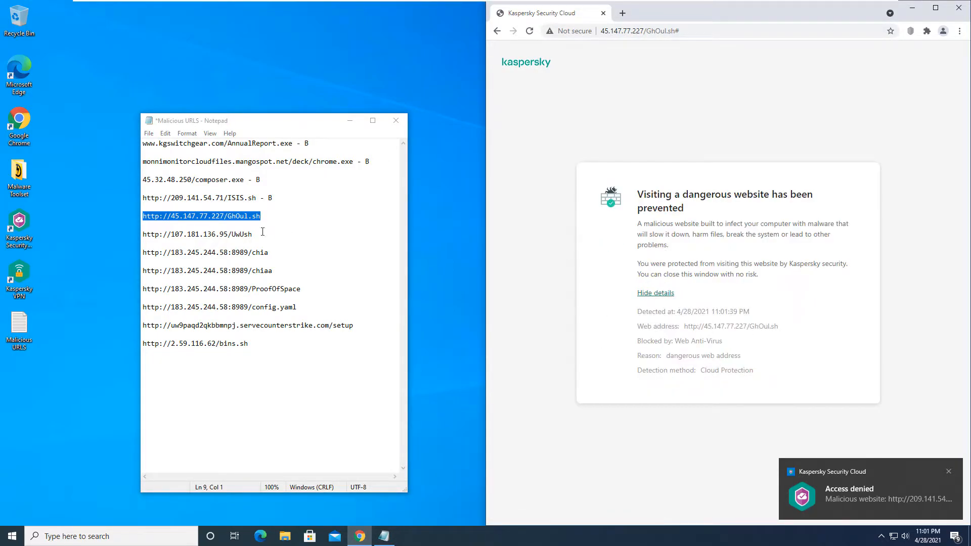
pyautogui.write('- B')
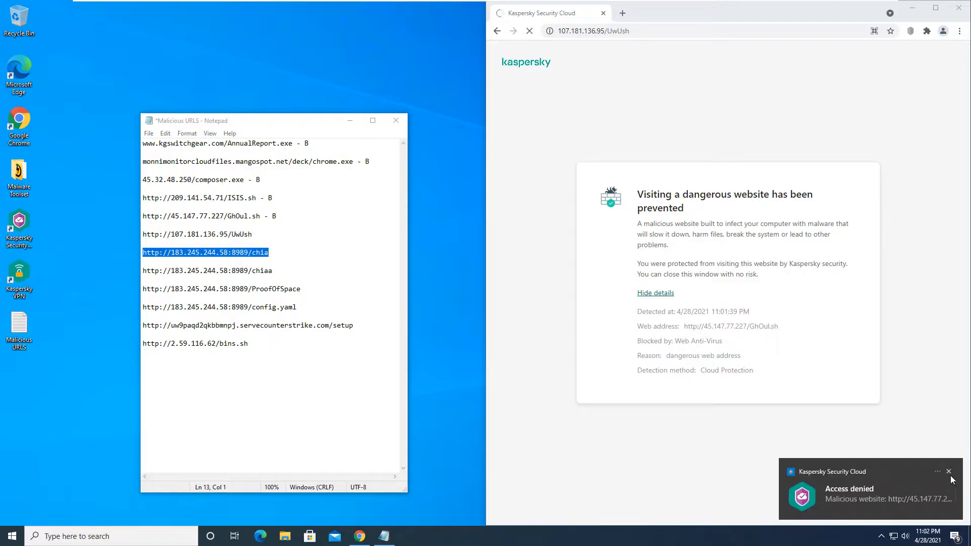
# Step: Dismiss the Access denied notification and show Chrome's downloads page in its own tab
pyautogui.click(949, 471)
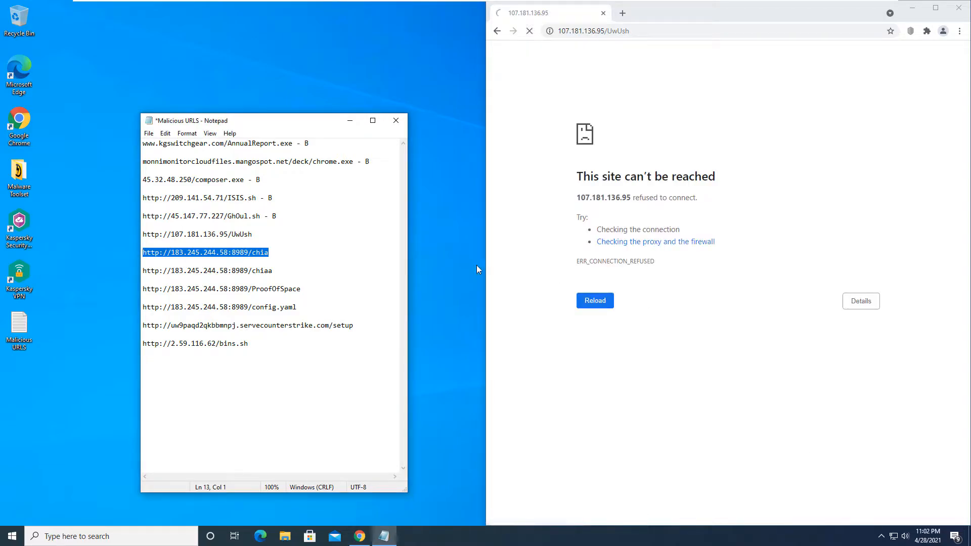
pyautogui.click(257, 235)
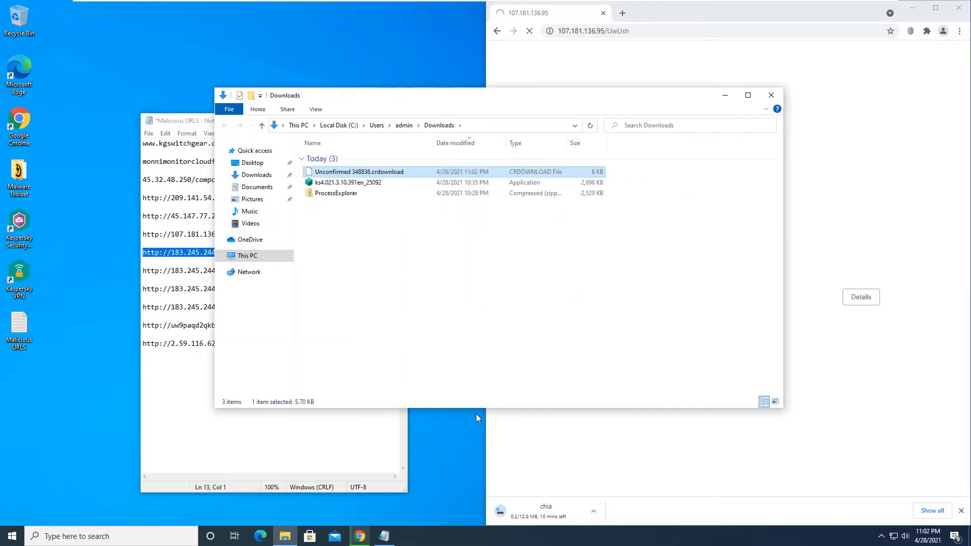
pyautogui.moveTo(618, 493)
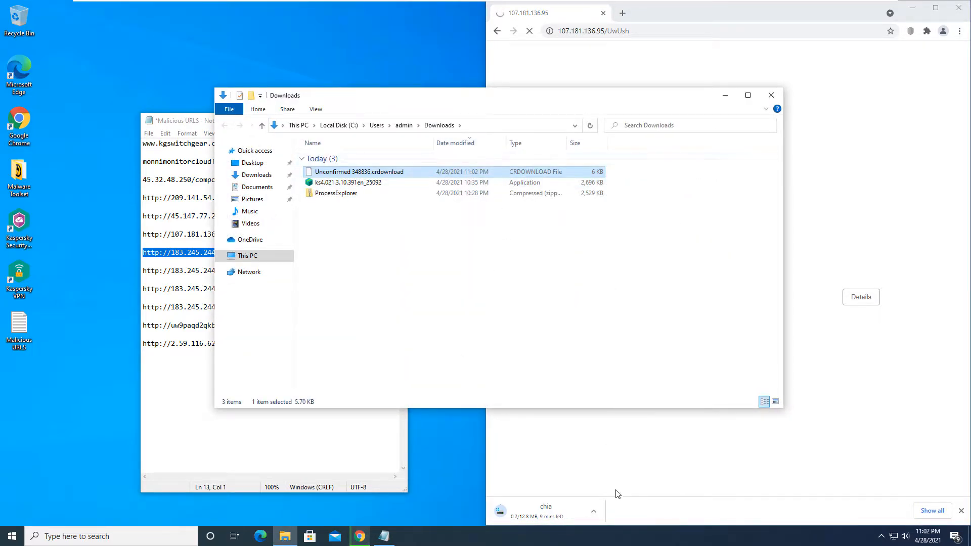
pyautogui.click(959, 31)
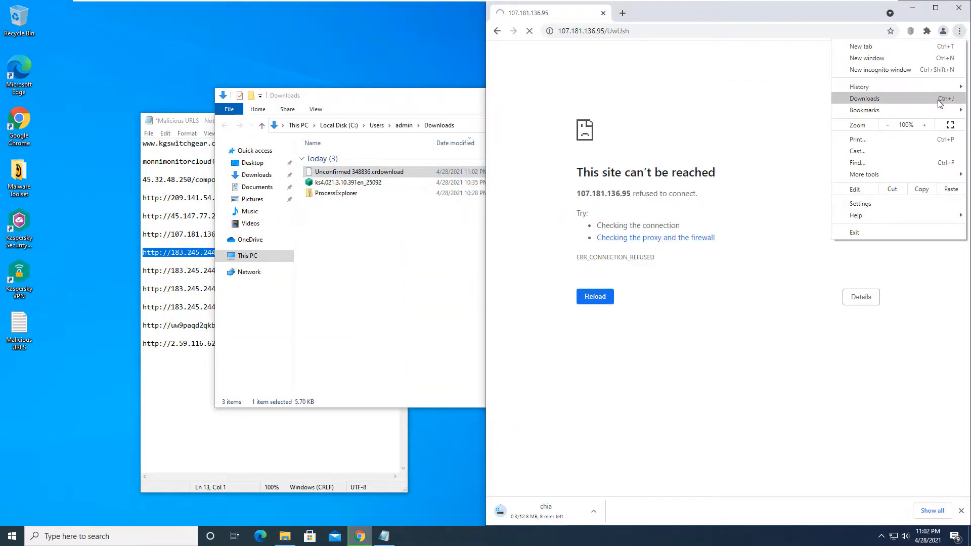
pyautogui.click(863, 98)
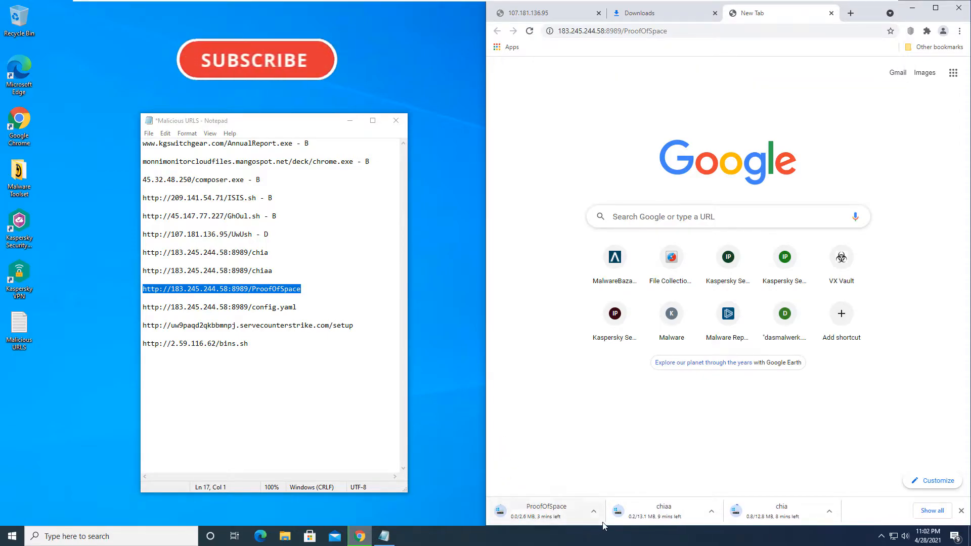
# Step: Load the config.yaml address to start its download
pyautogui.click(257, 59)
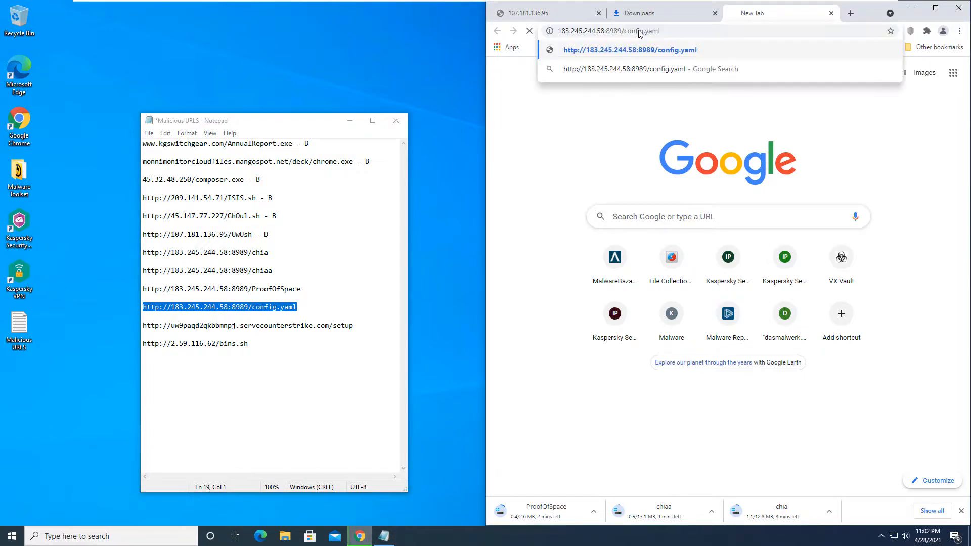
pyautogui.press('Enter')
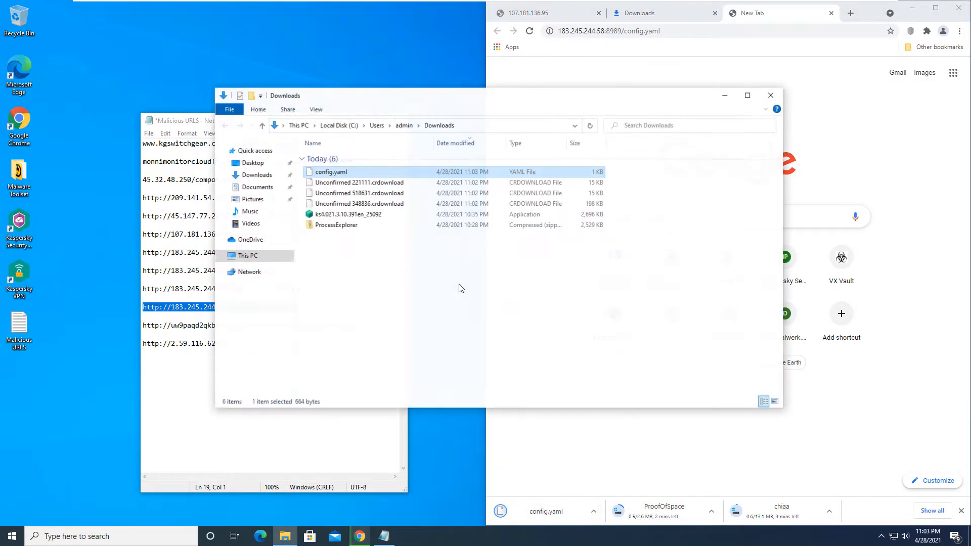
# Step: View the downloaded config.yaml contents in Notepad, then close it
pyautogui.rightClick(328, 171)
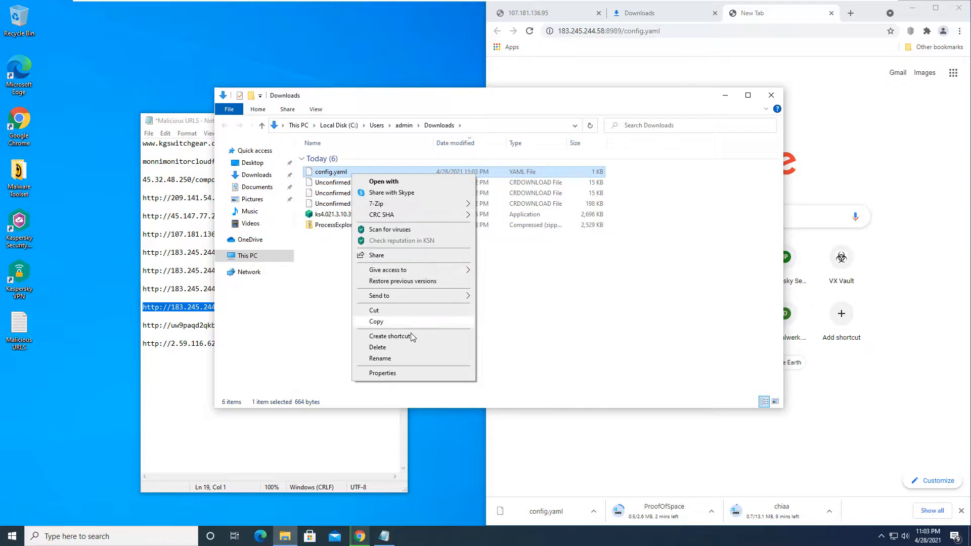
pyautogui.moveTo(399, 206)
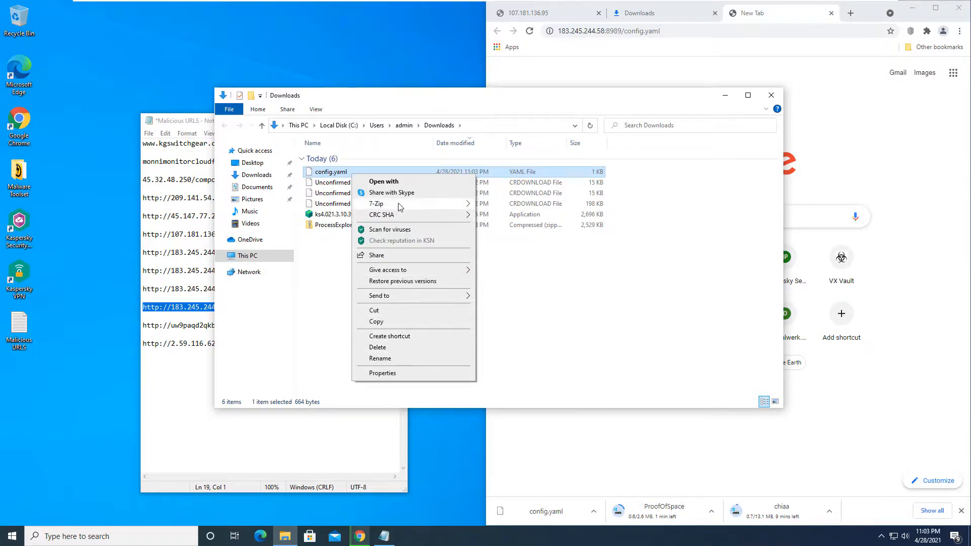
pyautogui.click(383, 181)
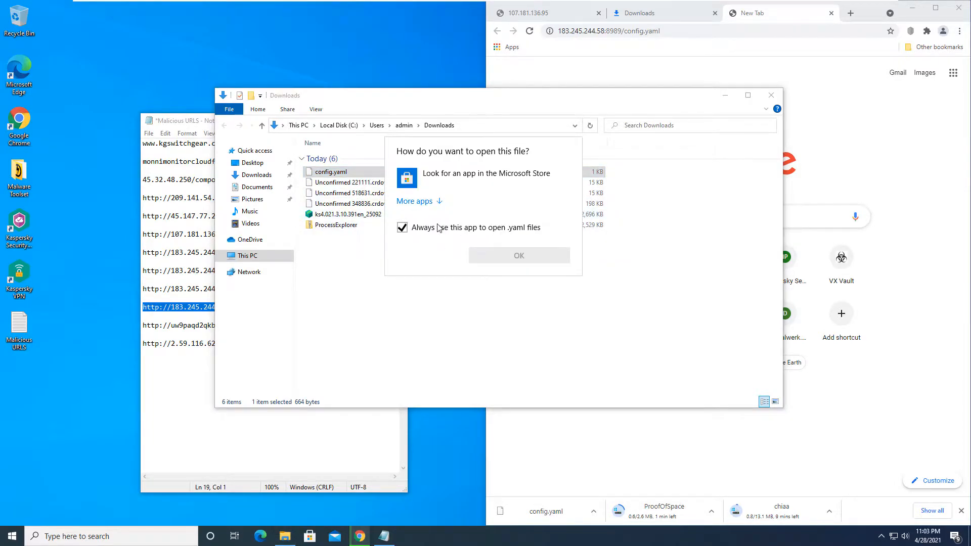
pyautogui.click(518, 255)
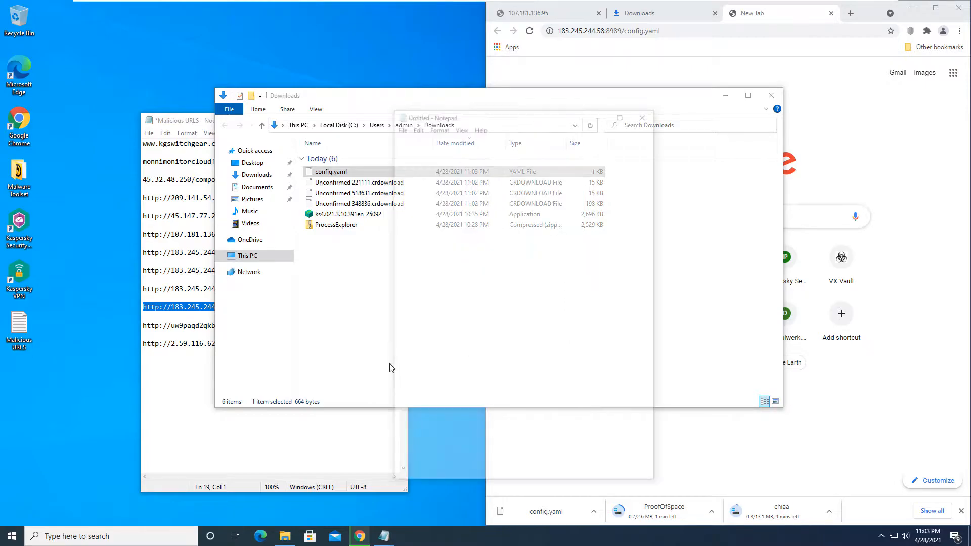
pyautogui.doubleClick(330, 171)
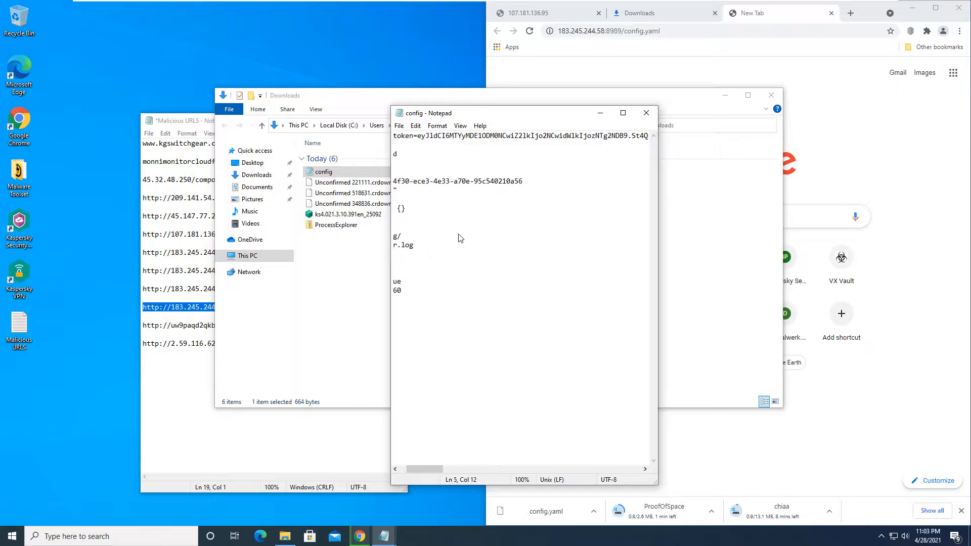
pyautogui.click(645, 112)
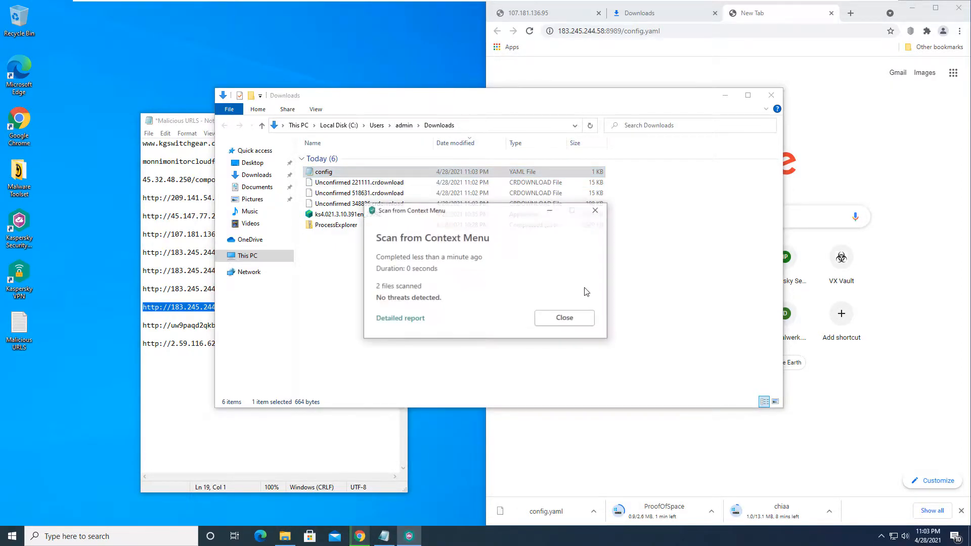
# Step: Dismiss Kaspersky's clean scan result for config.yaml
pyautogui.click(564, 318)
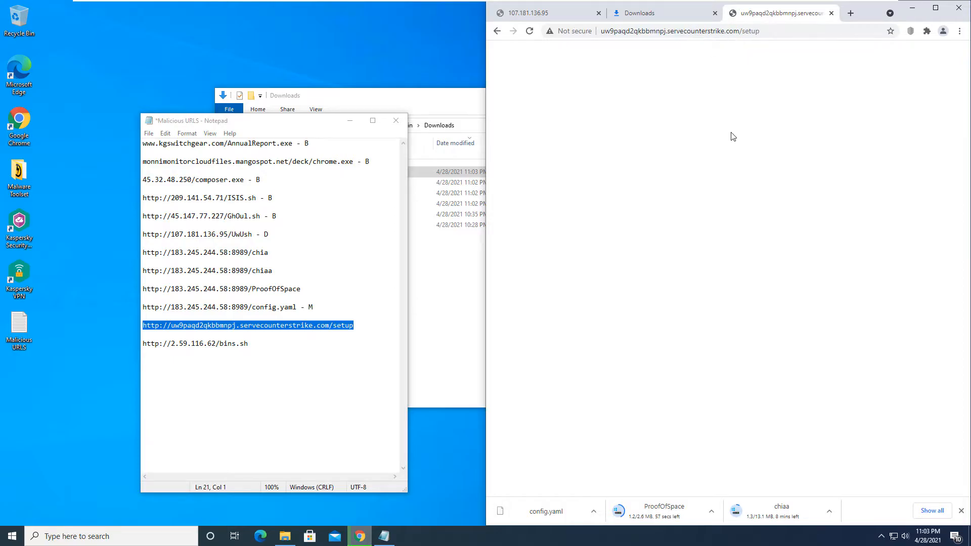
pyautogui.moveTo(358, 331)
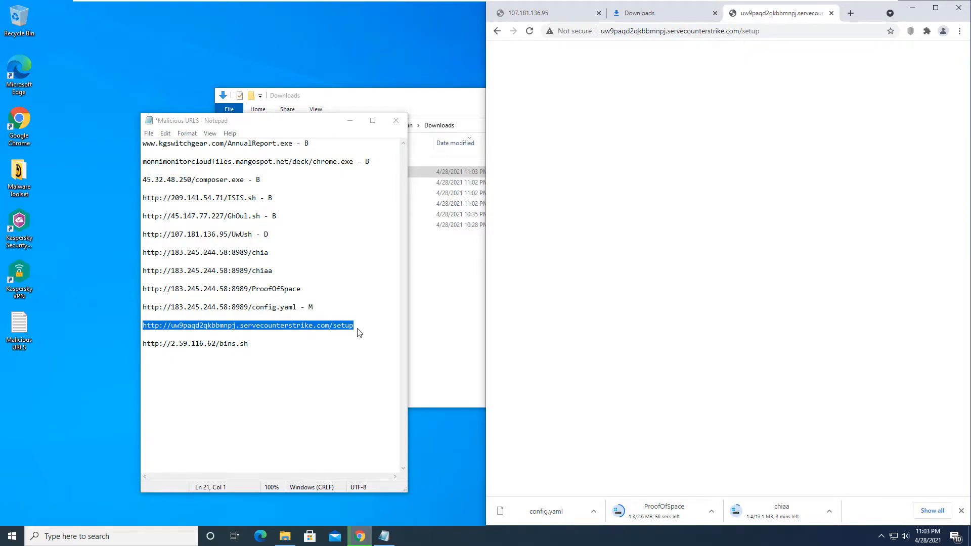
pyautogui.moveTo(382, 345)
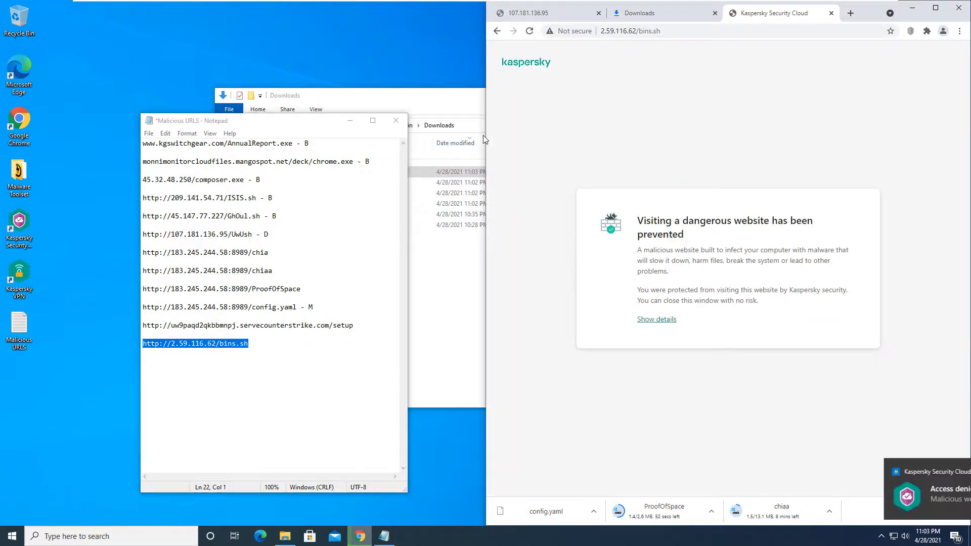
# Step: Mark the bins.sh entry '- B' after Kaspersky blocks it as dangerous
pyautogui.write('- B')
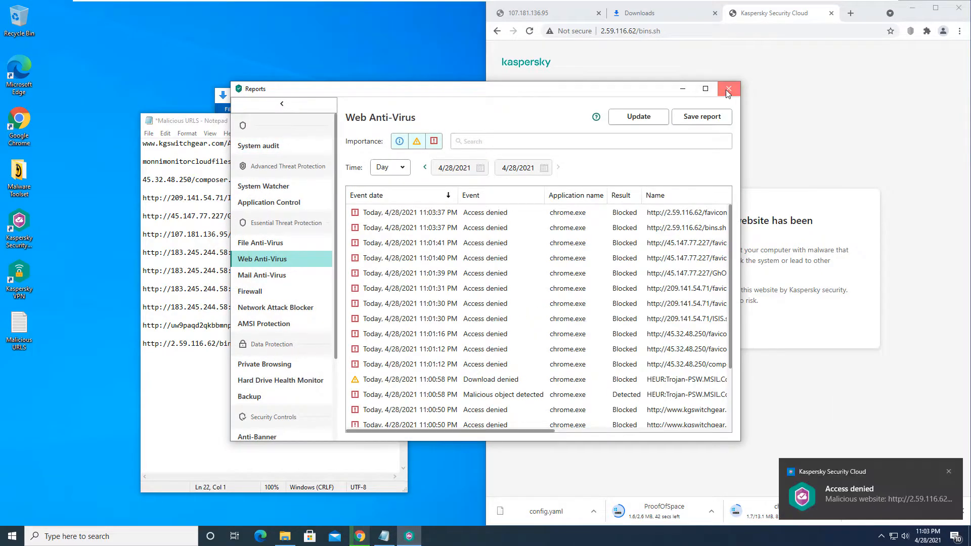
# Step: Close the Kaspersky Web Anti-Virus report of denied accesses
pyautogui.click(728, 89)
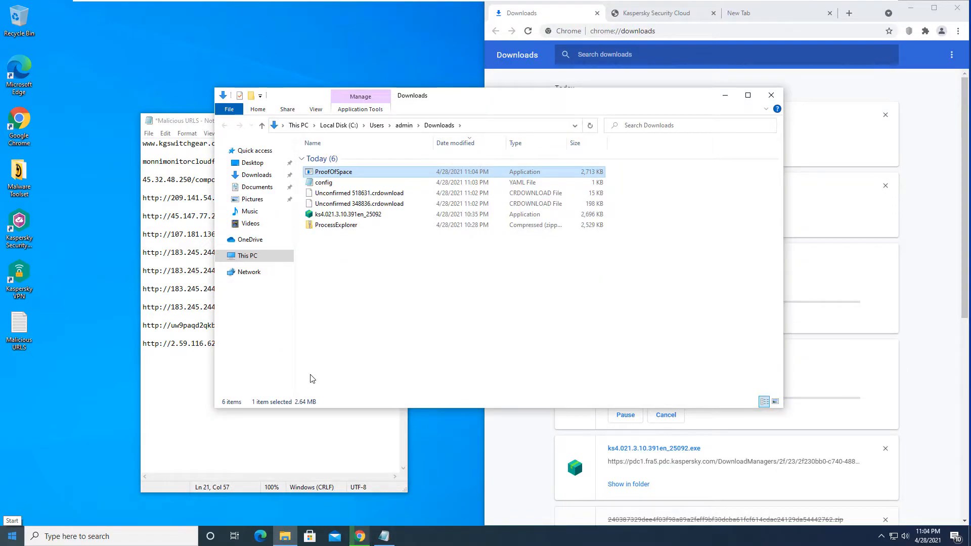
# Step: Try running ProofOfSpace and dismiss the cannot-find-file error
pyautogui.doubleClick(333, 171)
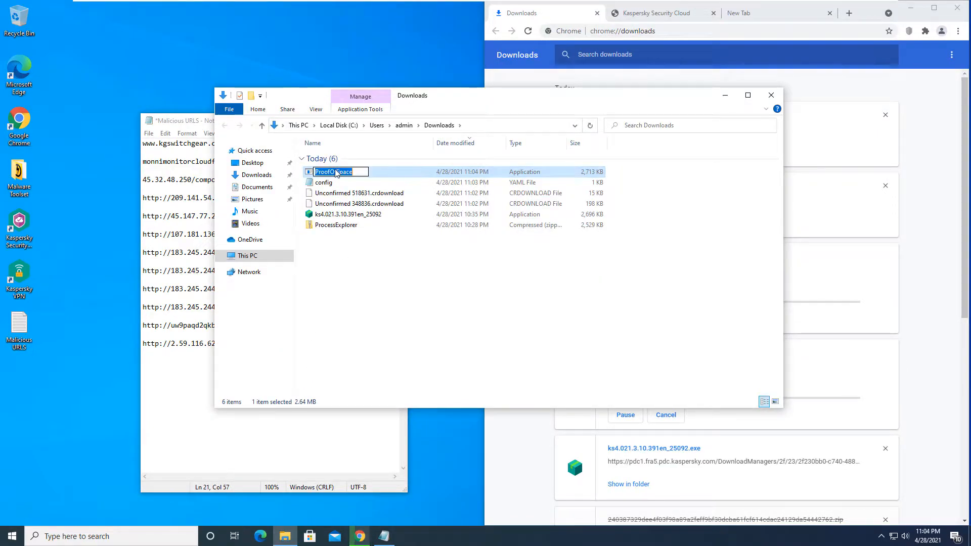
pyautogui.press('Enter')
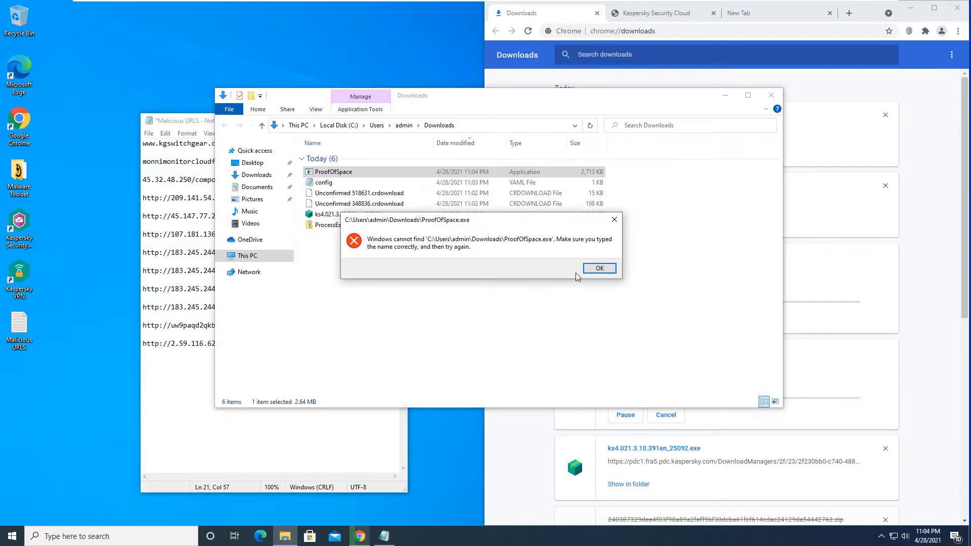
pyautogui.click(599, 268)
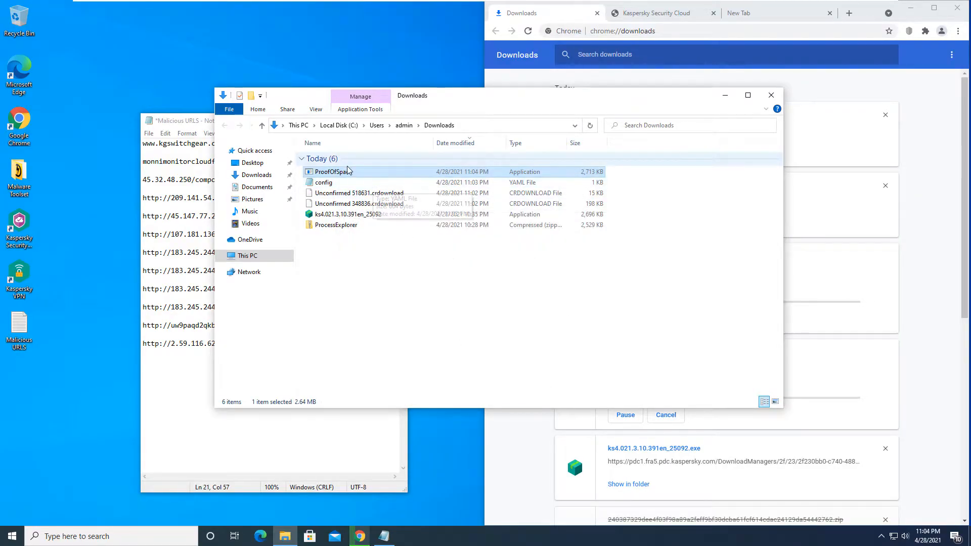
# Step: Scan ProofOfSpace with Kaspersky, which finds no threats
pyautogui.rightClick(333, 171)
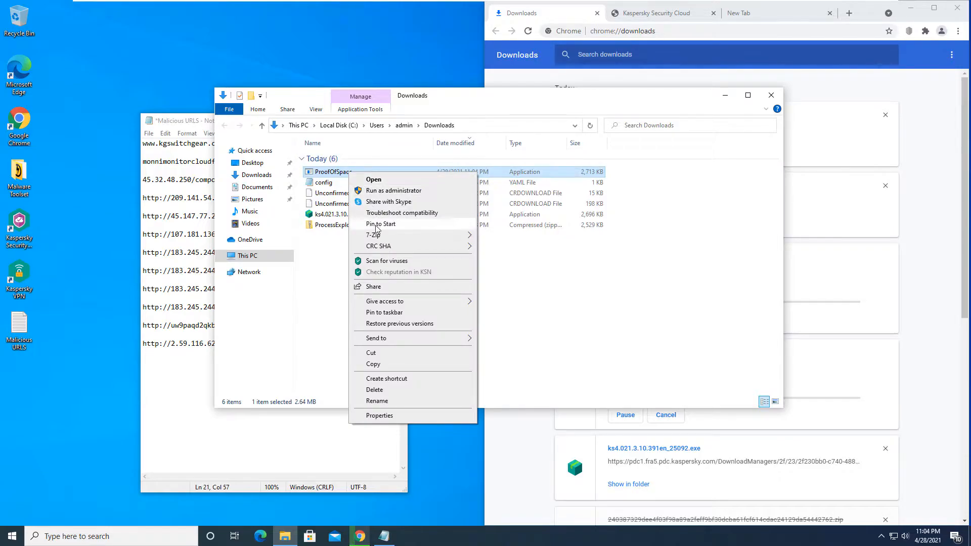
pyautogui.click(386, 261)
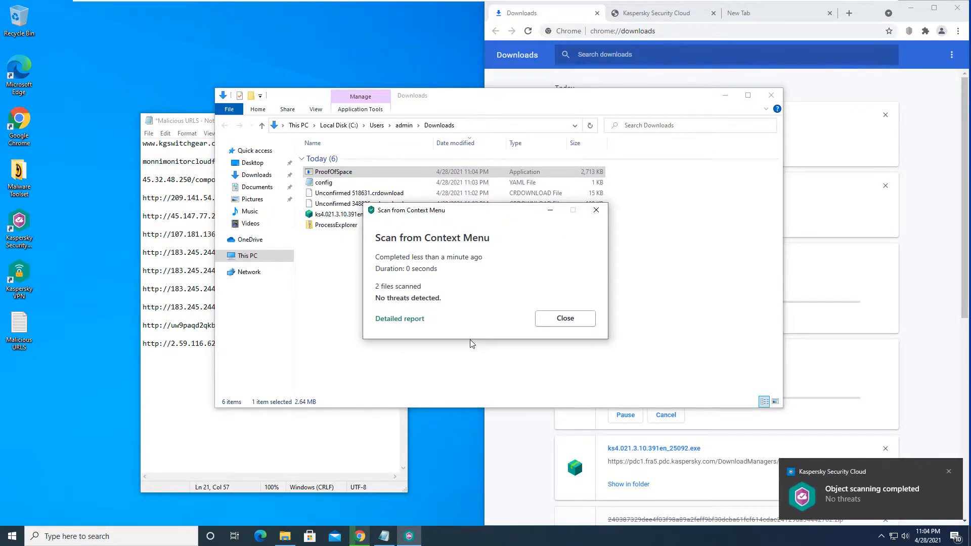
pyautogui.click(565, 317)
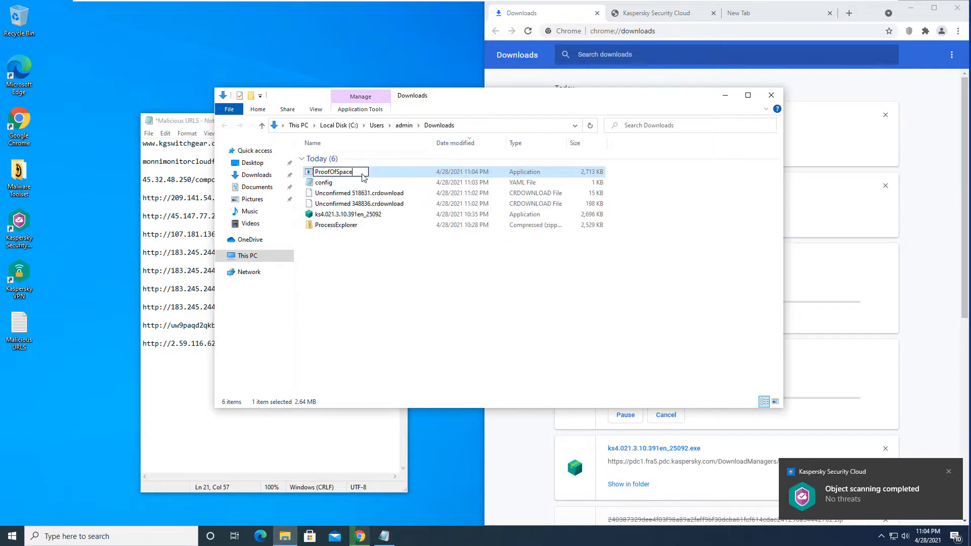
# Step: Inspect ProofOfSpace's Compatibility and Security properties
pyautogui.click(334, 171)
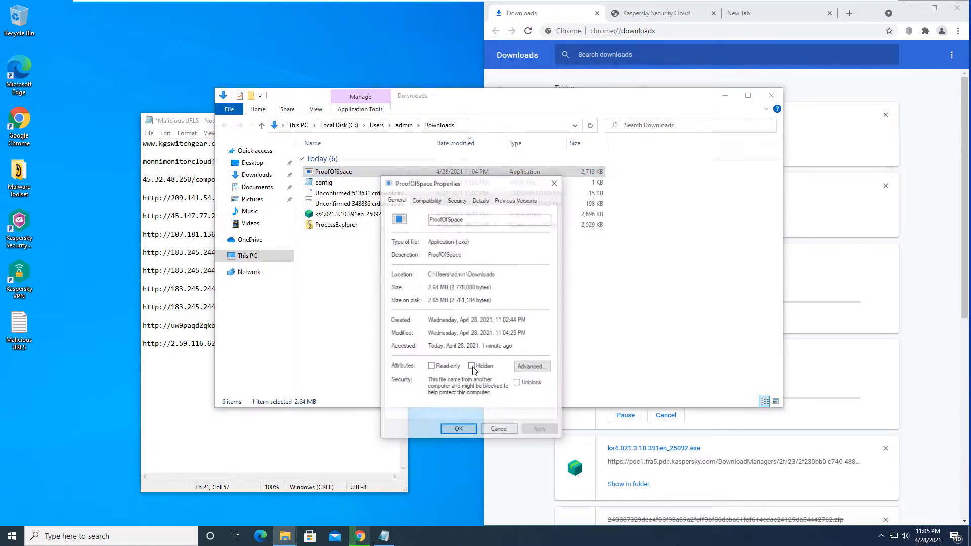
pyautogui.click(426, 200)
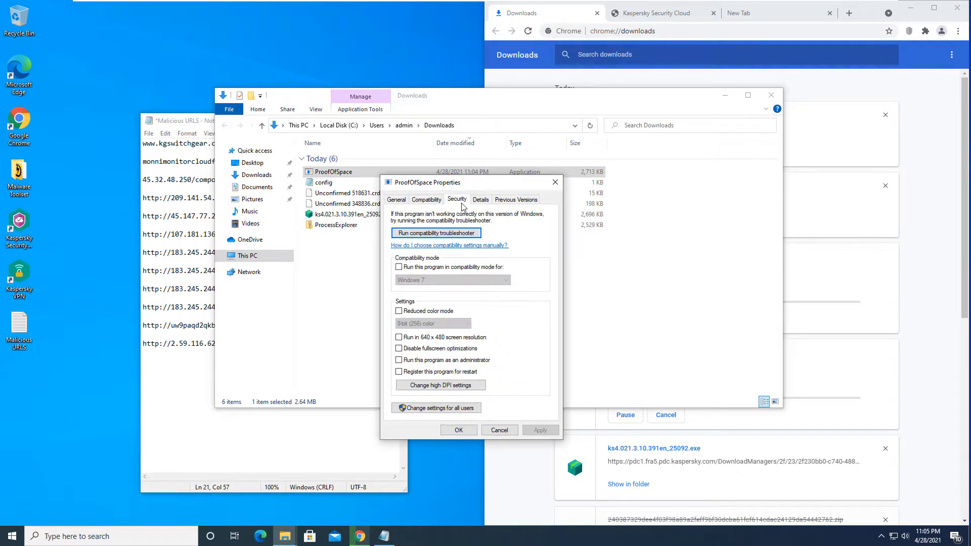
pyautogui.click(396, 200)
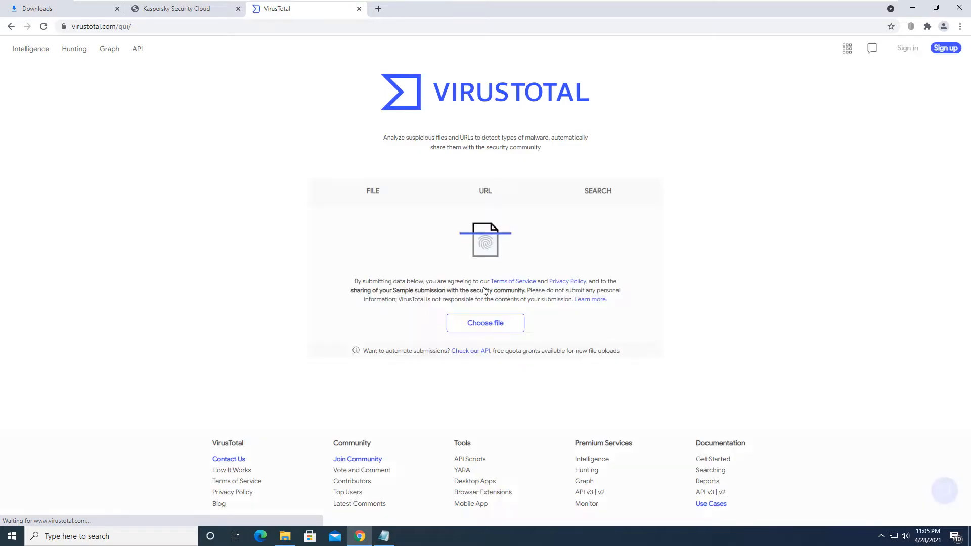
# Step: Upload ProofOfSpace to VirusTotal and review its 0/60 detection report
pyautogui.click(486, 322)
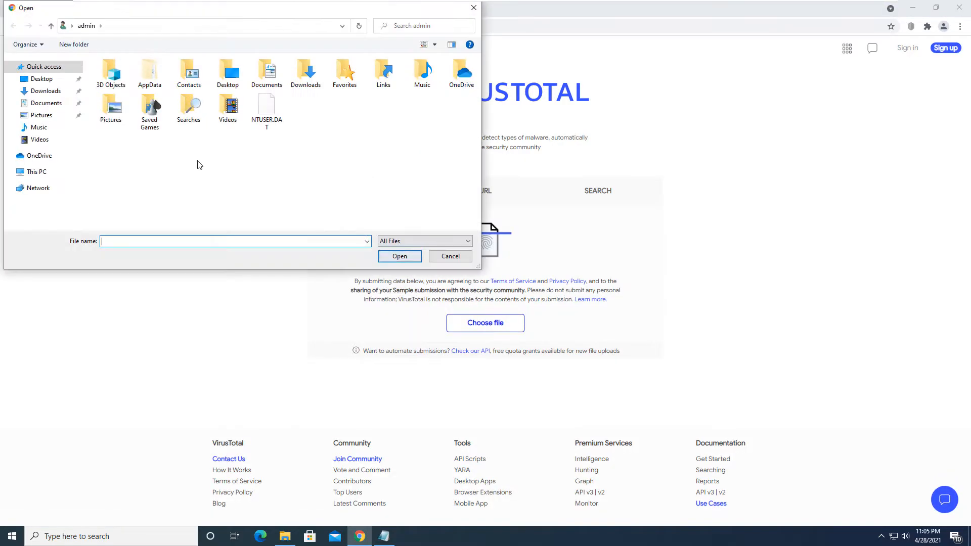
pyautogui.click(45, 91)
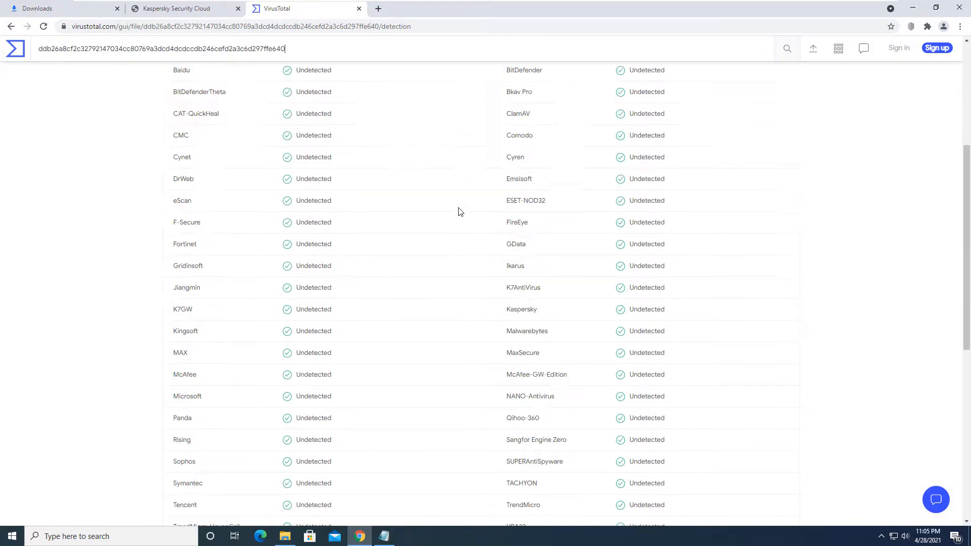
pyautogui.click(382, 536)
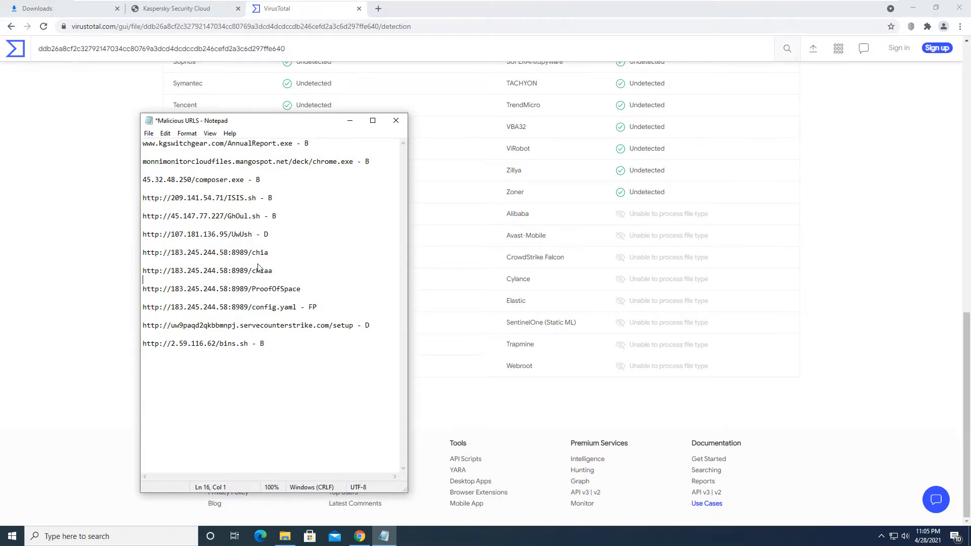
pyautogui.click(272, 289)
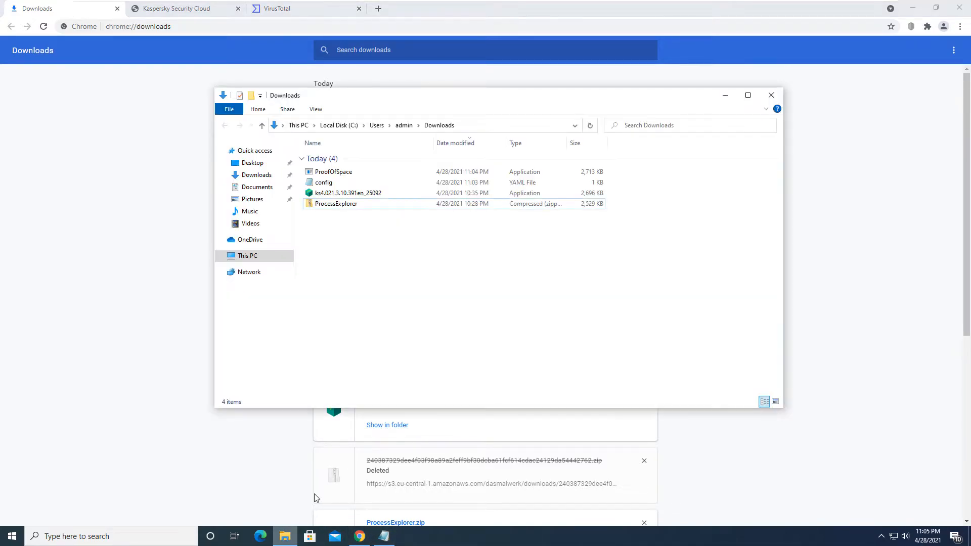
pyautogui.click(315, 110)
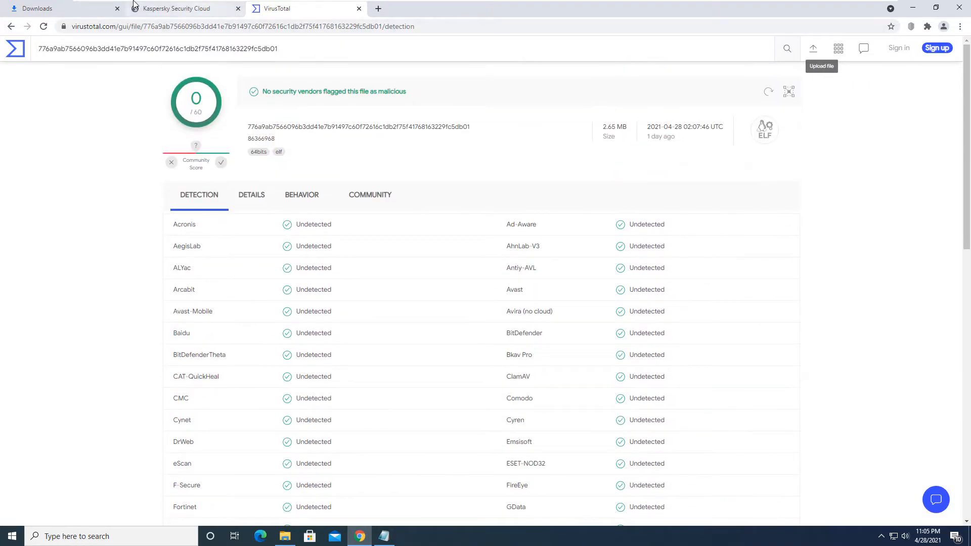
# Step: Return to Chrome's downloads list showing chia and chiaa canceled
pyautogui.click(60, 8)
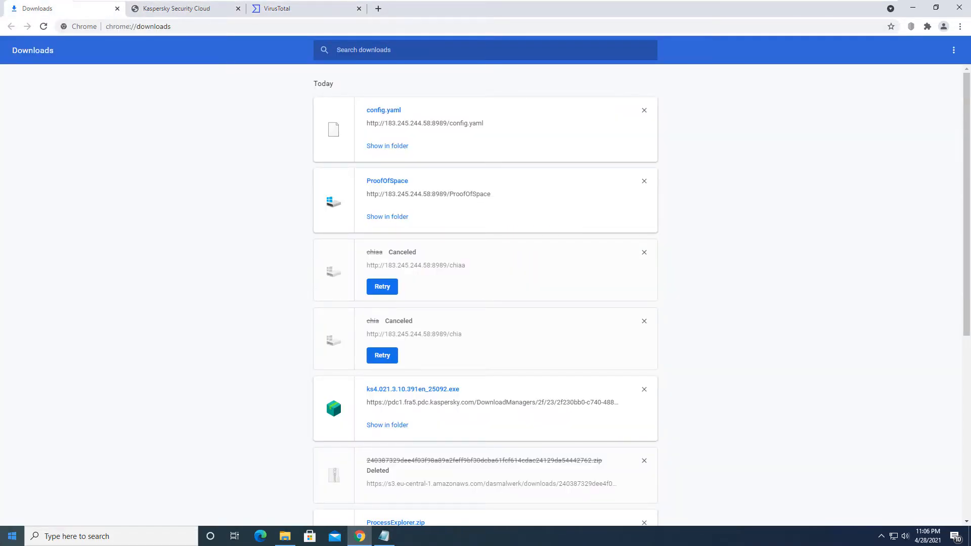
pyautogui.moveTo(12, 536)
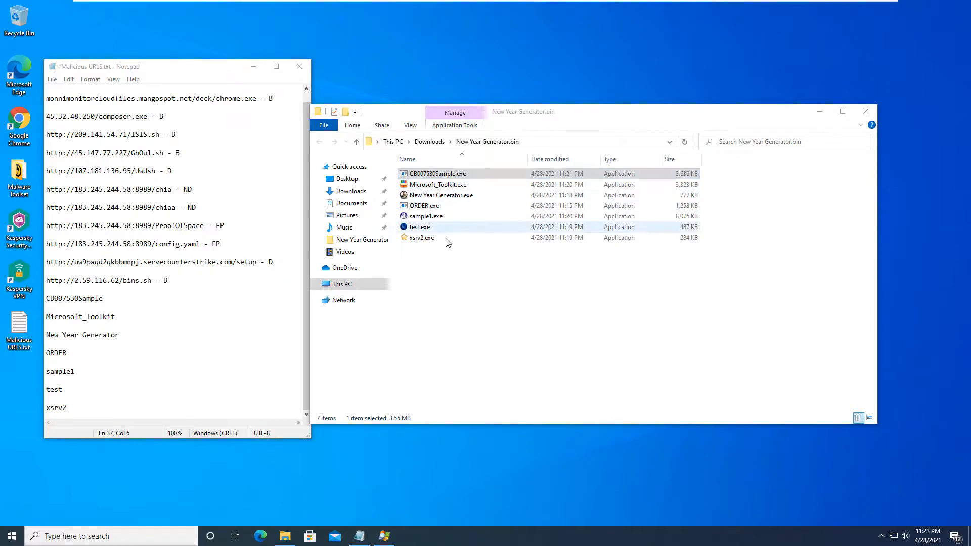
# Step: Try running CB007530Sample.exe and dismiss the access-denied error
pyautogui.rightClick(437, 173)
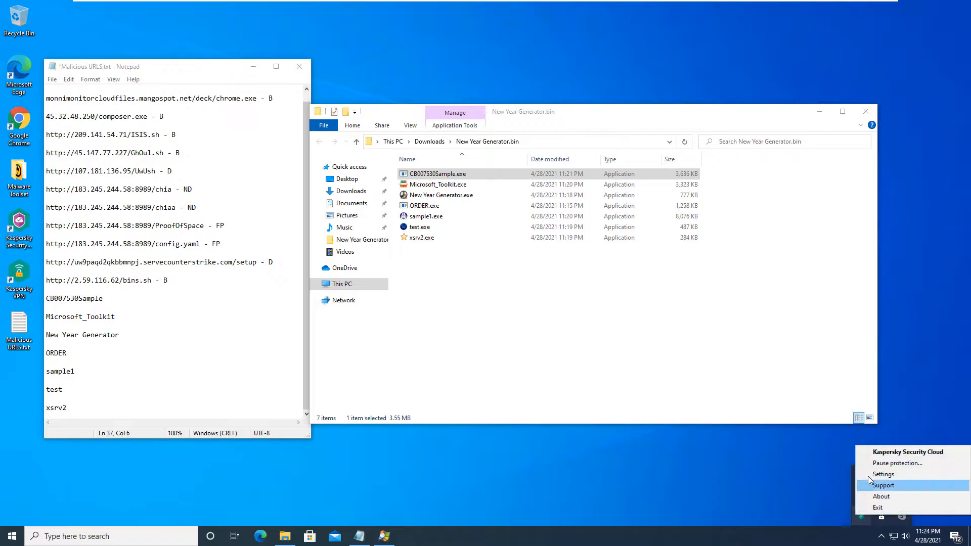
pyautogui.click(908, 451)
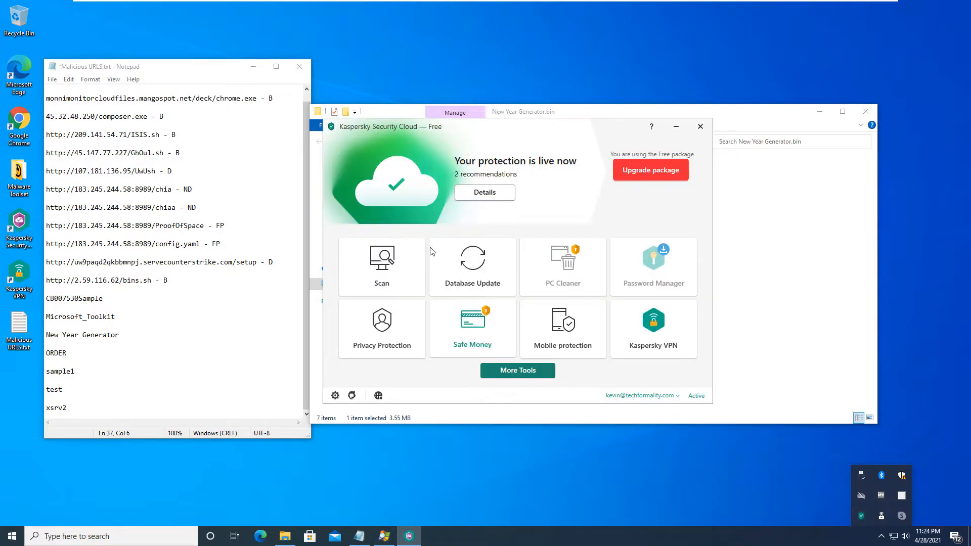
pyautogui.click(699, 126)
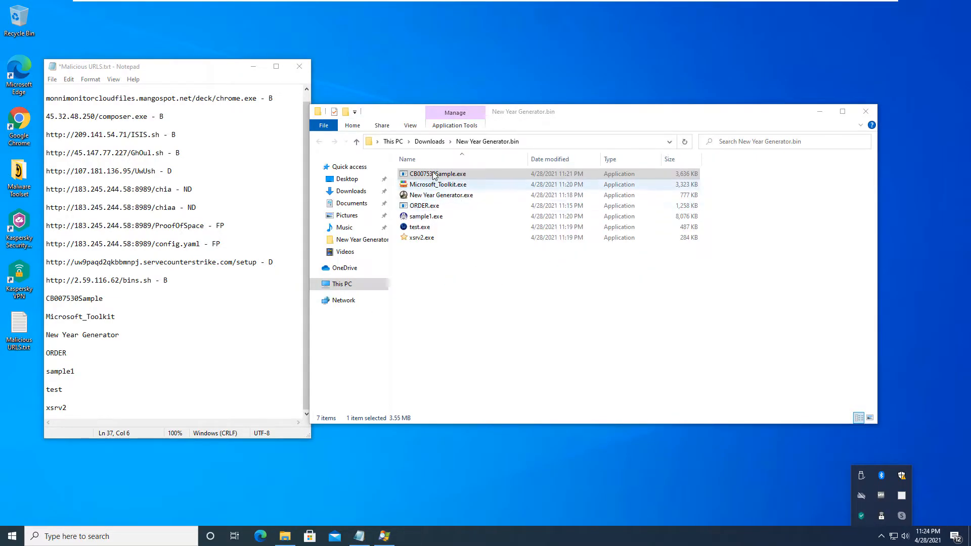
pyautogui.doubleClick(436, 174)
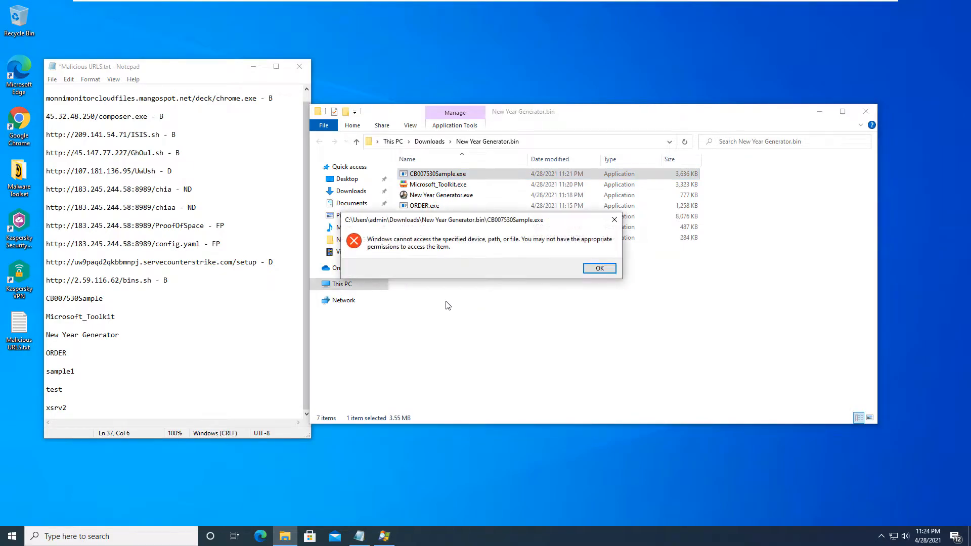
pyautogui.click(599, 268)
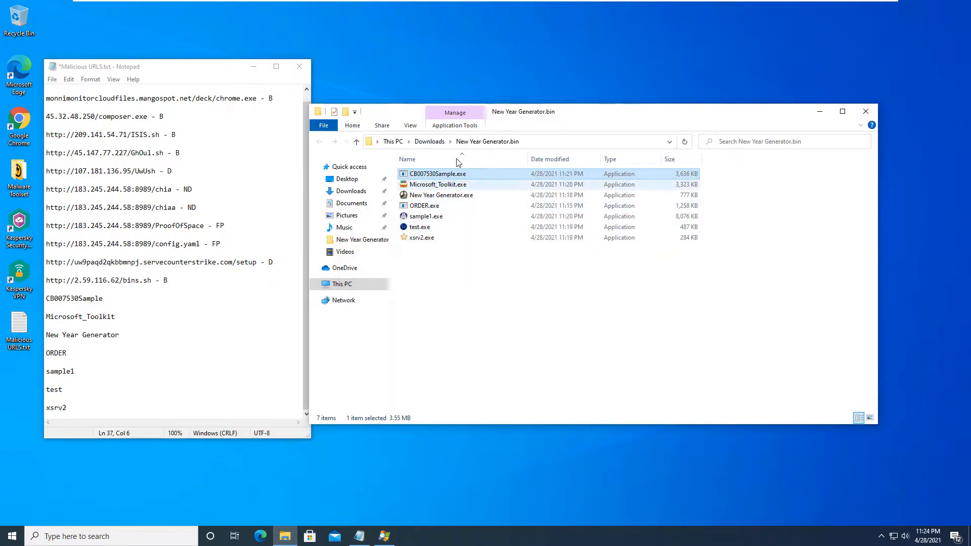
# Step: Run Microsoft_Toolkit.exe as administrator and dismiss the agdsk.exe and jg2_2qua.exe access errors
pyautogui.rightClick(438, 184)
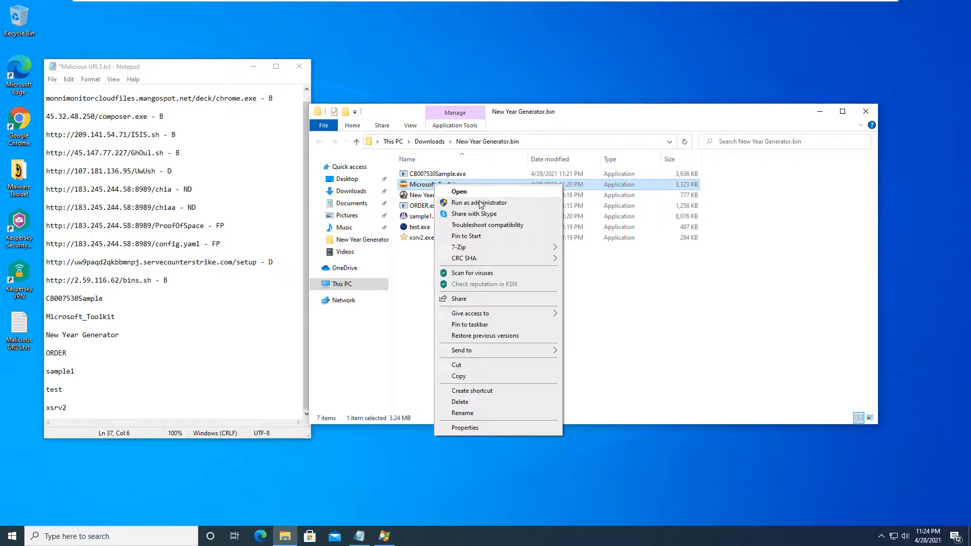
pyautogui.click(463, 344)
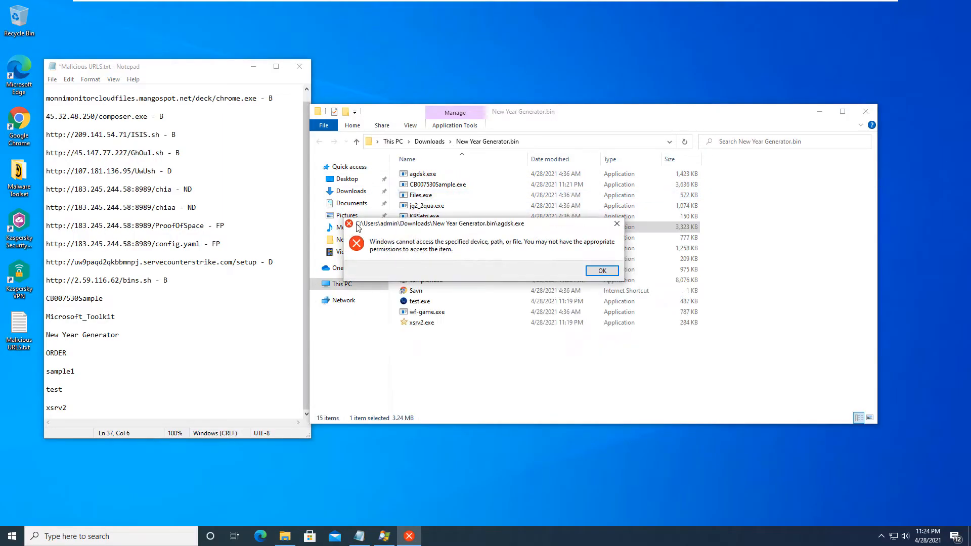
pyautogui.moveTo(451, 260)
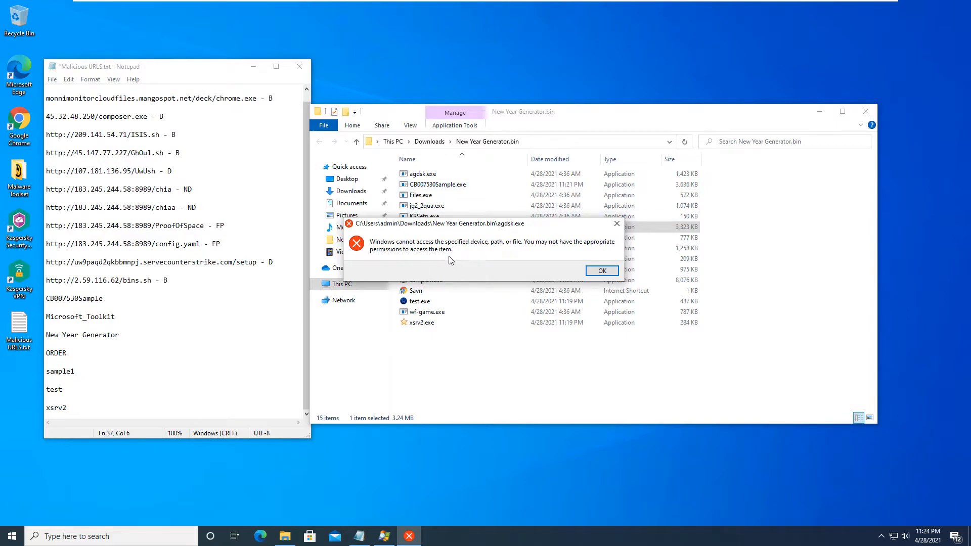
pyautogui.moveTo(368, 265)
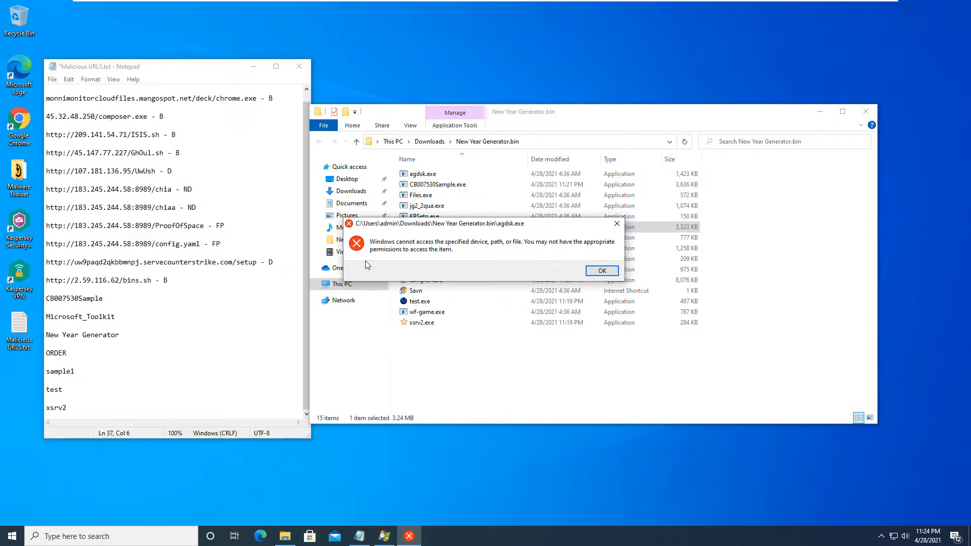
pyautogui.click(602, 271)
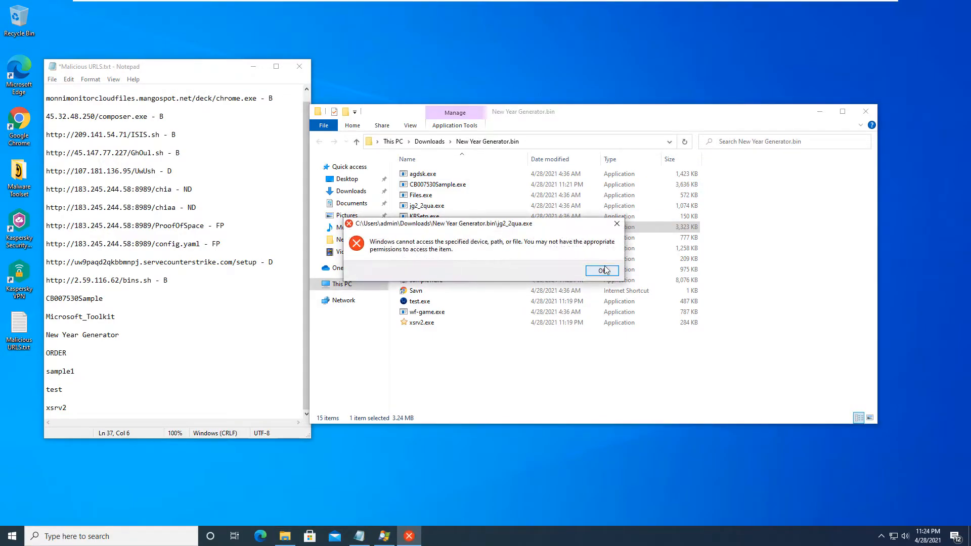
pyautogui.click(601, 271)
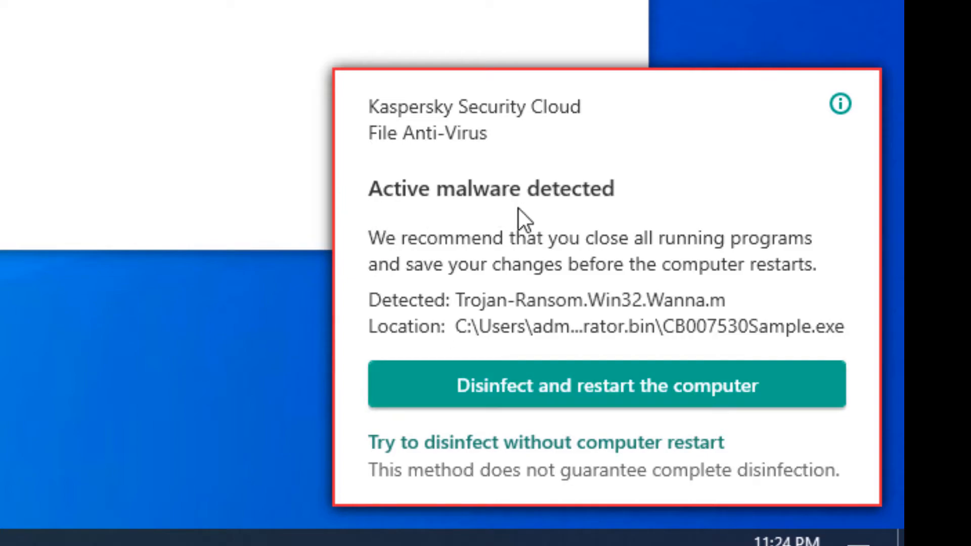
pyautogui.moveTo(483, 240)
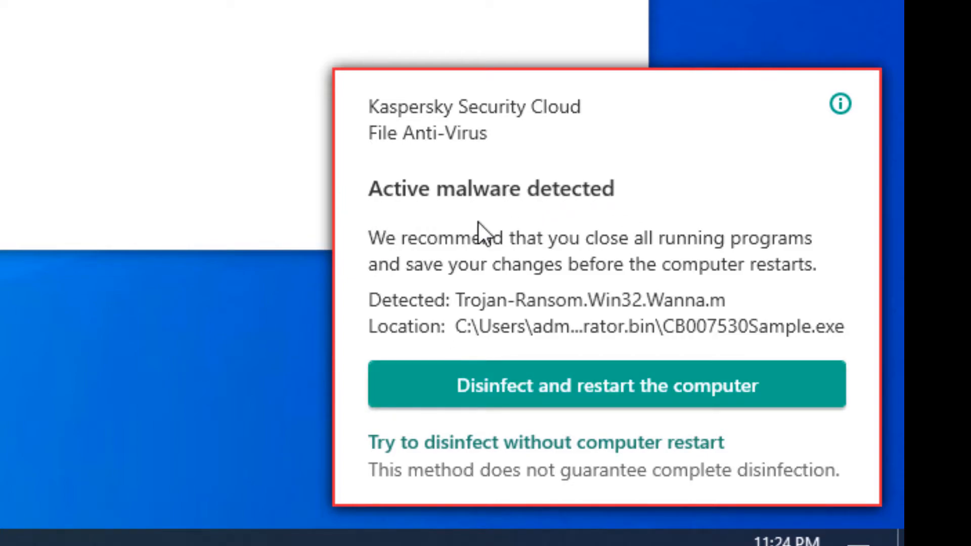
pyautogui.moveTo(496, 275)
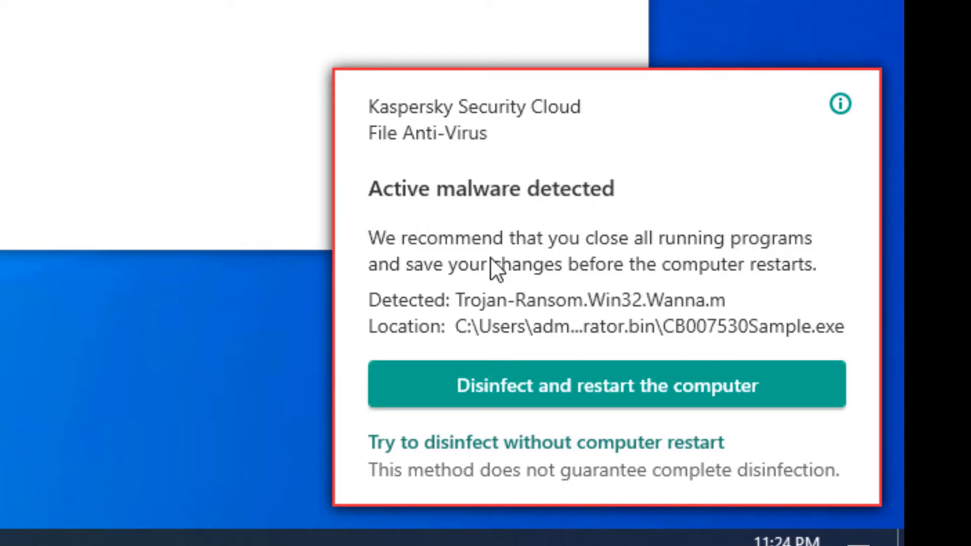
pyautogui.moveTo(494, 266)
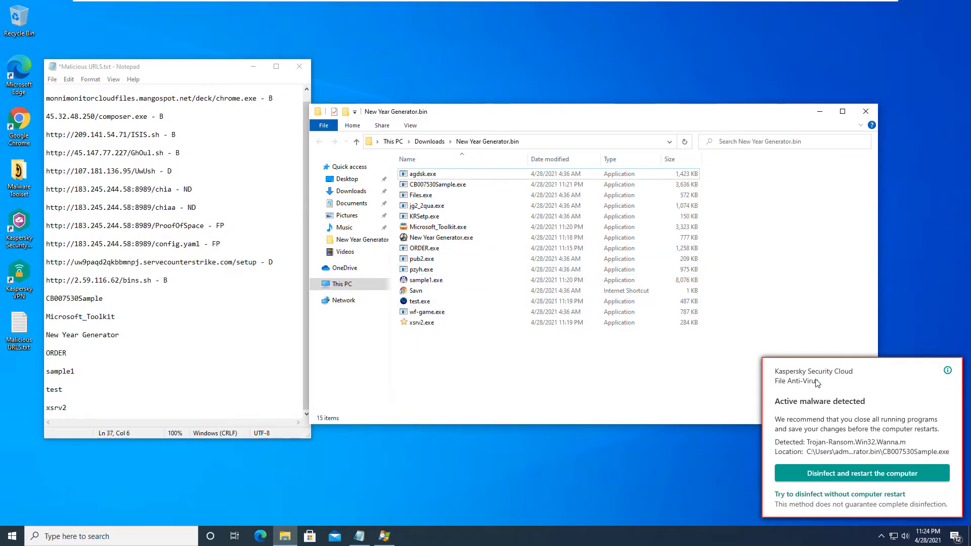
pyautogui.moveTo(835, 481)
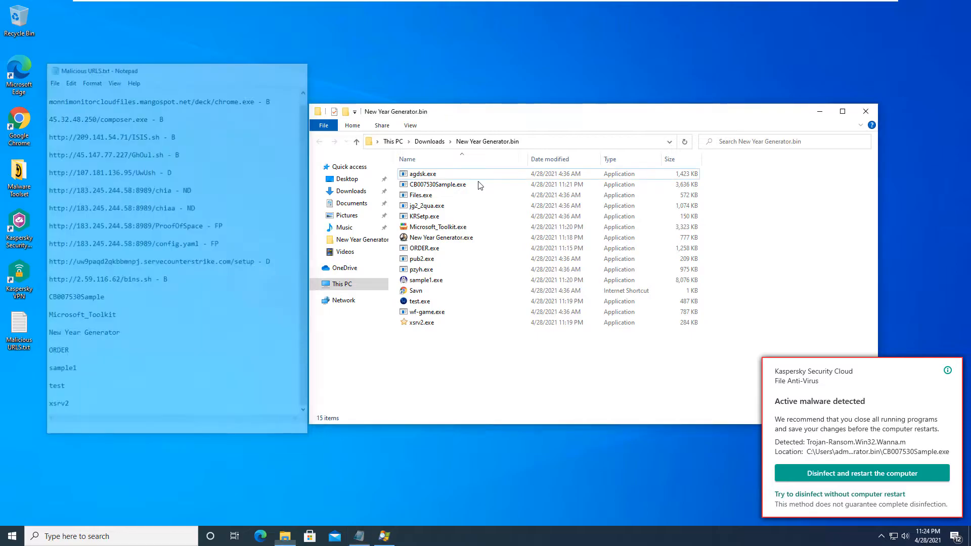
# Step: Start disinfection of the Trojan-Ransom.Win32.Wanna.m infection with a computer restart to follow
pyautogui.click(862, 473)
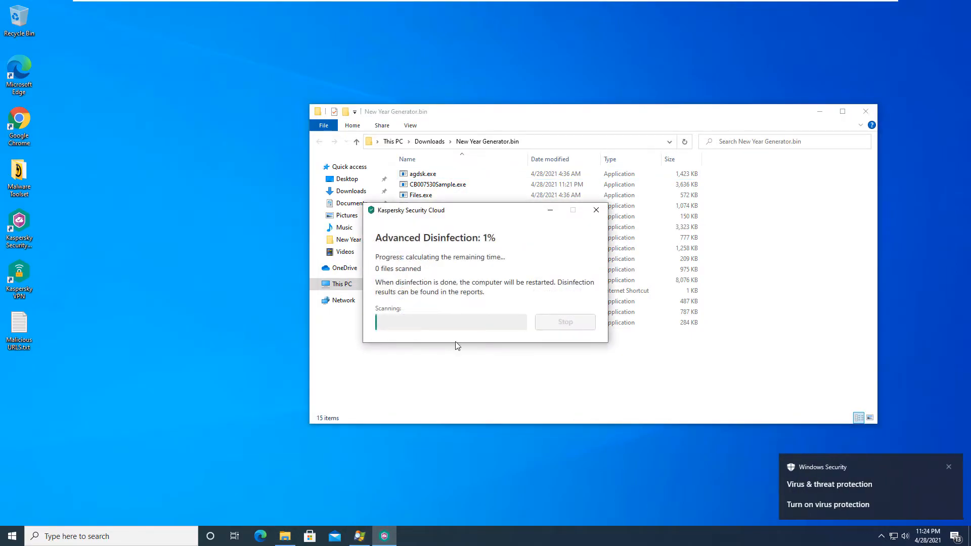
pyautogui.moveTo(401, 318)
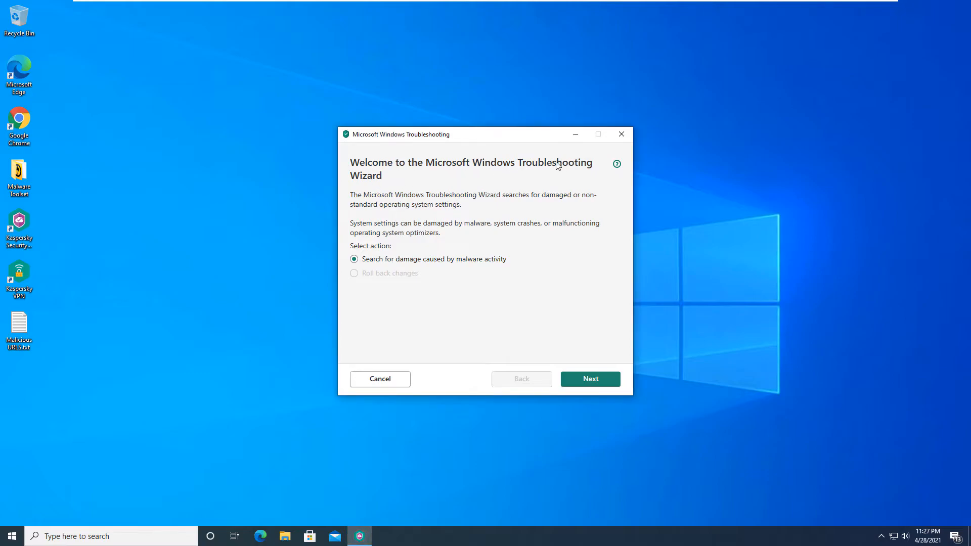
pyautogui.moveTo(371, 283)
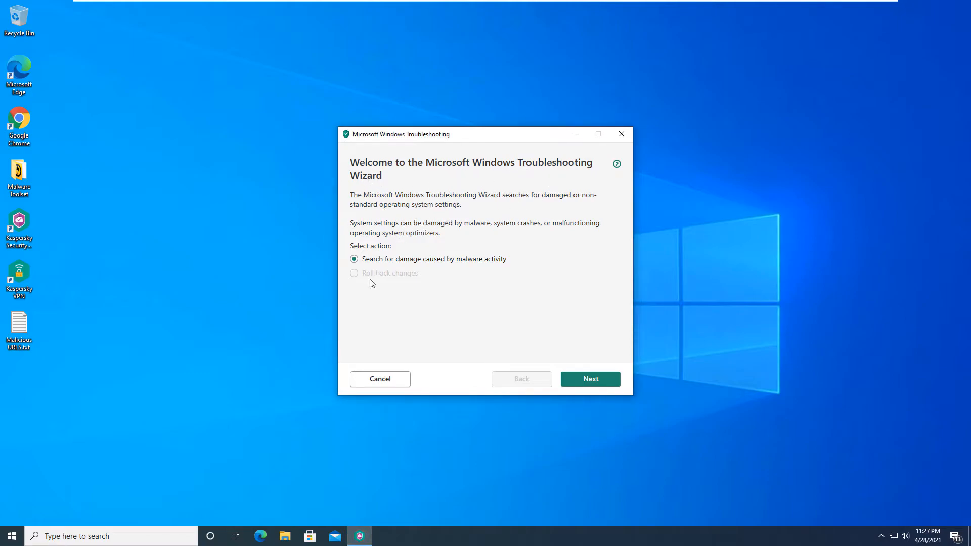
pyautogui.moveTo(543, 268)
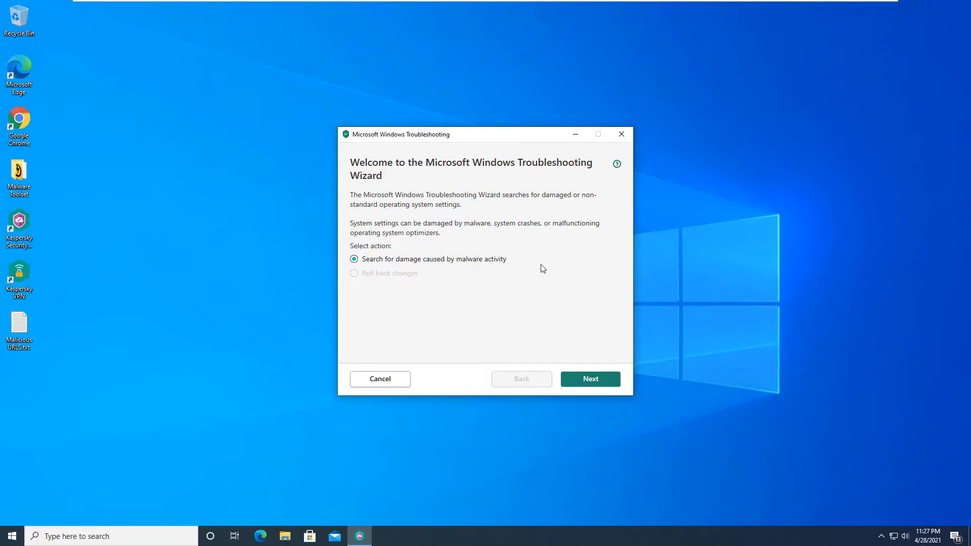
# Step: Run the Windows troubleshooting wizard through damage search, apply the autorun fixes and finish it
pyautogui.click(591, 378)
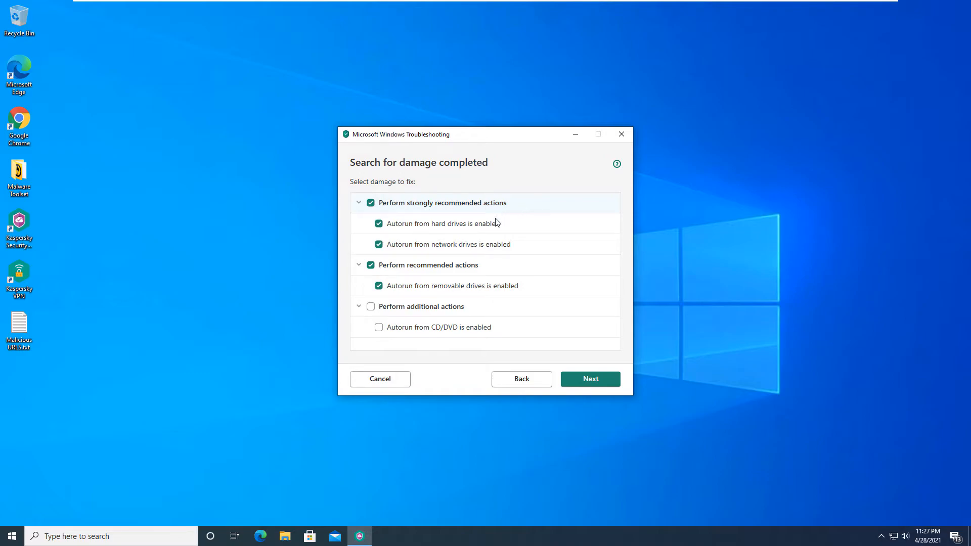
pyautogui.moveTo(433, 244)
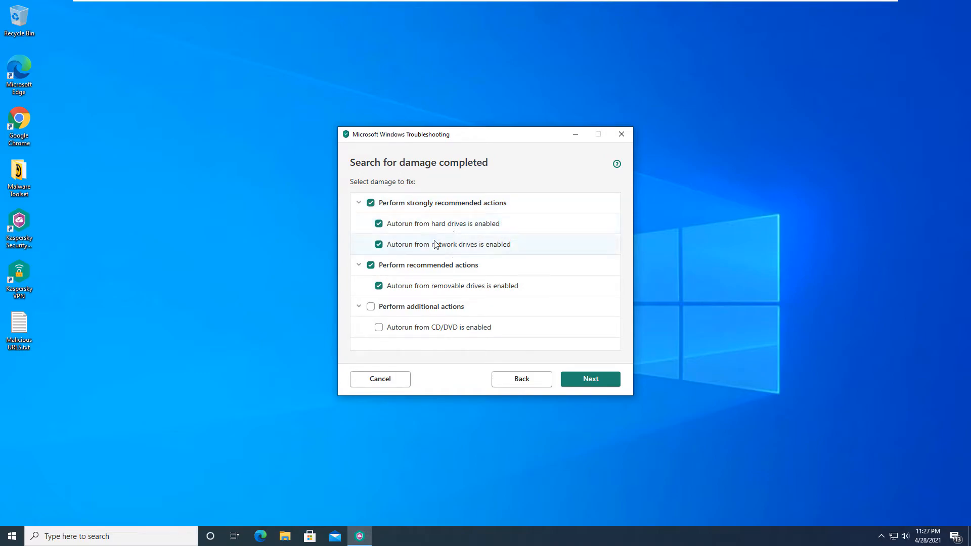
pyautogui.moveTo(414, 285)
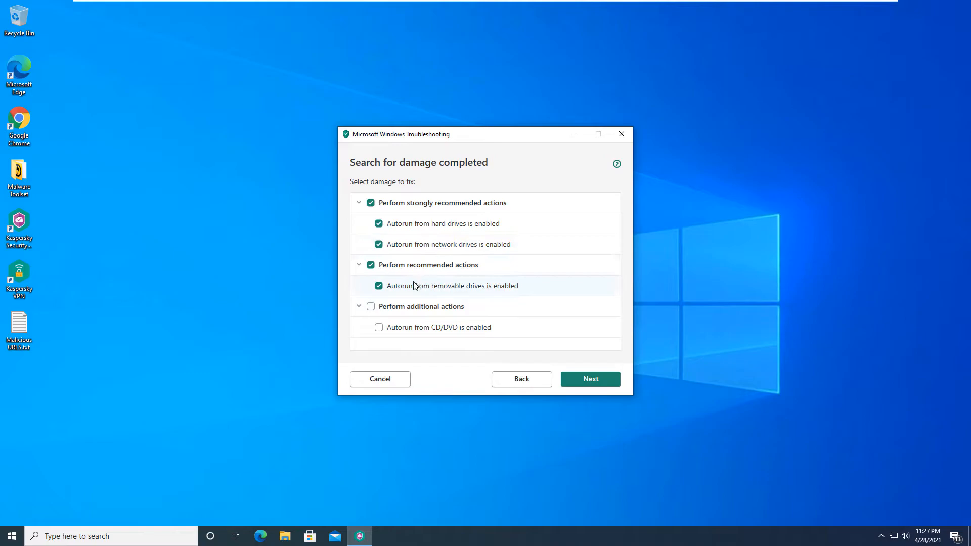
pyautogui.moveTo(538, 291)
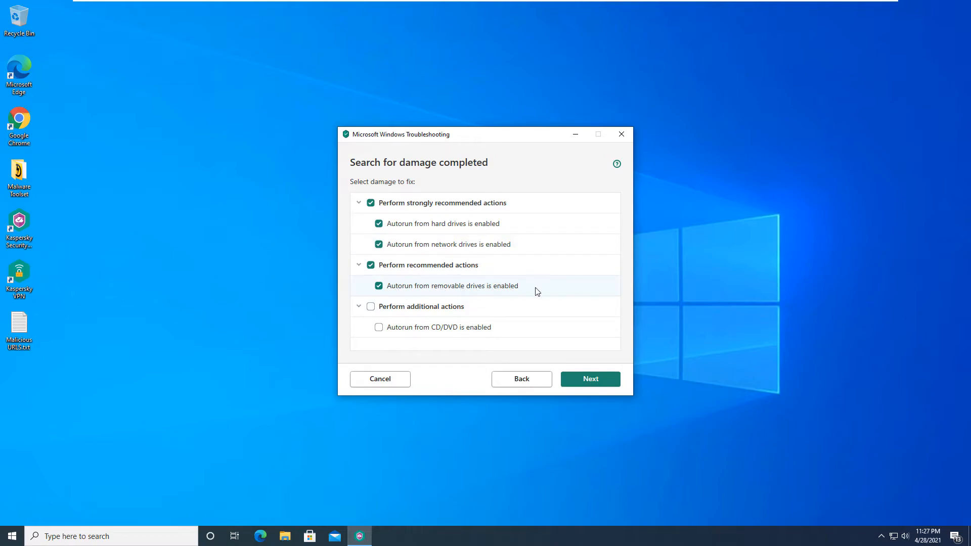
pyautogui.click(590, 378)
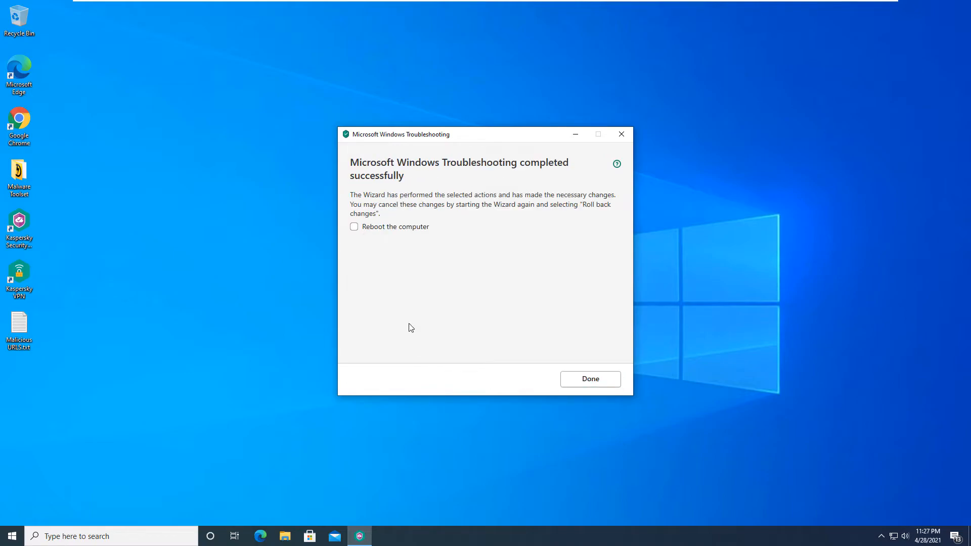
pyautogui.click(354, 226)
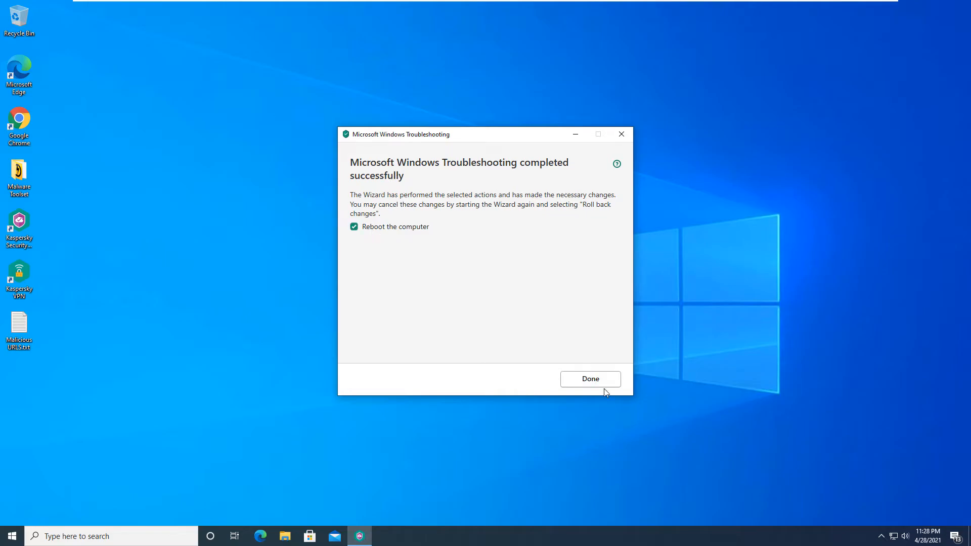
pyautogui.click(591, 378)
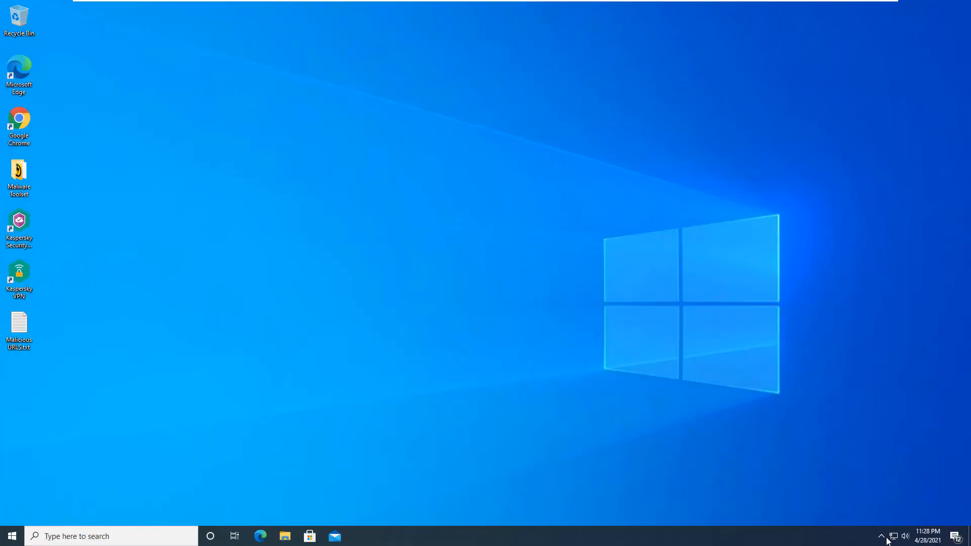
pyautogui.moveTo(710, 465)
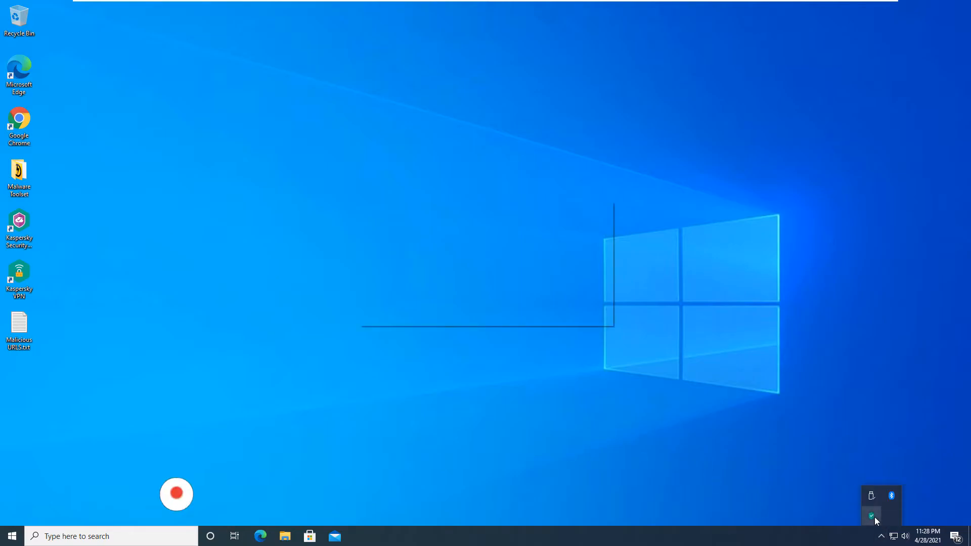
# Step: Bring up the Kaspersky Security Cloud main window from the tray
pyautogui.click(871, 515)
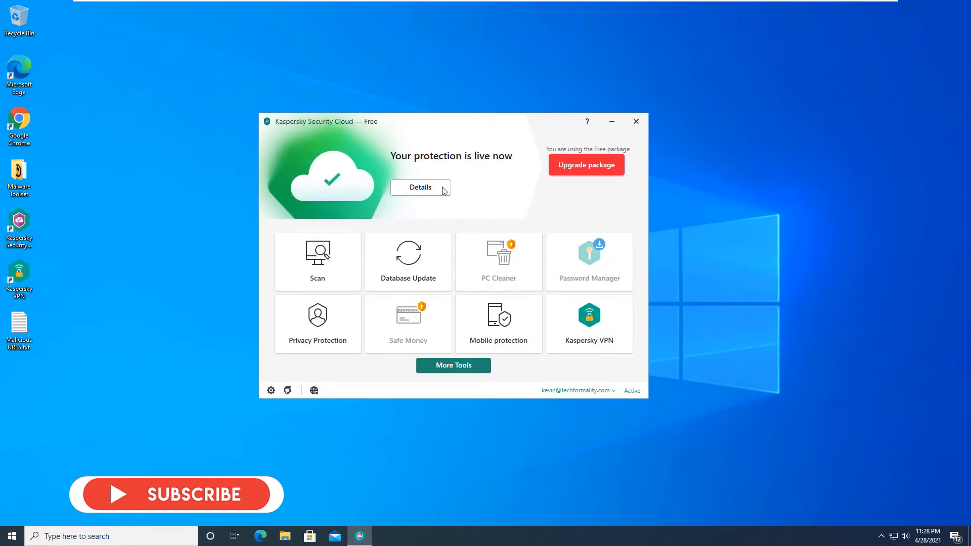
pyautogui.moveTo(313, 390)
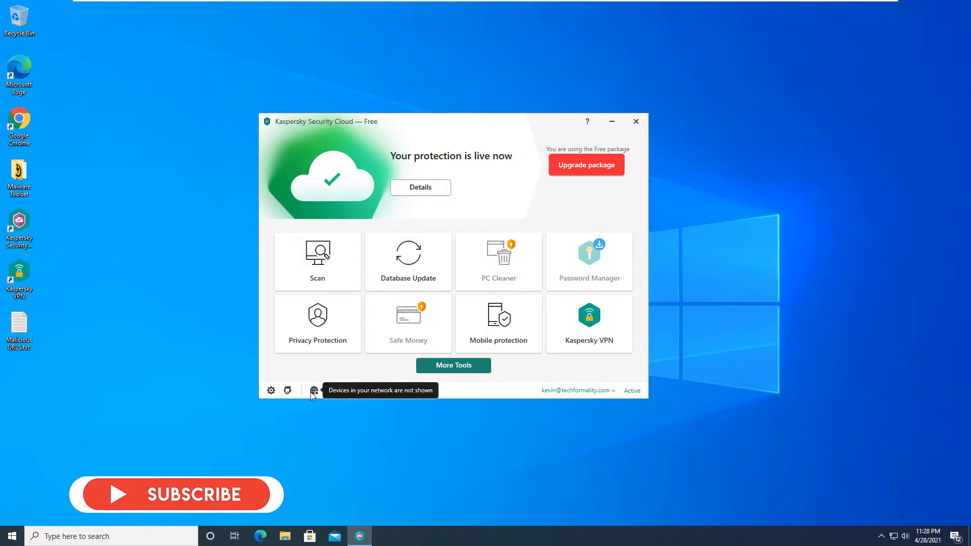
pyautogui.moveTo(364, 335)
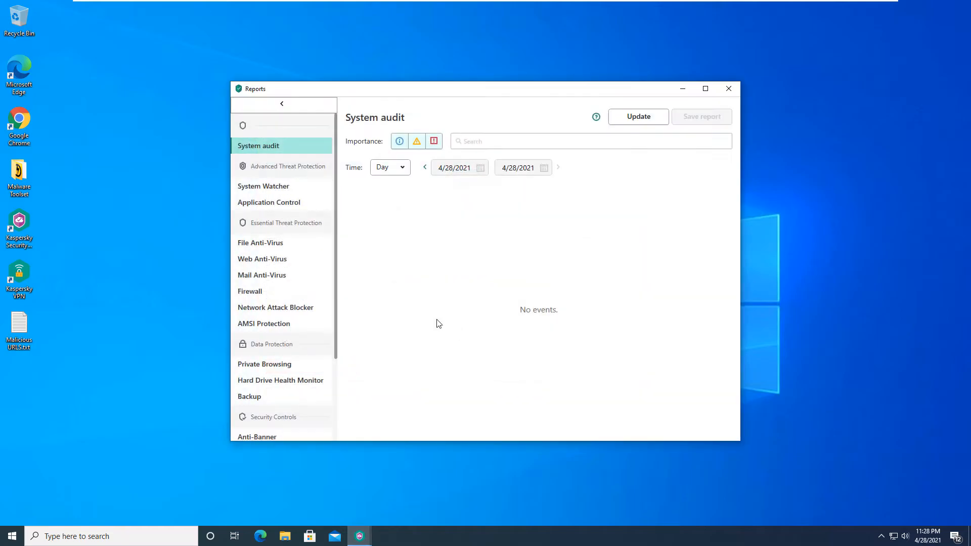
# Step: View the File Anti-Virus event log and read the unprocessed Wanna.m trojan detection details
pyautogui.click(260, 242)
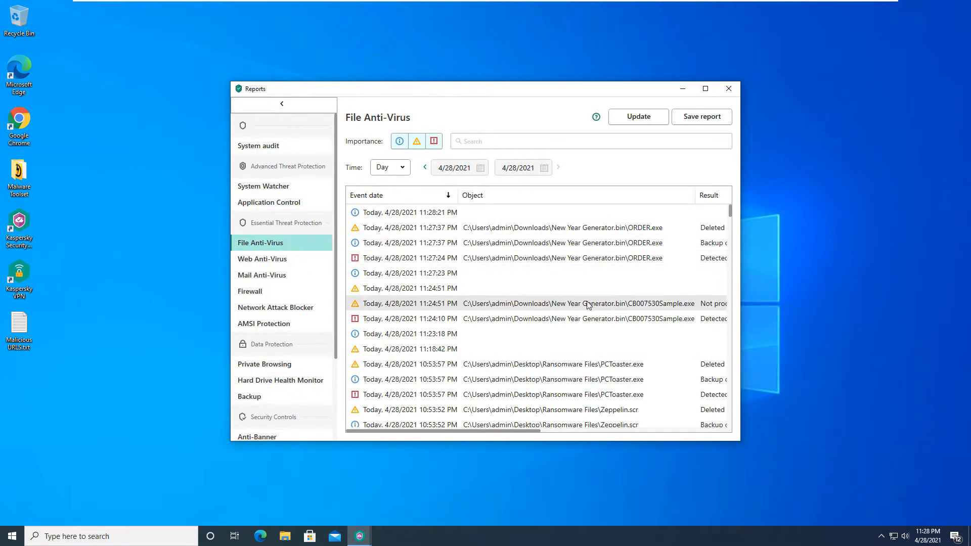
pyautogui.click(586, 304)
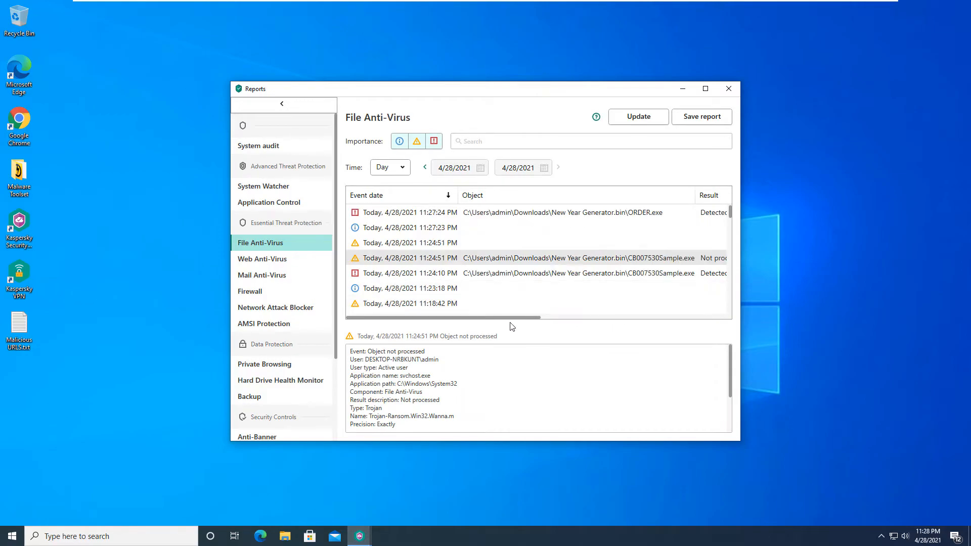
pyautogui.hscroll(3)
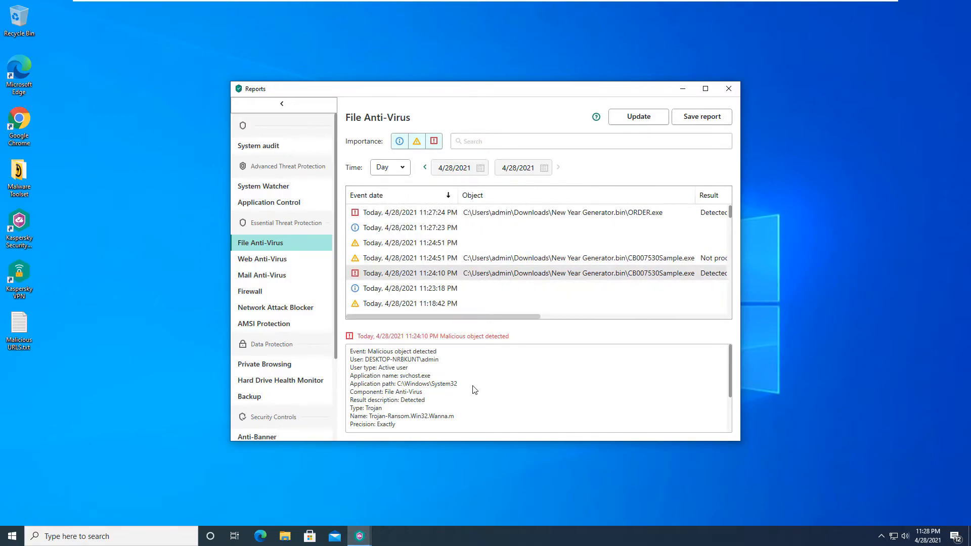
pyautogui.scroll(-3)
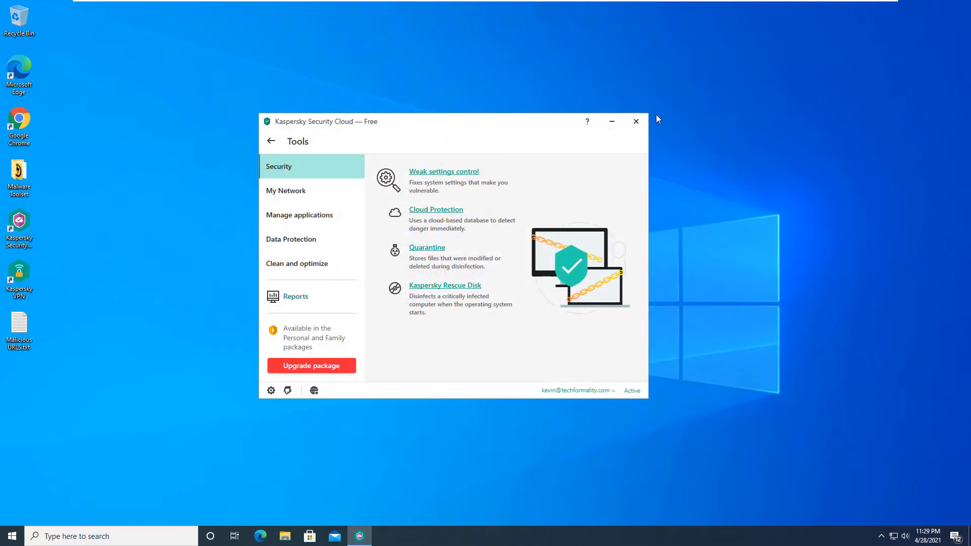
# Step: Go from the Start menu through Documents to Downloads and enter the New Year Generator.bin folder
pyautogui.click(635, 122)
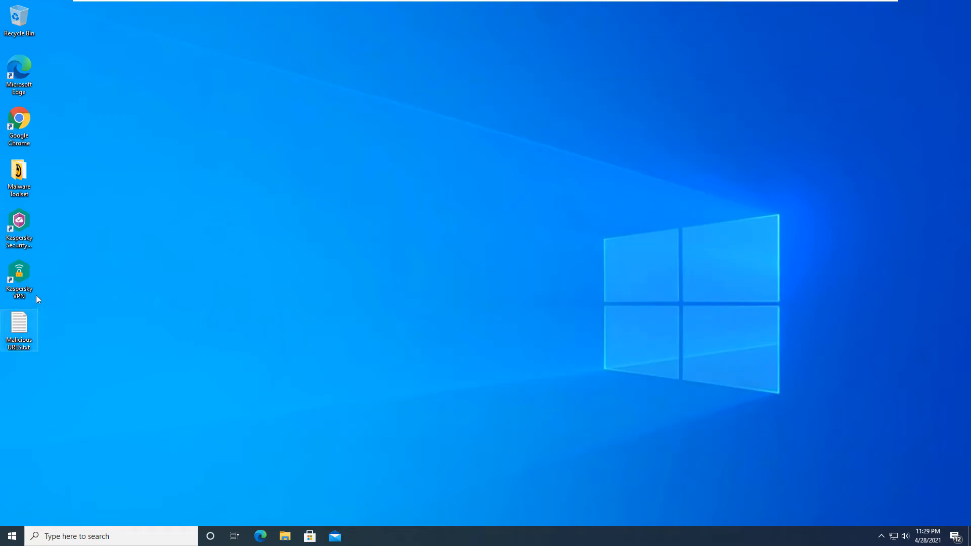
pyautogui.click(8, 536)
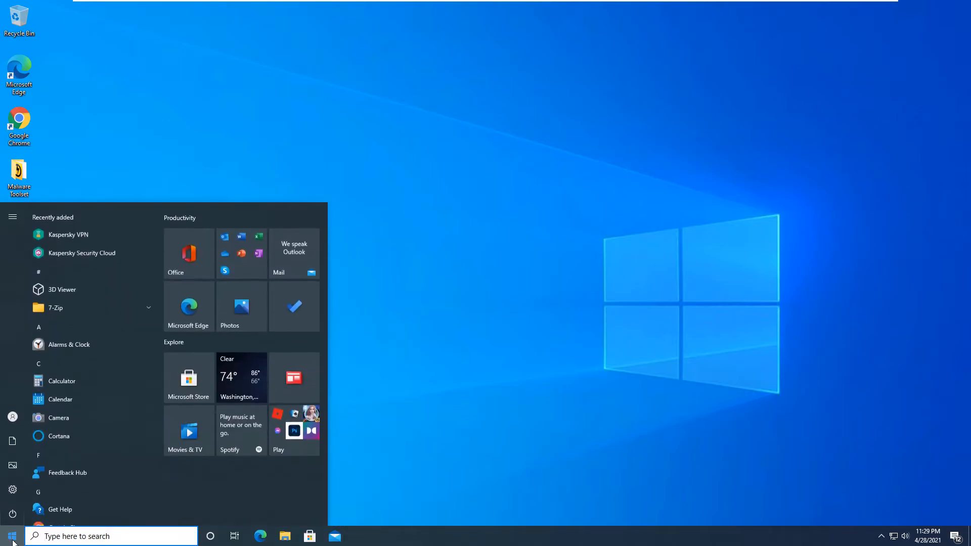
pyautogui.click(12, 216)
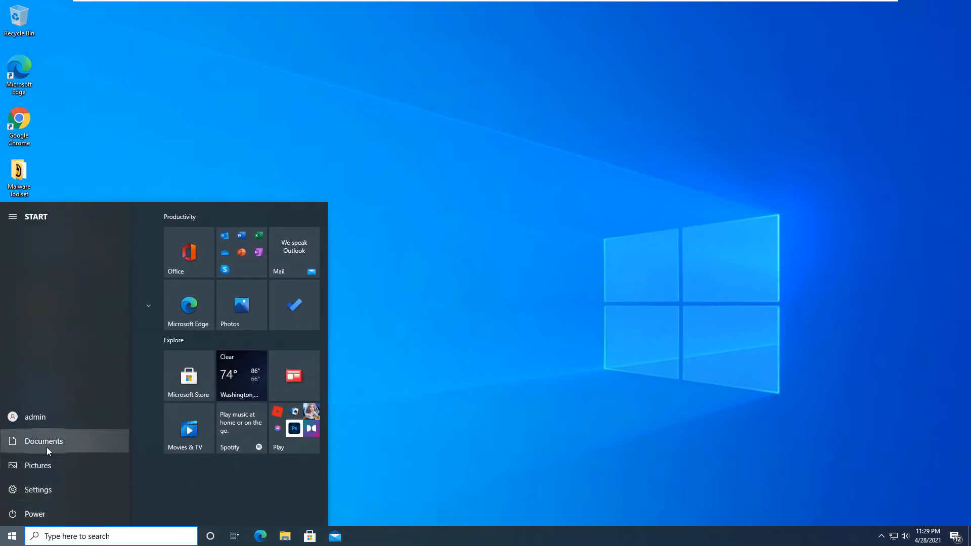
pyautogui.click(43, 441)
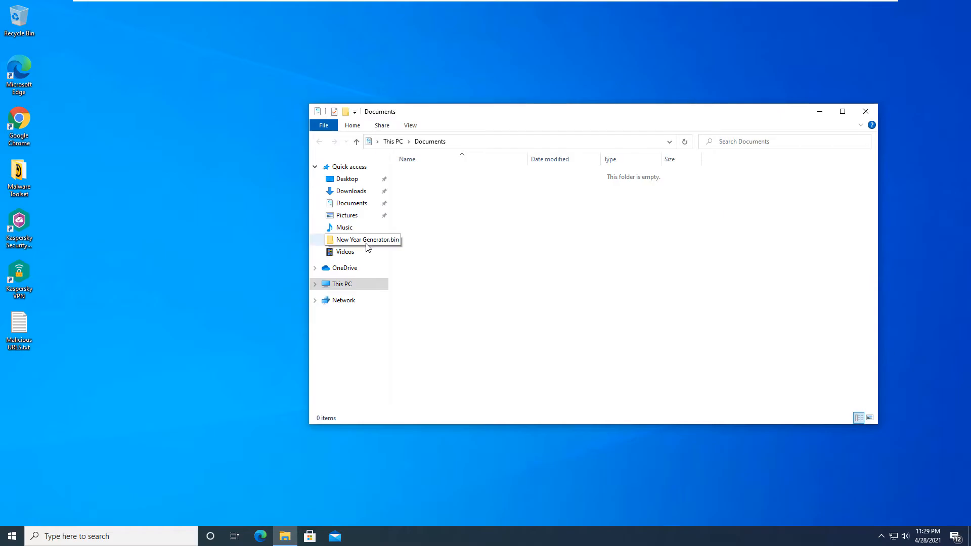
pyautogui.click(351, 191)
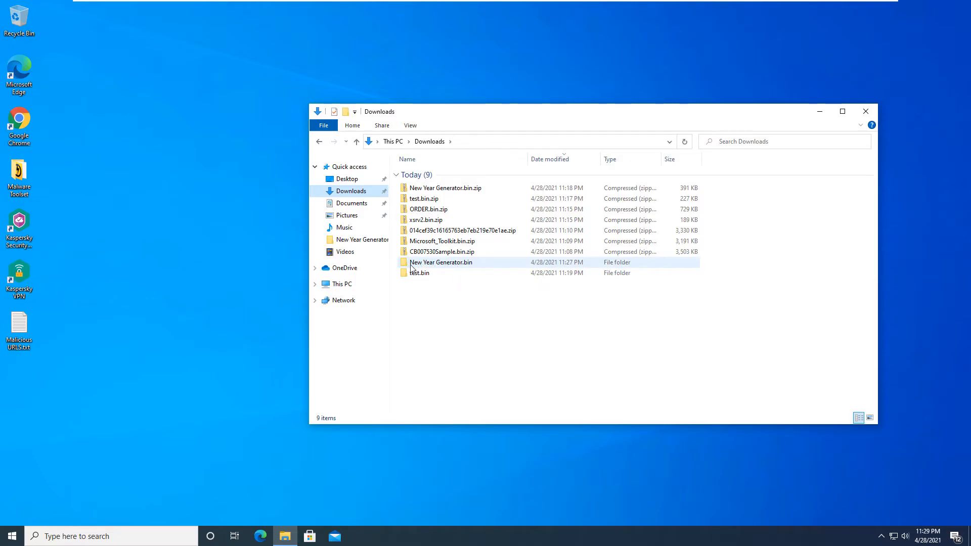
pyautogui.doubleClick(441, 263)
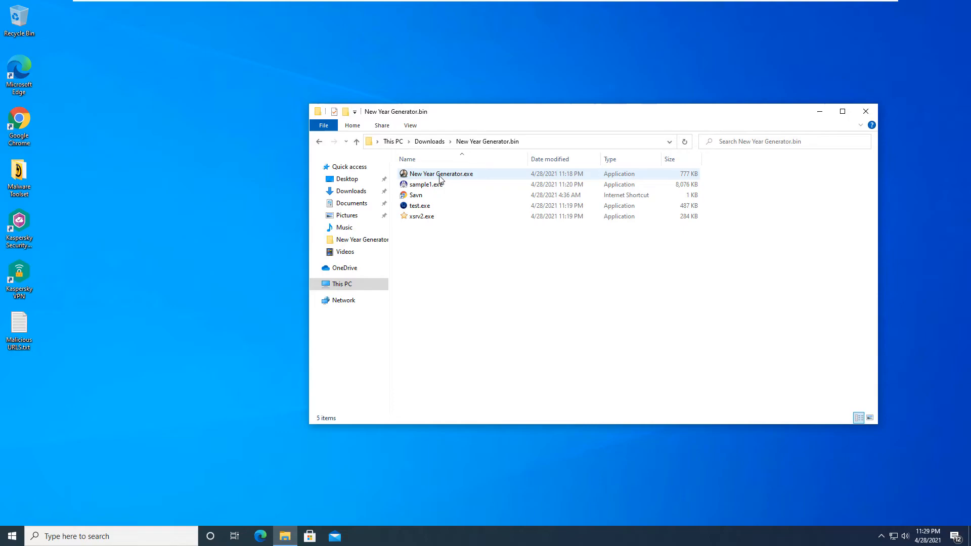
# Step: Try to launch test.exe and dismiss the access errors for test.exe and xsrv2.exe
pyautogui.click(441, 174)
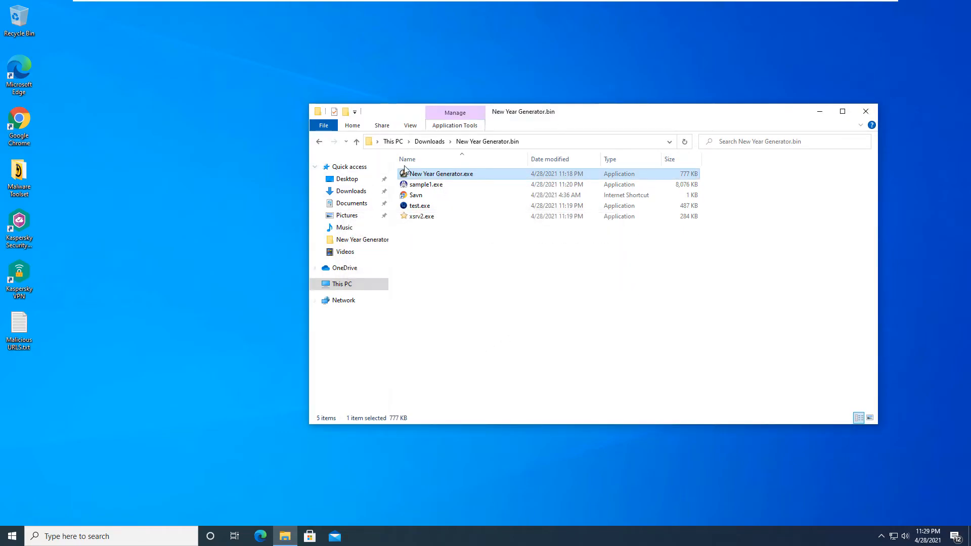
pyautogui.rightClick(426, 184)
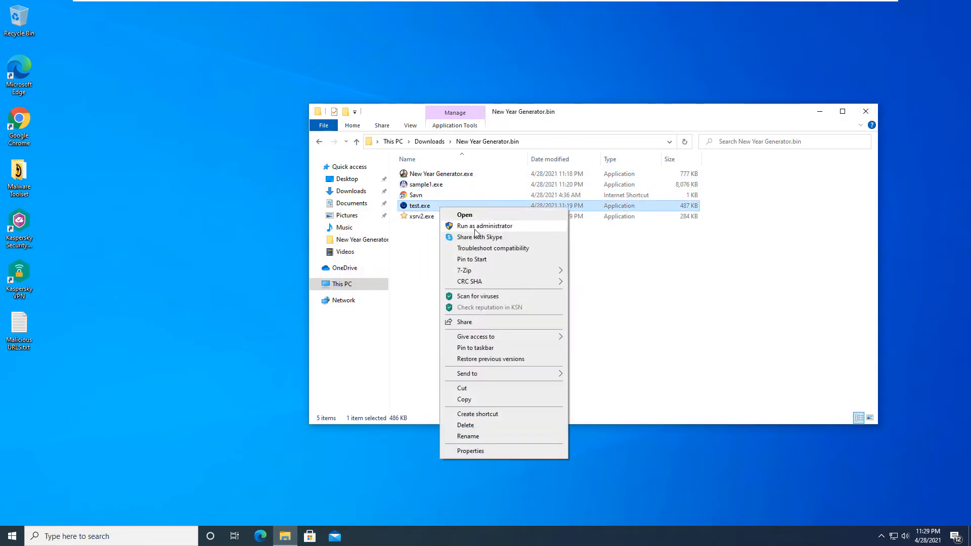
pyautogui.click(464, 214)
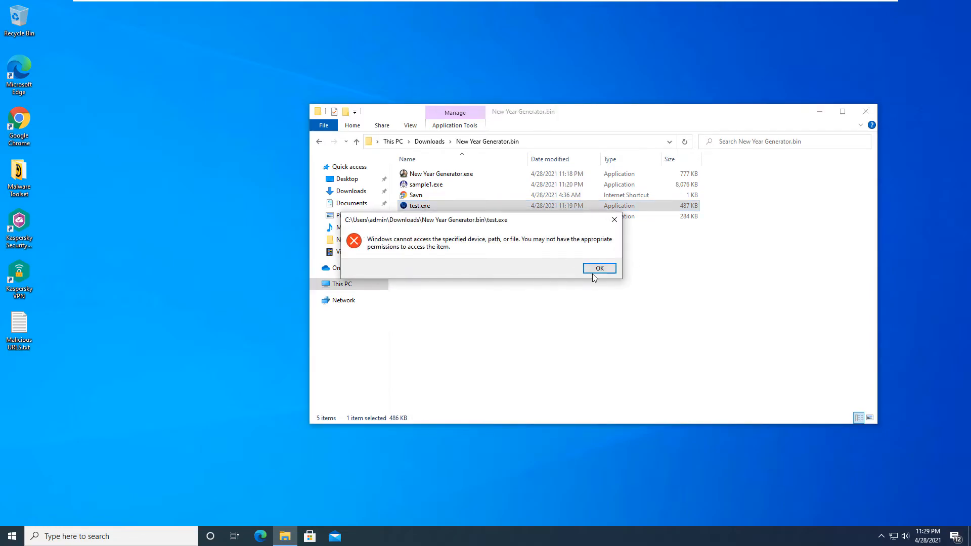
pyautogui.click(599, 268)
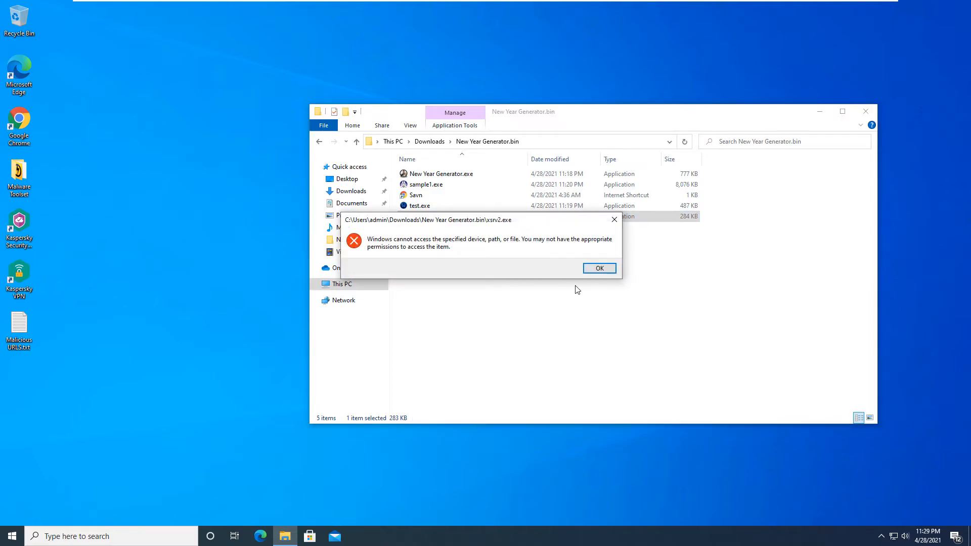
pyautogui.click(599, 268)
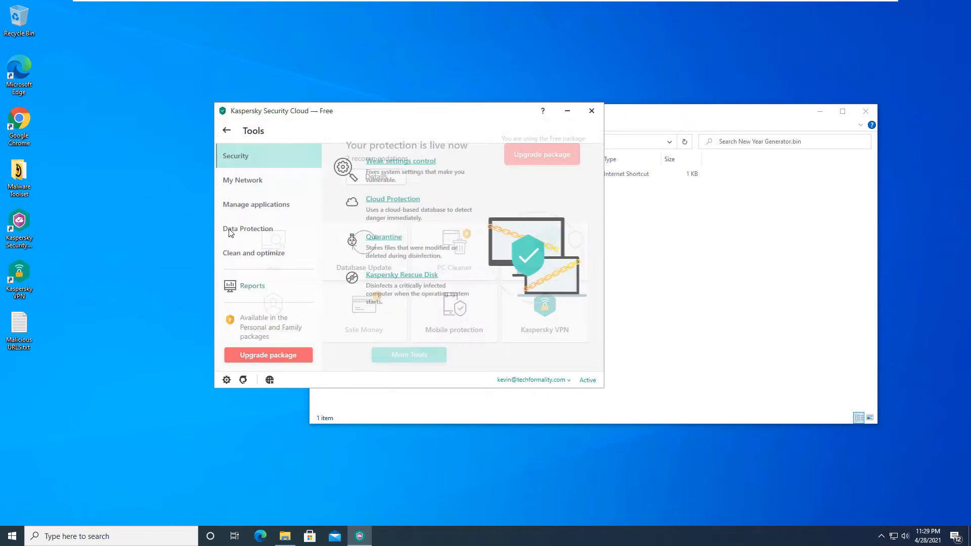
# Step: Check the System Watcher report, then the File Anti-Virus log confirming test.exe was deleted
pyautogui.click(253, 285)
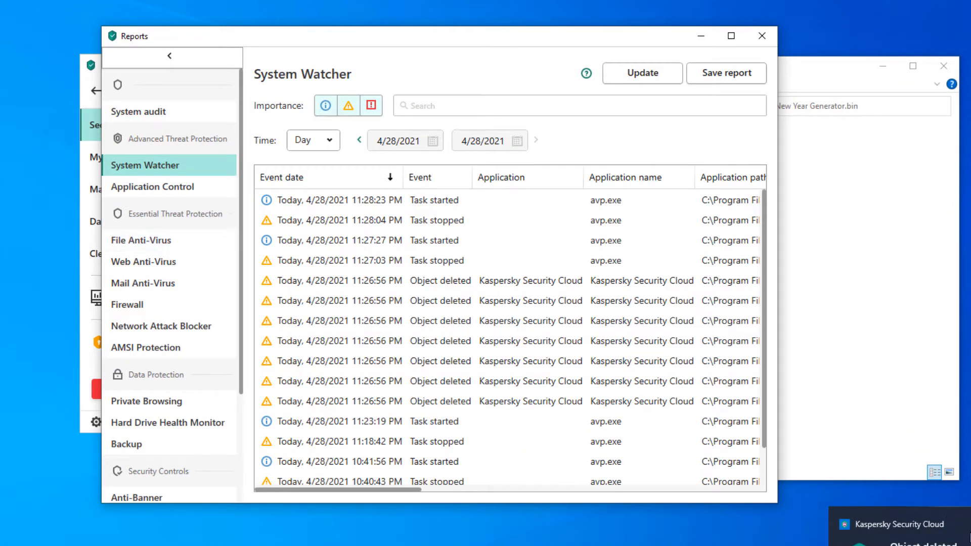
pyautogui.click(140, 240)
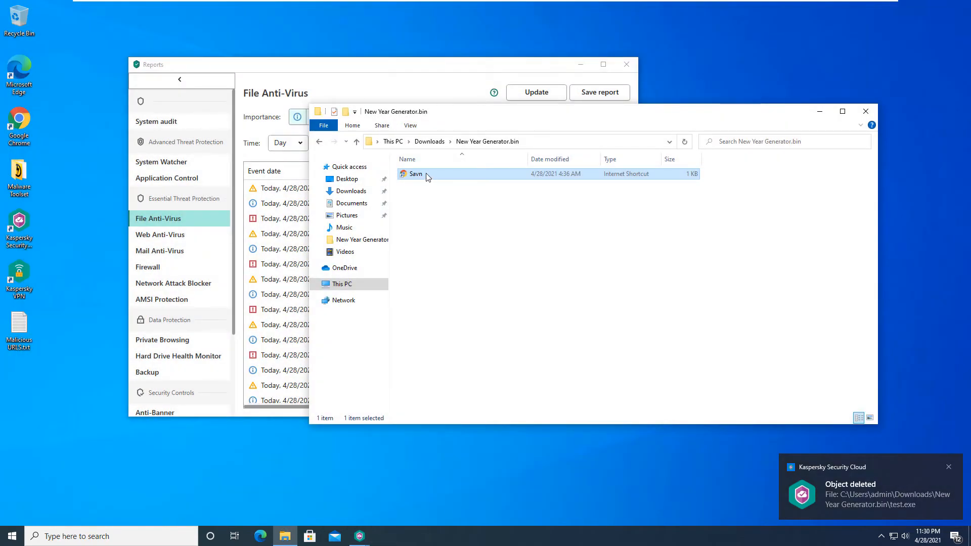
pyautogui.moveTo(359, 536)
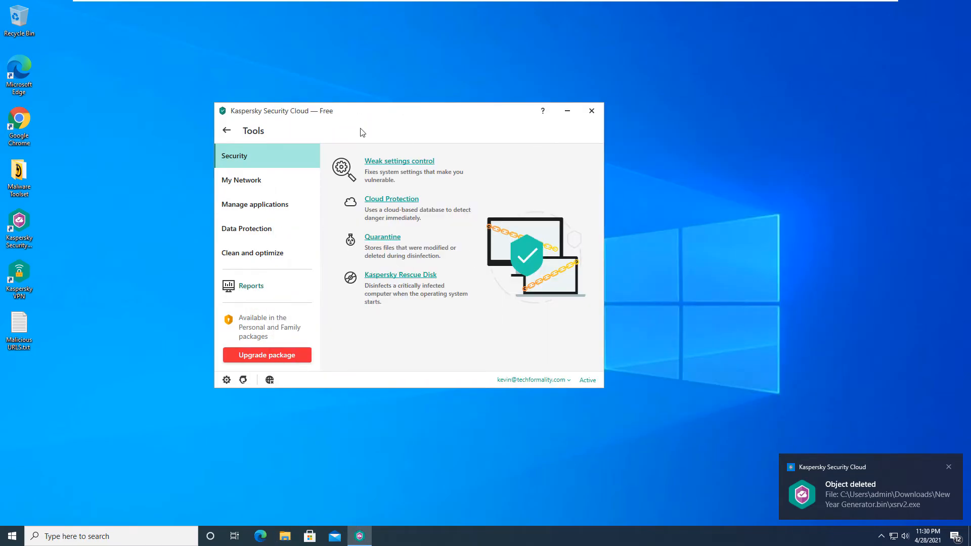
# Step: Return to the main screen and start a Full Scan of the computer
pyautogui.click(227, 130)
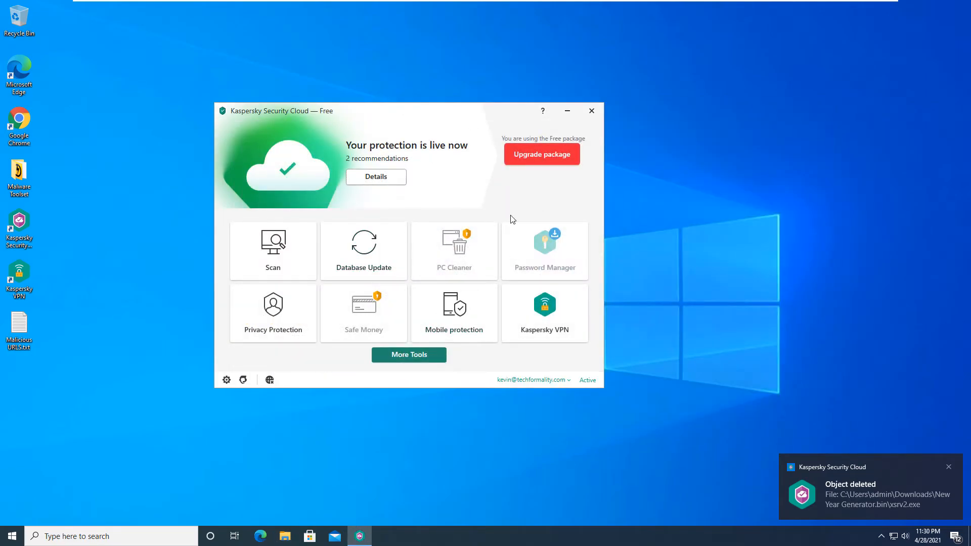
pyautogui.click(273, 250)
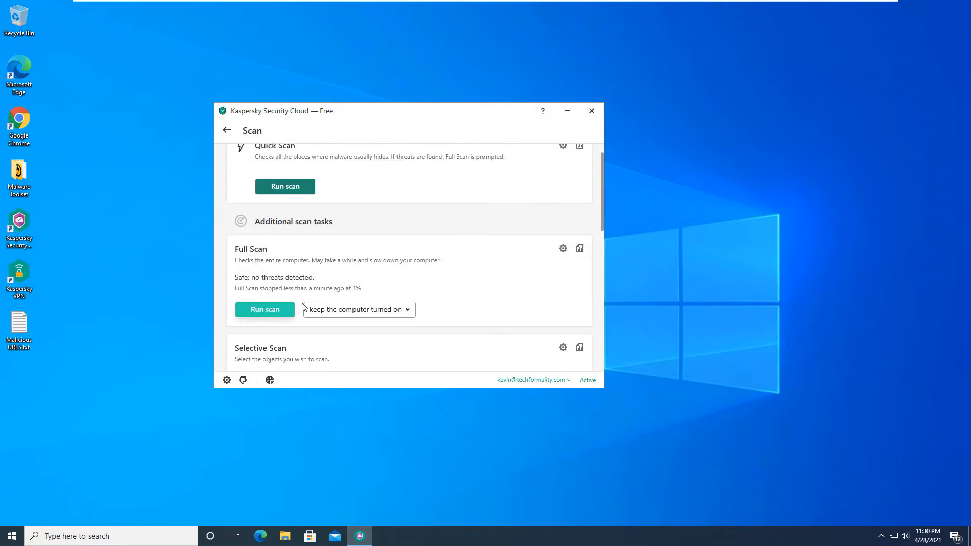
pyautogui.click(265, 309)
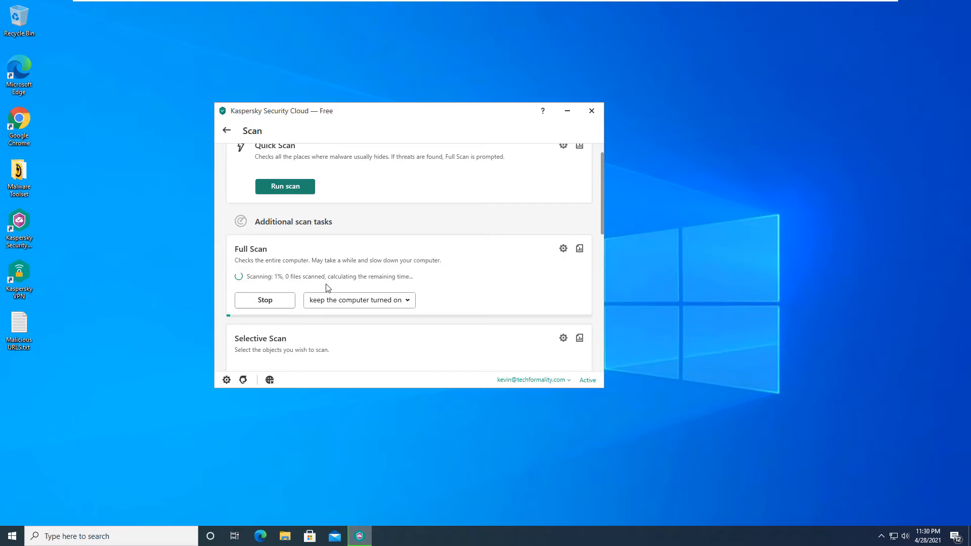
pyautogui.moveTo(180, 299)
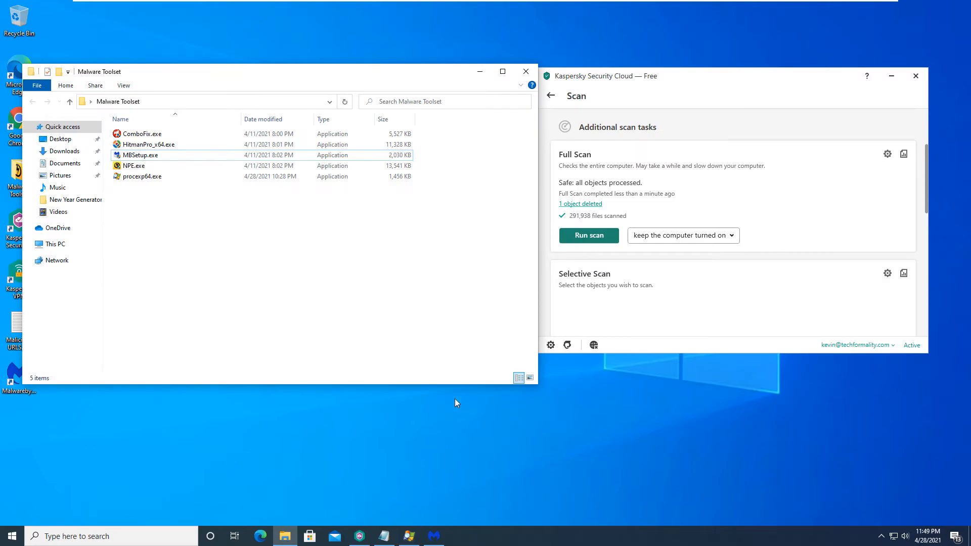
pyautogui.moveTo(600, 75)
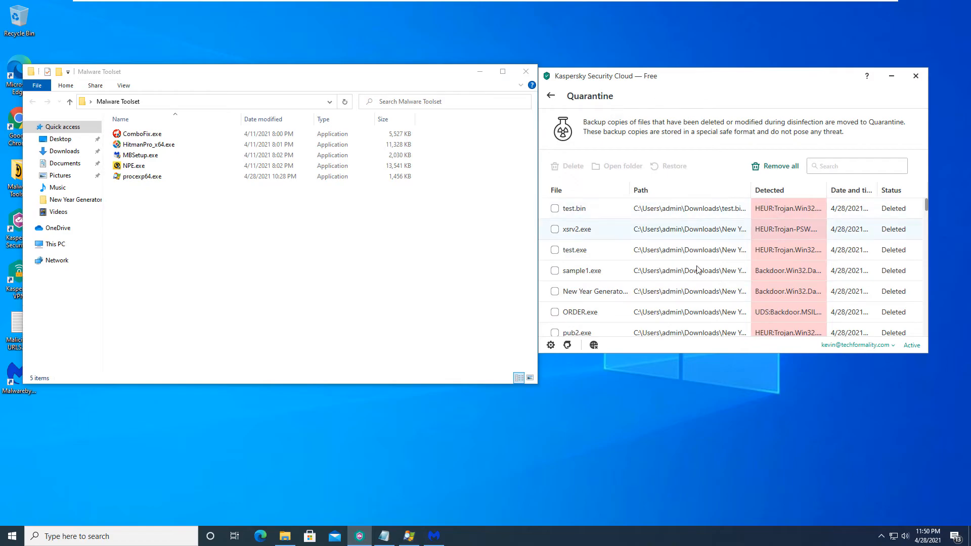
# Step: Review the quarantined trojan and backdoor samples' detection names, then close the Kaspersky window
pyautogui.scroll(-3)
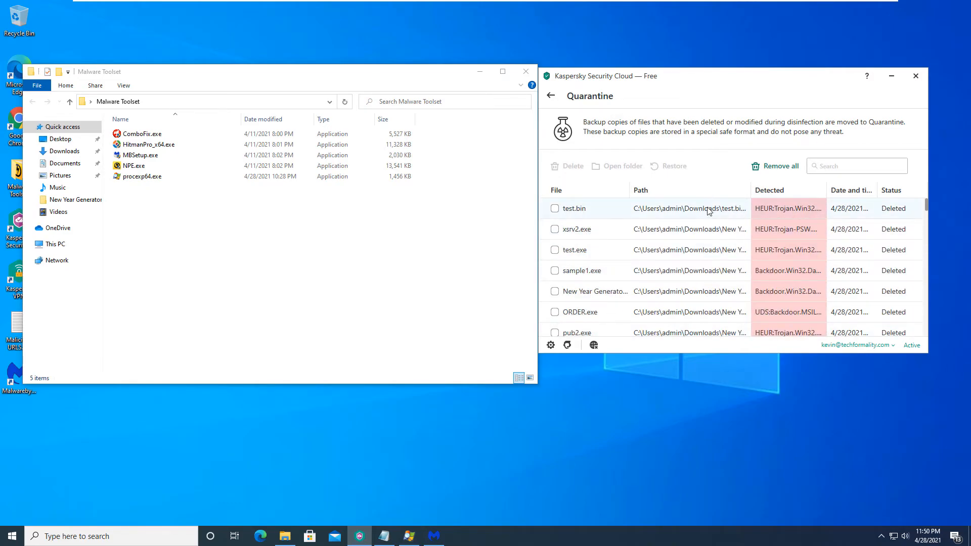
pyautogui.moveTo(724, 76); pyautogui.dragTo(557, 78)
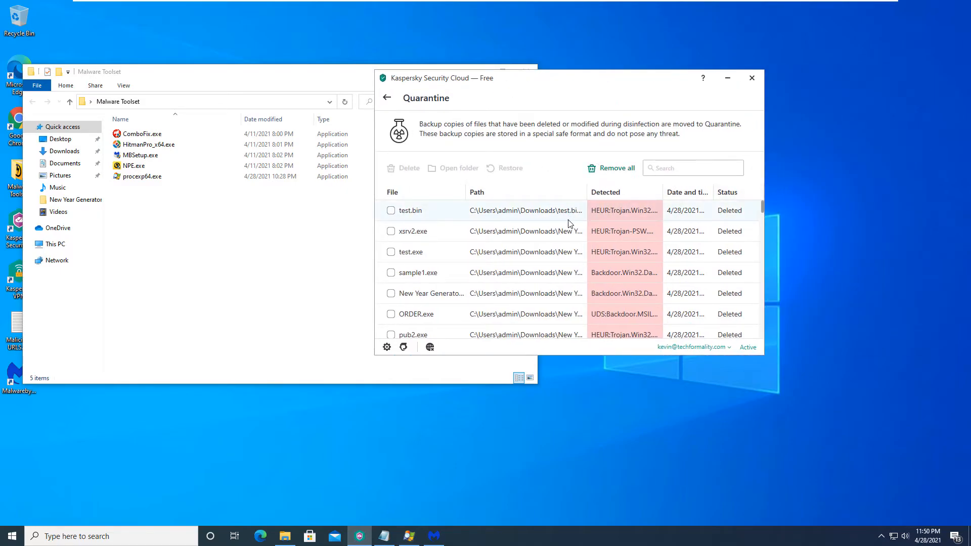
pyautogui.moveTo(711, 213)
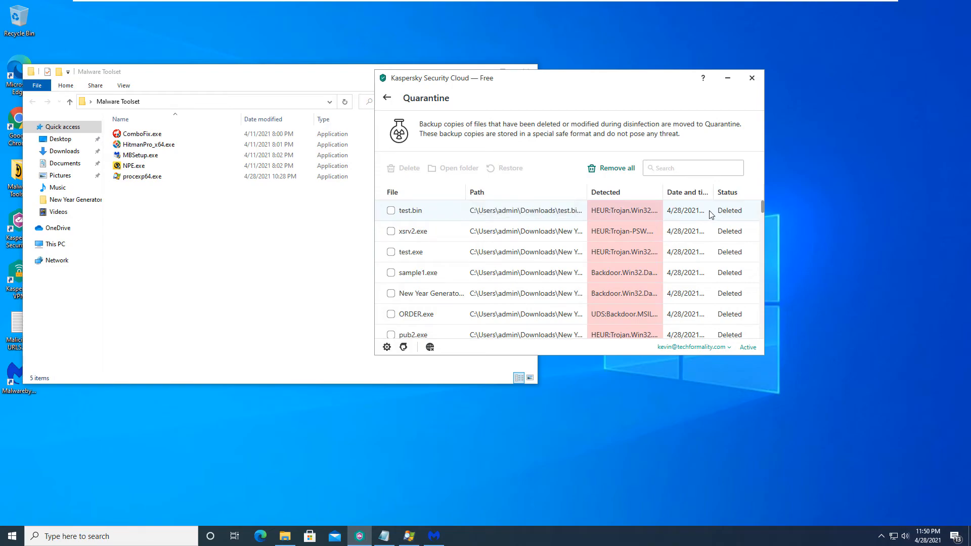
pyautogui.moveTo(631, 213)
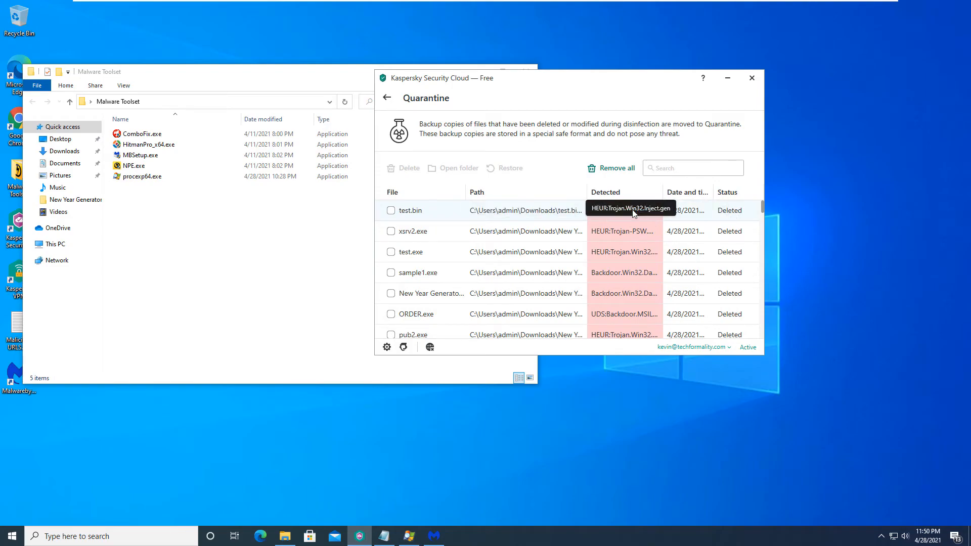
pyautogui.moveTo(455, 219)
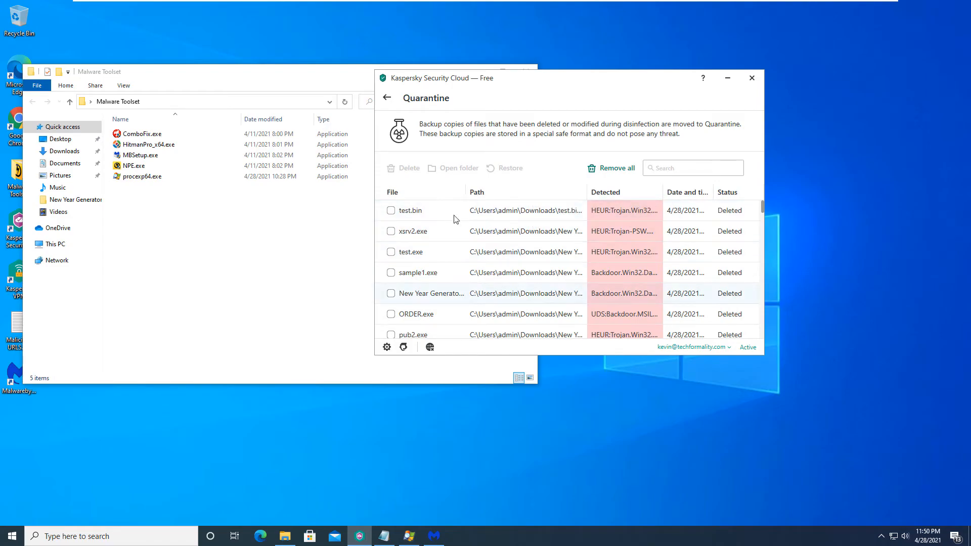
pyautogui.click(751, 77)
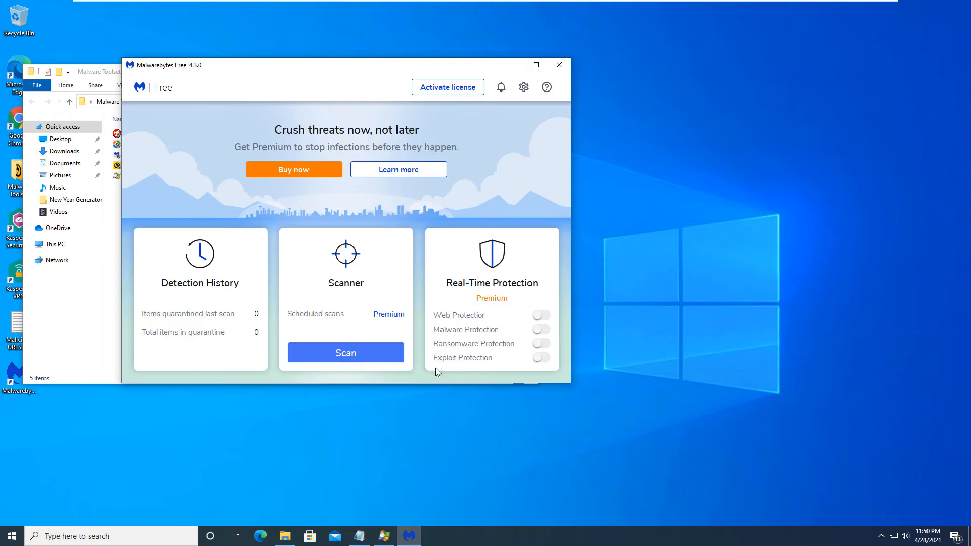
# Step: Start a Malwarebytes threat scan and launch HitmanPro_x64.exe so it scans too
pyautogui.click(345, 352)
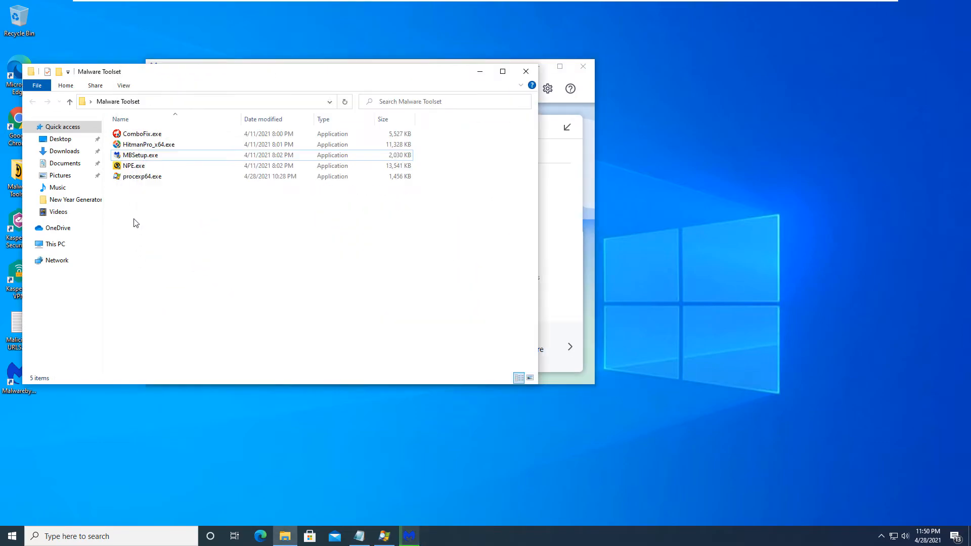
pyautogui.click(149, 144)
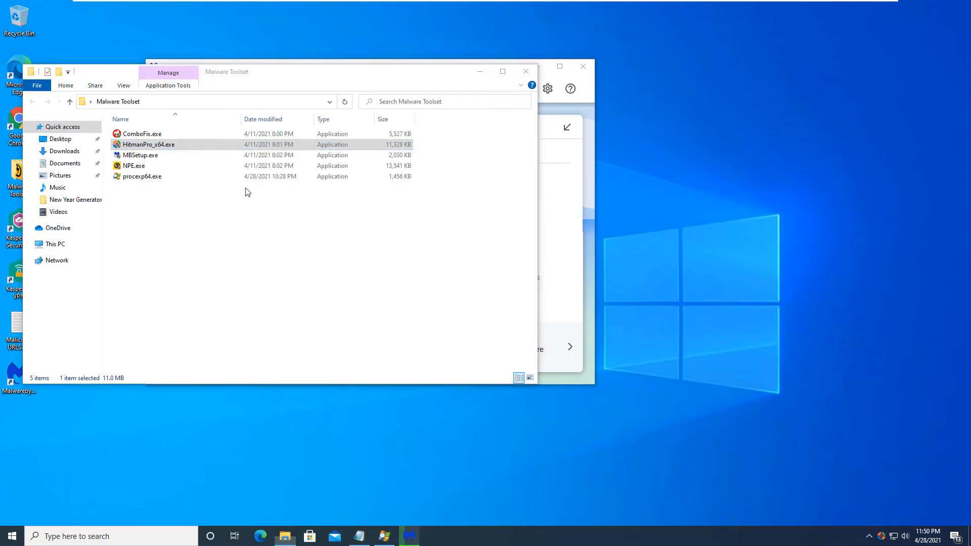
pyautogui.doubleClick(149, 145)
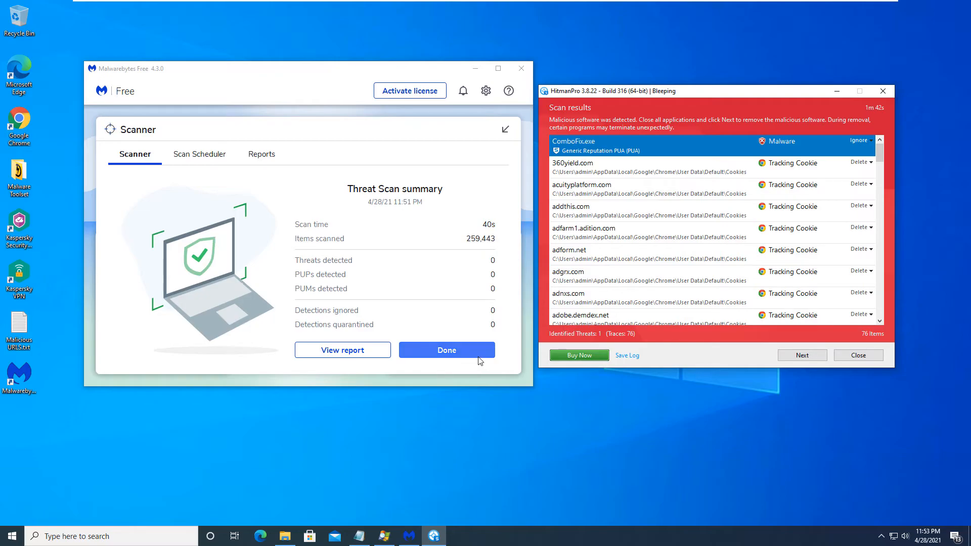
# Step: Close the Malwarebytes summary and window, review HitmanPro's ComboFix.exe results, and close without removing anything
pyautogui.click(447, 349)
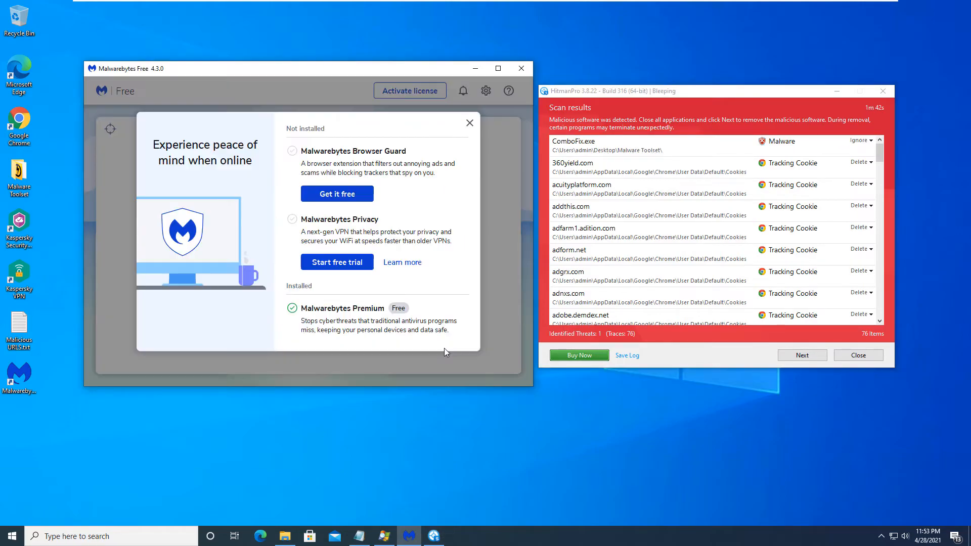
pyautogui.click(469, 122)
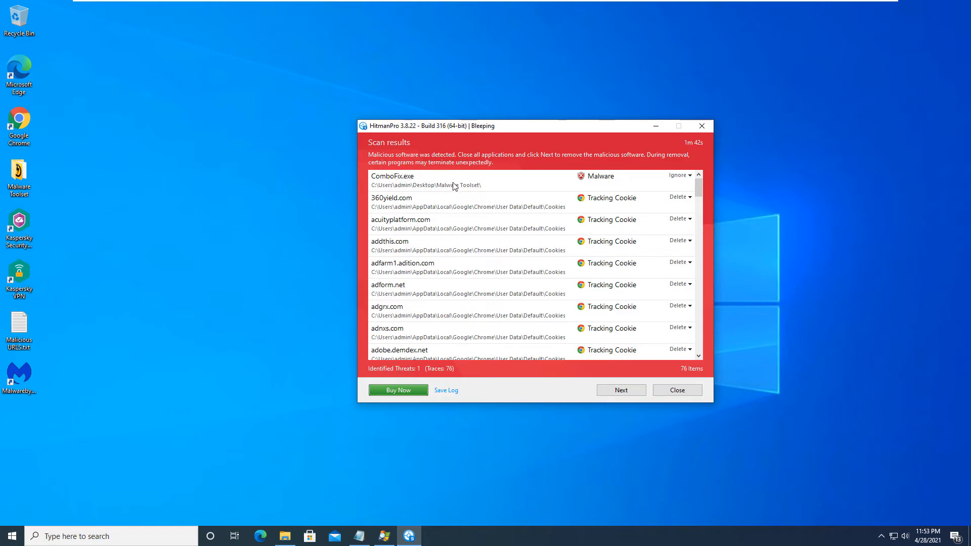
pyautogui.moveTo(424, 188)
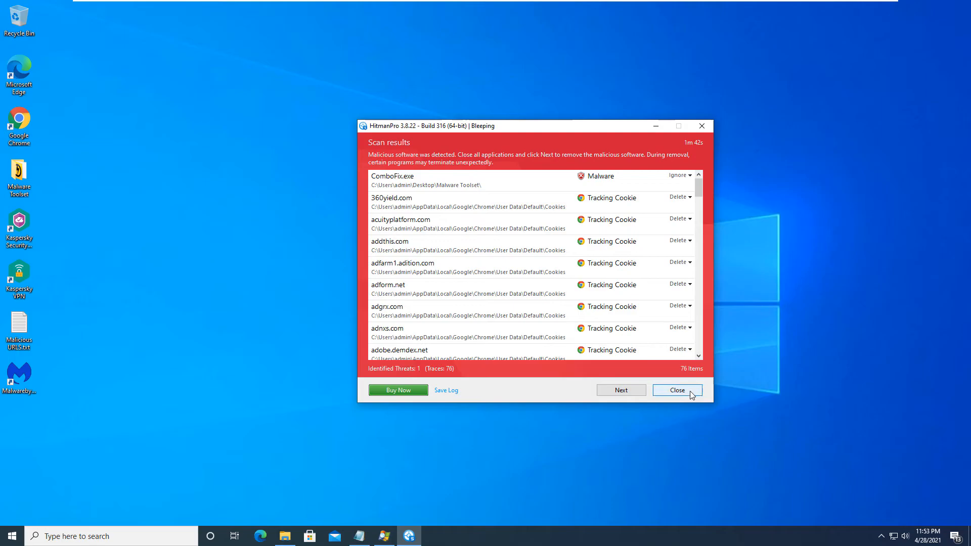
pyautogui.moveTo(694, 373)
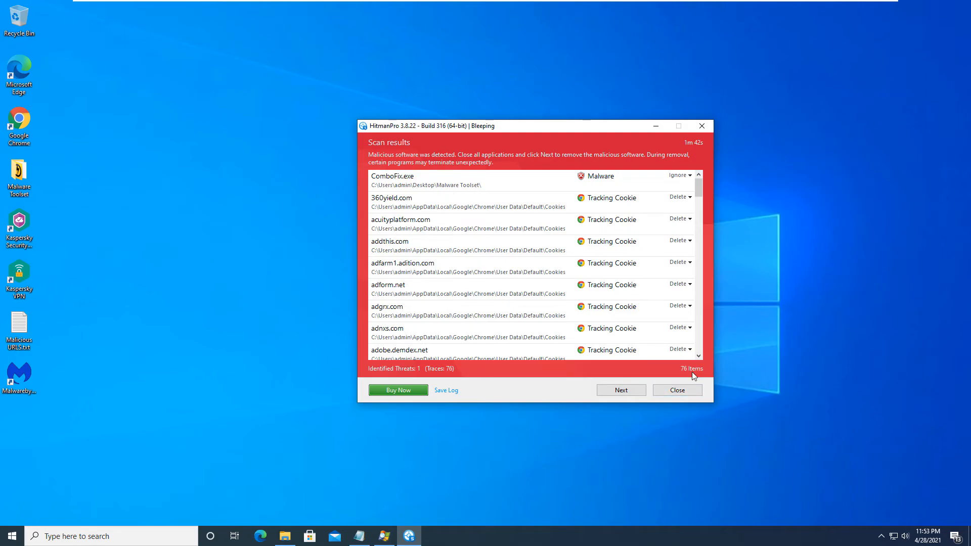
pyautogui.moveTo(696, 296)
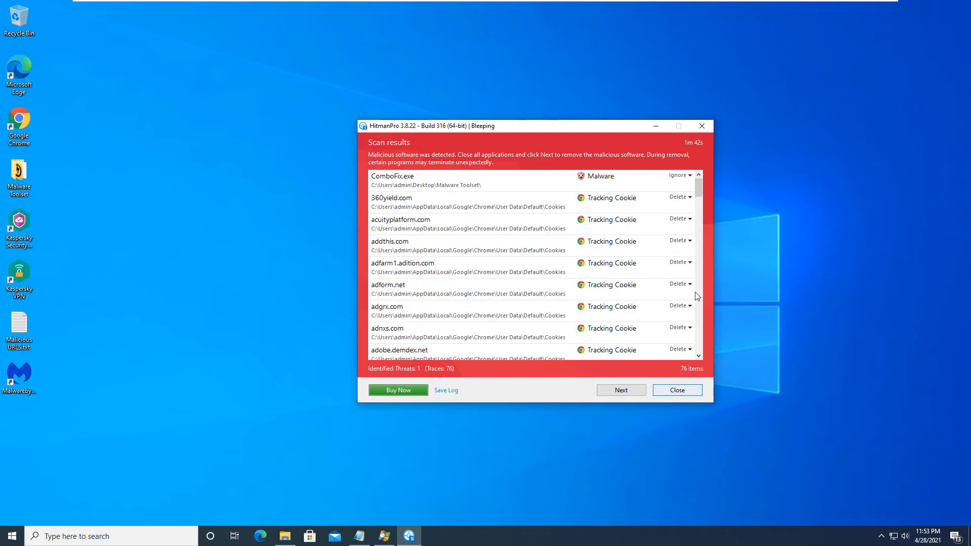
pyautogui.scroll(-3)
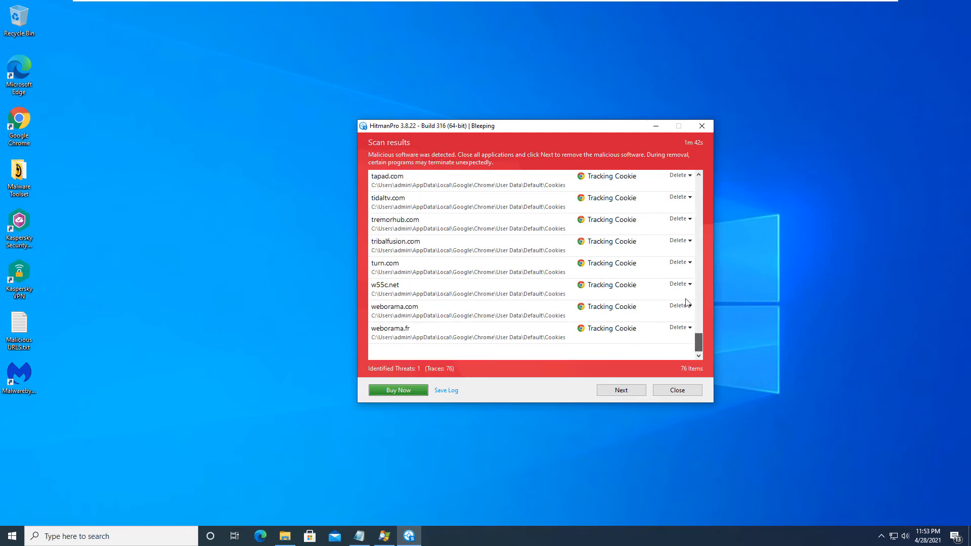
pyautogui.click(677, 390)
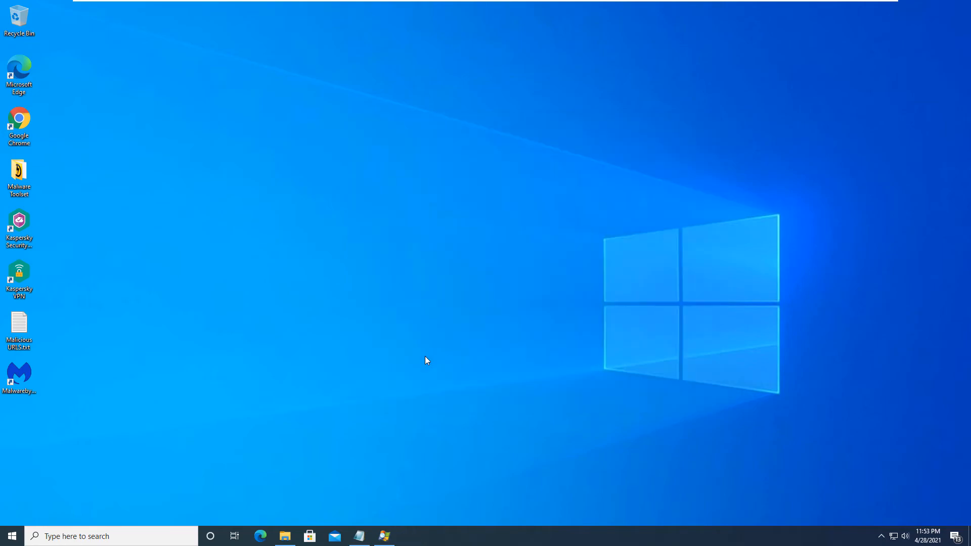
# Step: Show Malicious URLs.txt centred on screen and place the cursor in the TOTAL BLOCKED line
pyautogui.doubleClick(18, 324)
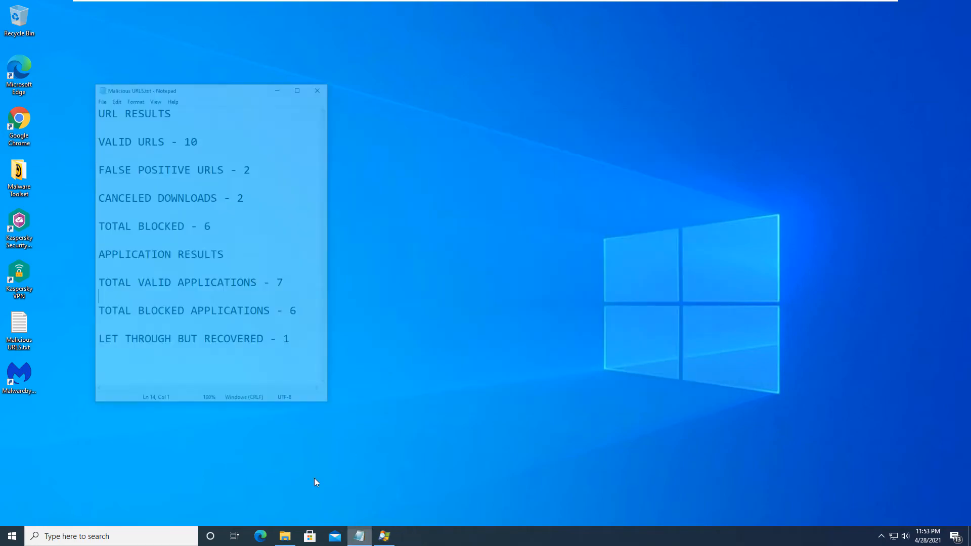
pyautogui.moveTo(211, 90); pyautogui.dragTo(394, 95)
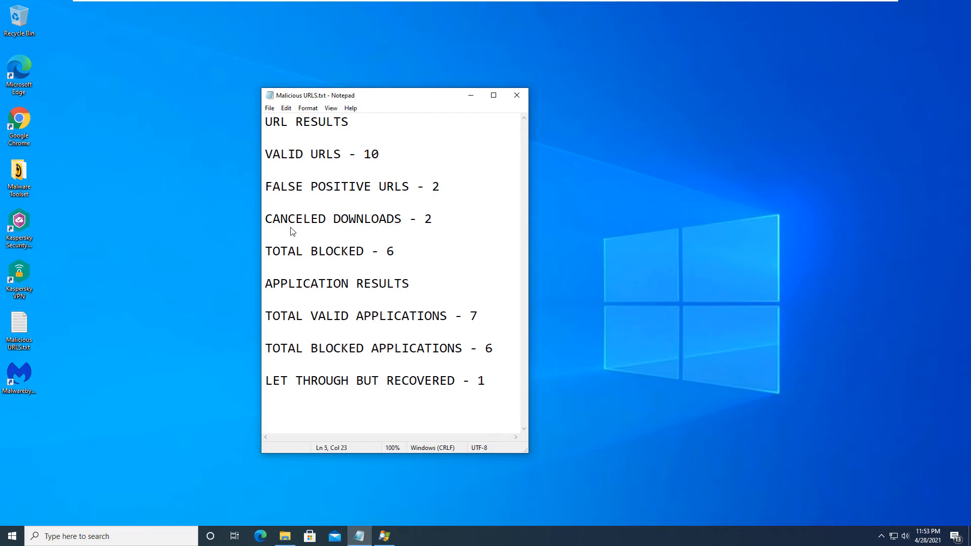
pyautogui.click(432, 218)
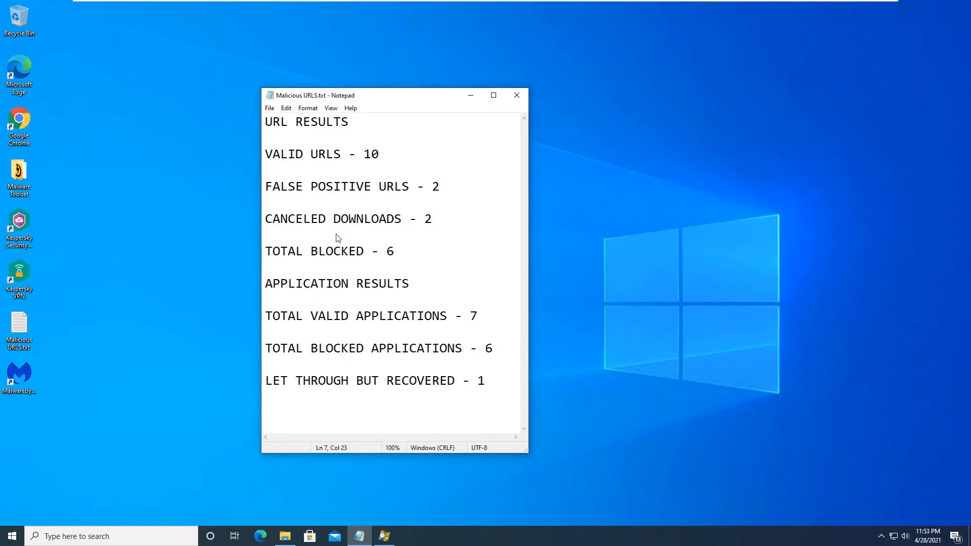
pyautogui.click(378, 251)
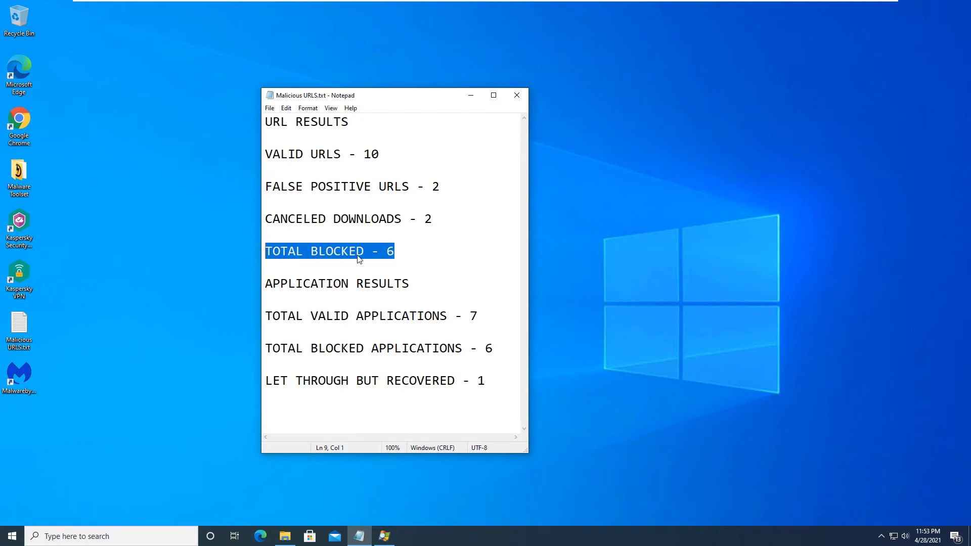
pyautogui.click(385, 251)
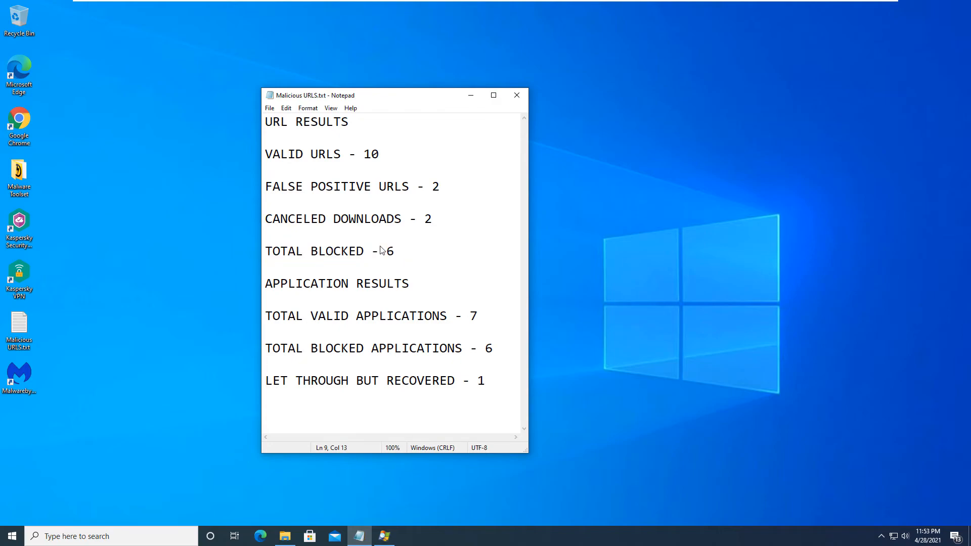
pyautogui.moveTo(340, 235)
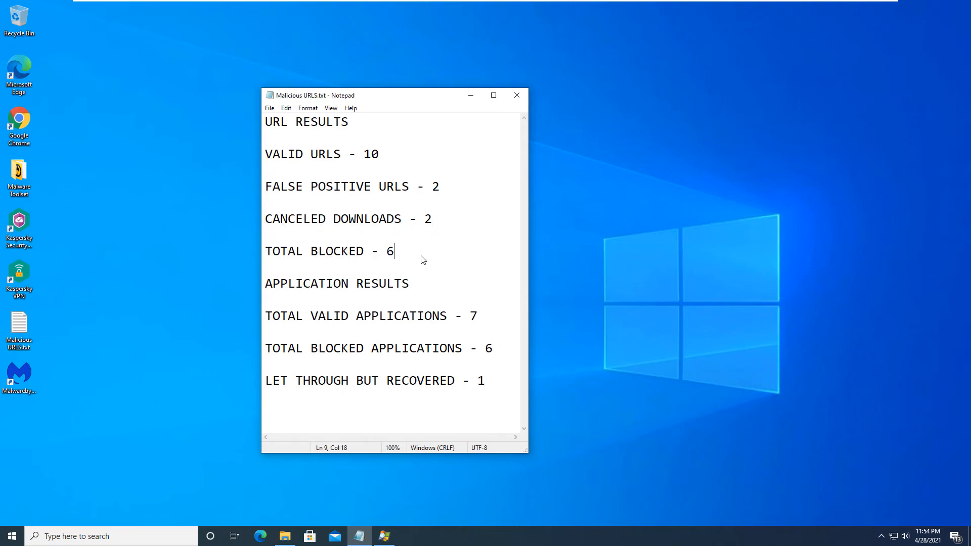
# Step: Complete the blocked URLs tally so it reads 6/6 - 100%
pyautogui.write('/6')
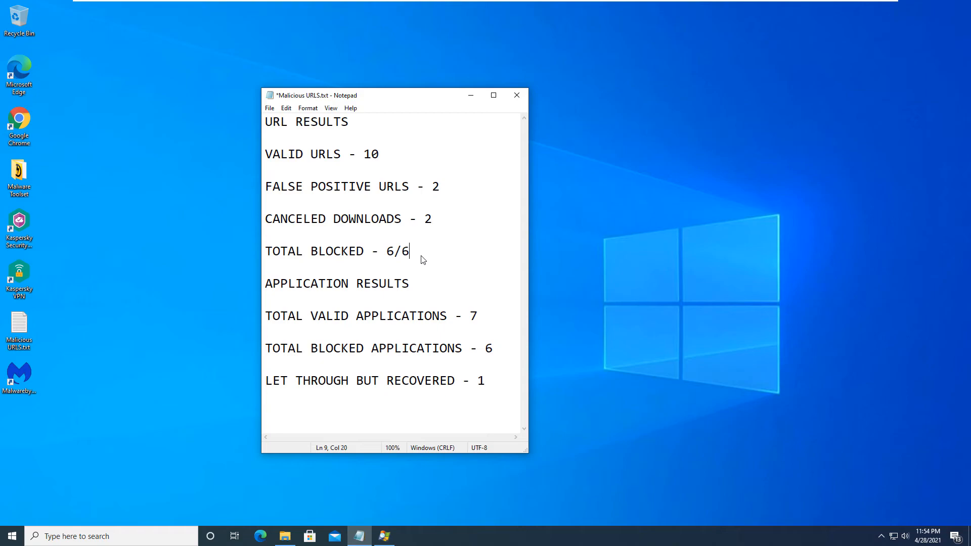
pyautogui.write('- 100')
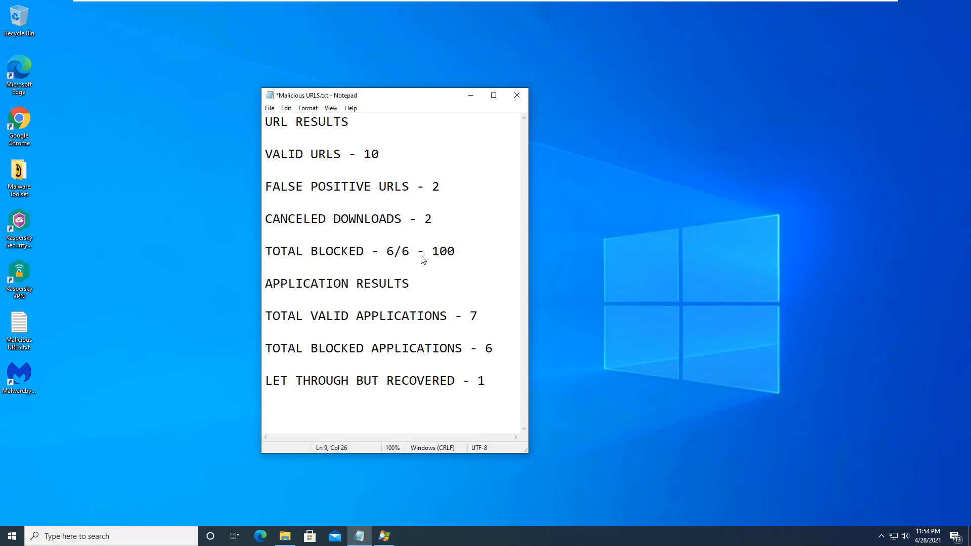
pyautogui.write('%')
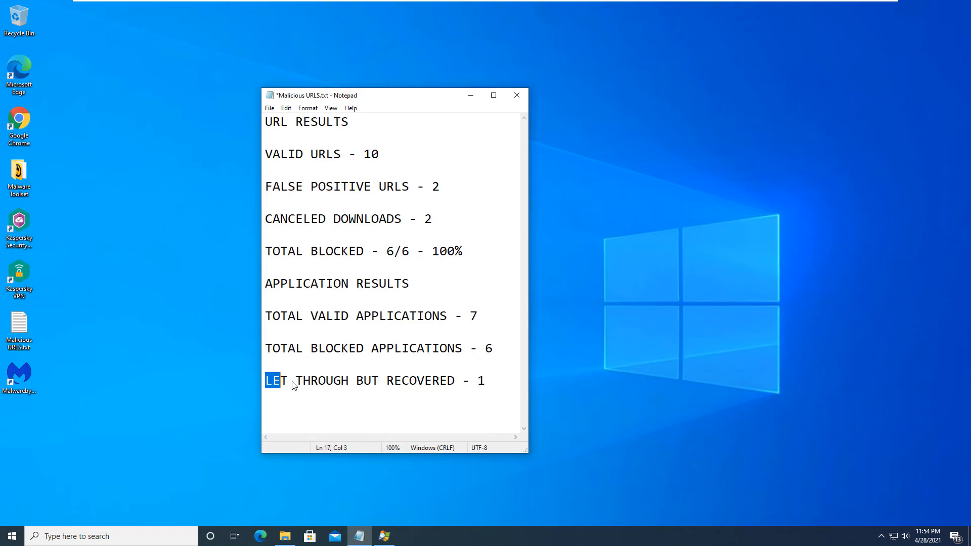
# Step: Complete the valid applications tally so it reads 7/7 - 100%
pyautogui.moveTo(272, 380); pyautogui.dragTo(448, 380)
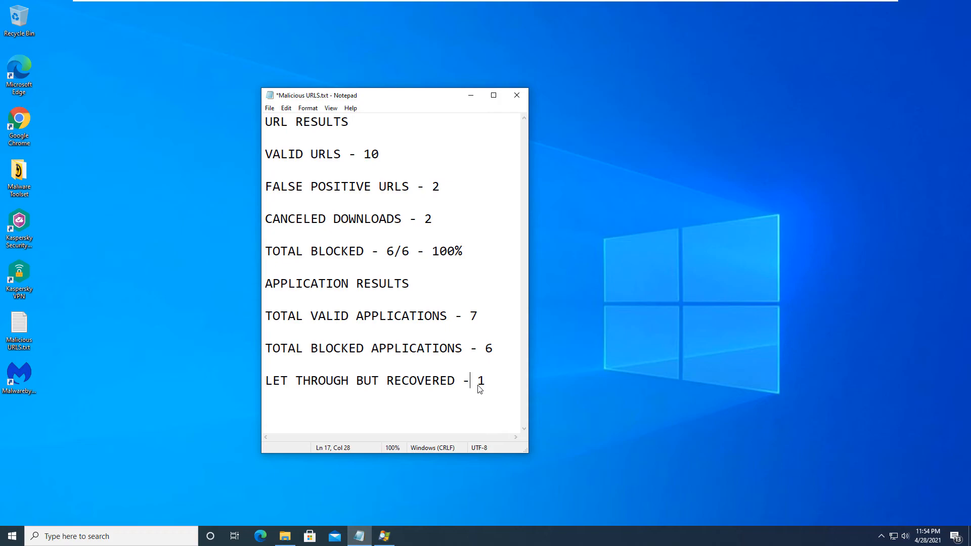
pyautogui.click(495, 349)
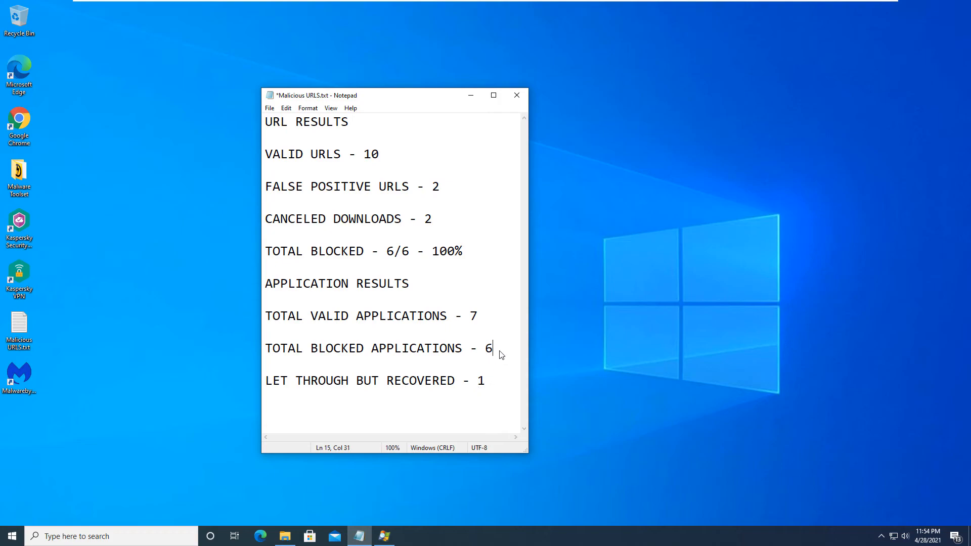
pyautogui.click(266, 316)
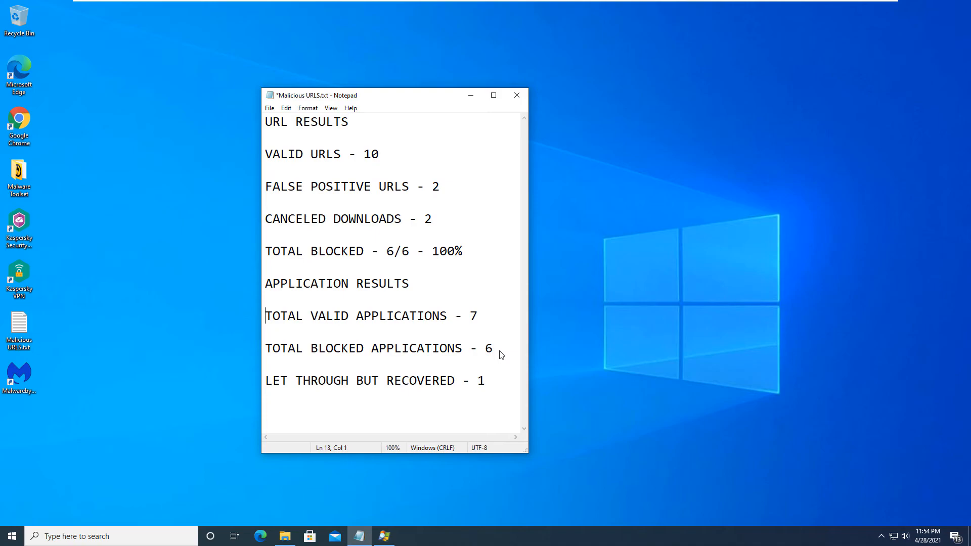
pyautogui.write('/')
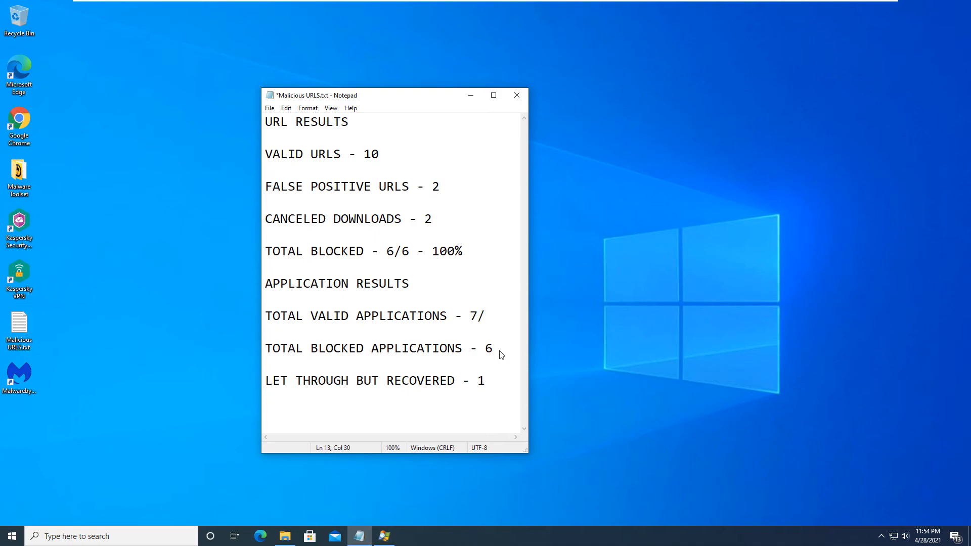
pyautogui.write('7 - 100$')
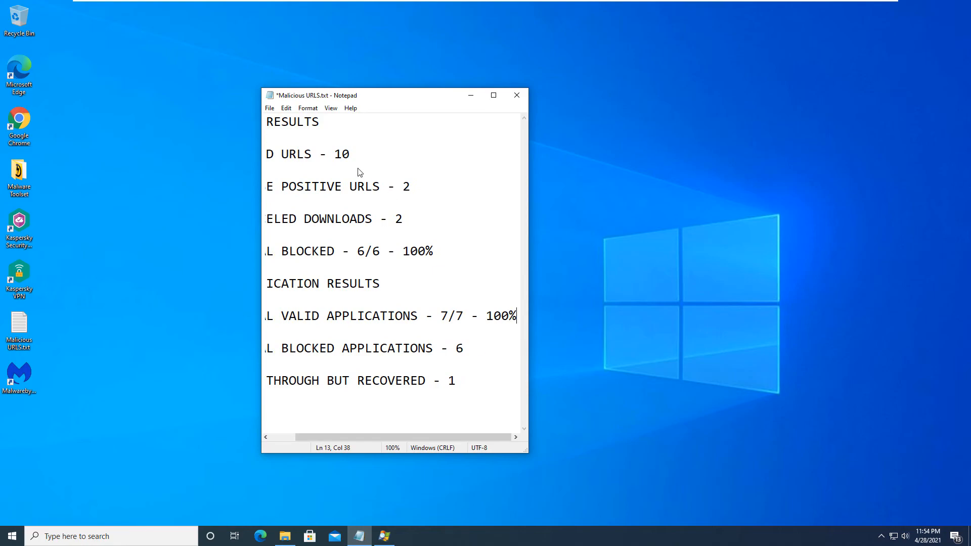
pyautogui.moveTo(427, 99)
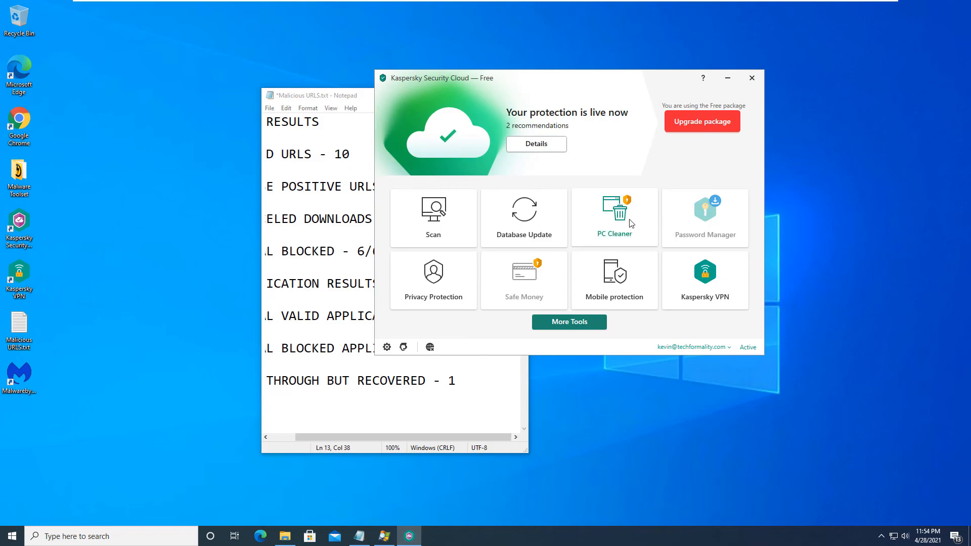
pyautogui.moveTo(706, 136)
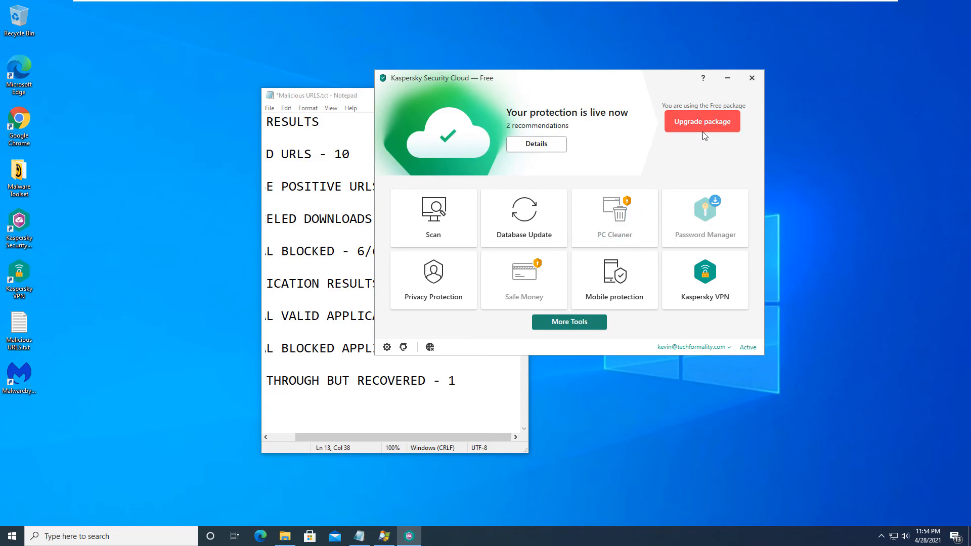
pyautogui.moveTo(572, 333)
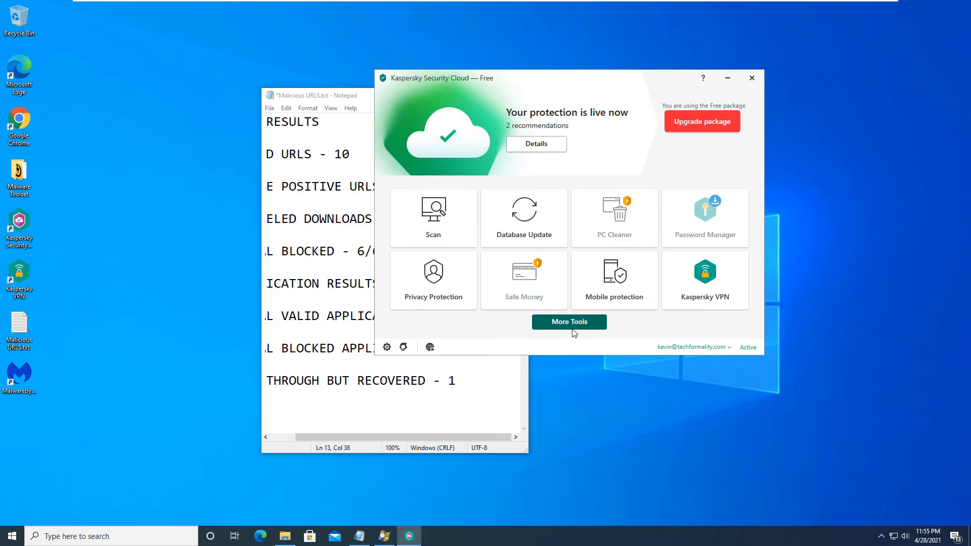
# Step: Return from More Tools to the overview and bring up the Protection settings
pyautogui.click(569, 321)
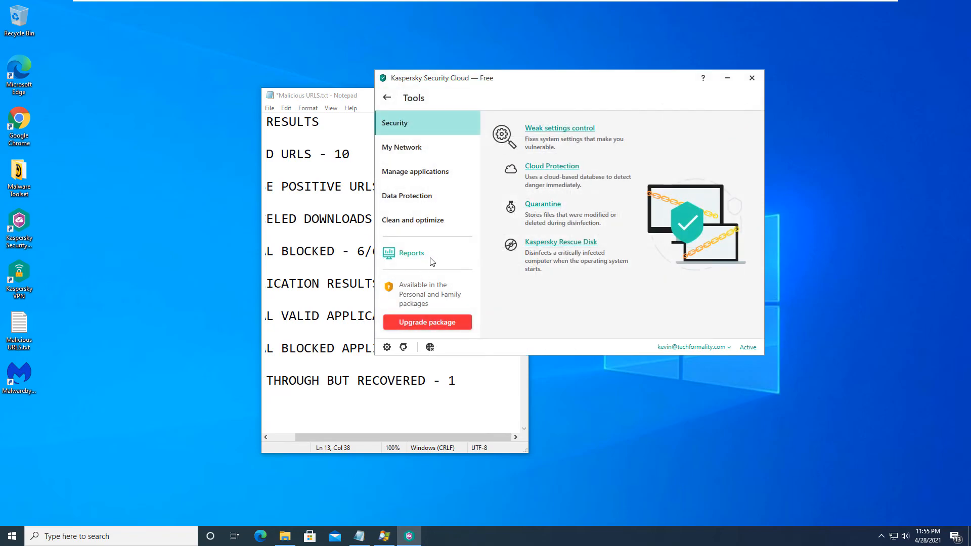
pyautogui.click(386, 97)
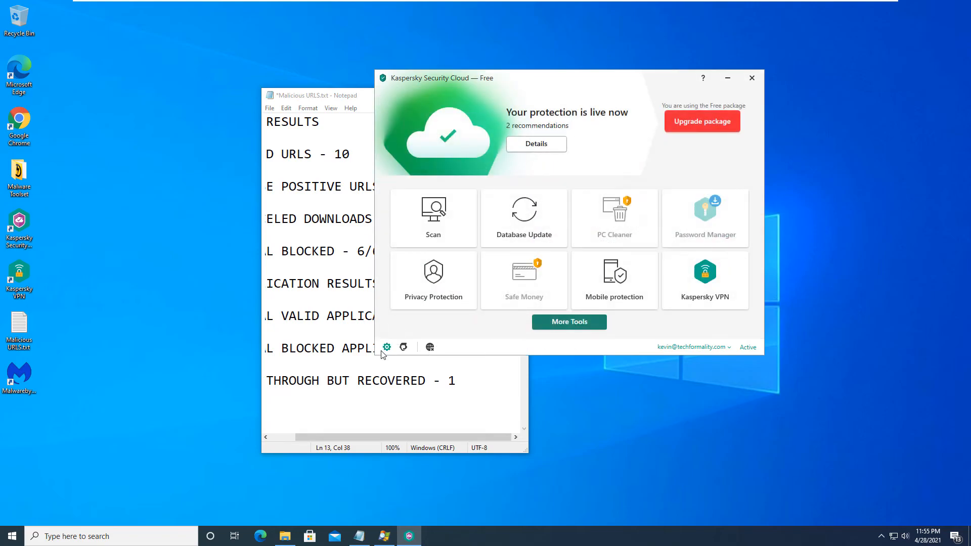
pyautogui.click(386, 347)
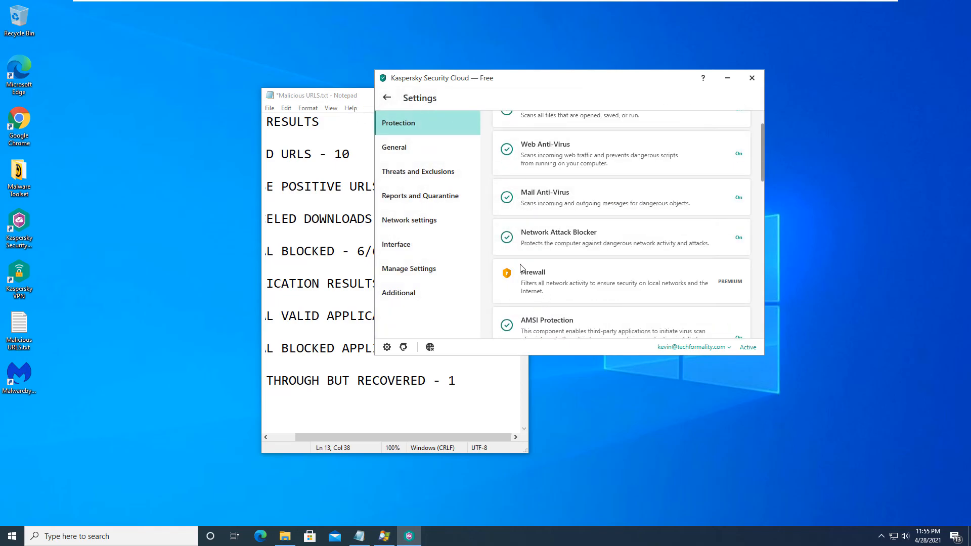
# Step: Scroll through the protection components list, noting System Watcher on and Account Check off, then return to the overview
pyautogui.scroll(-3)
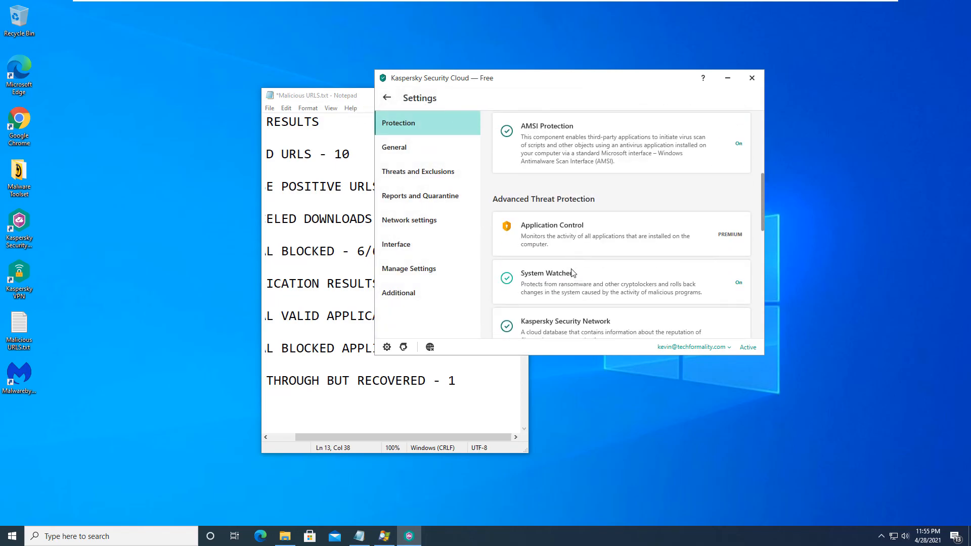
pyautogui.scroll(-3)
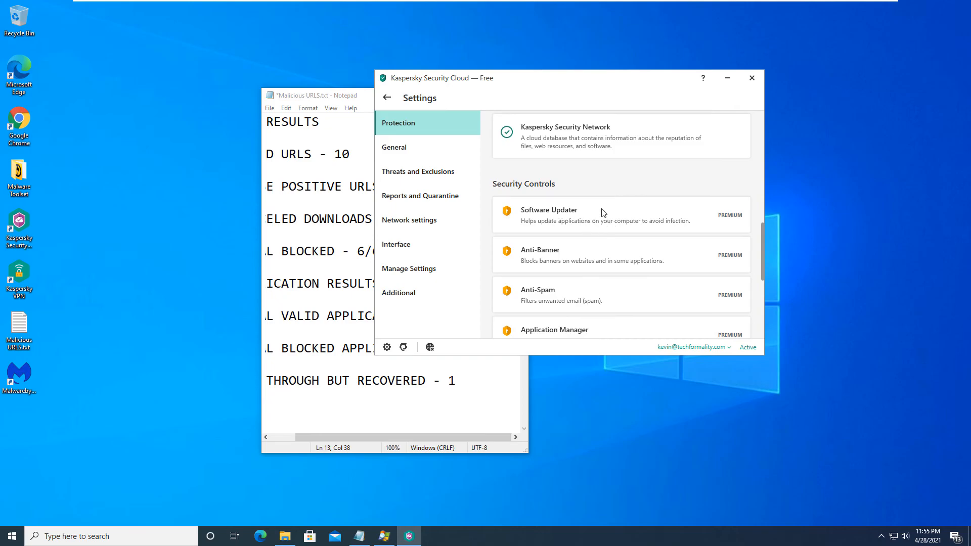
pyautogui.scroll(-3)
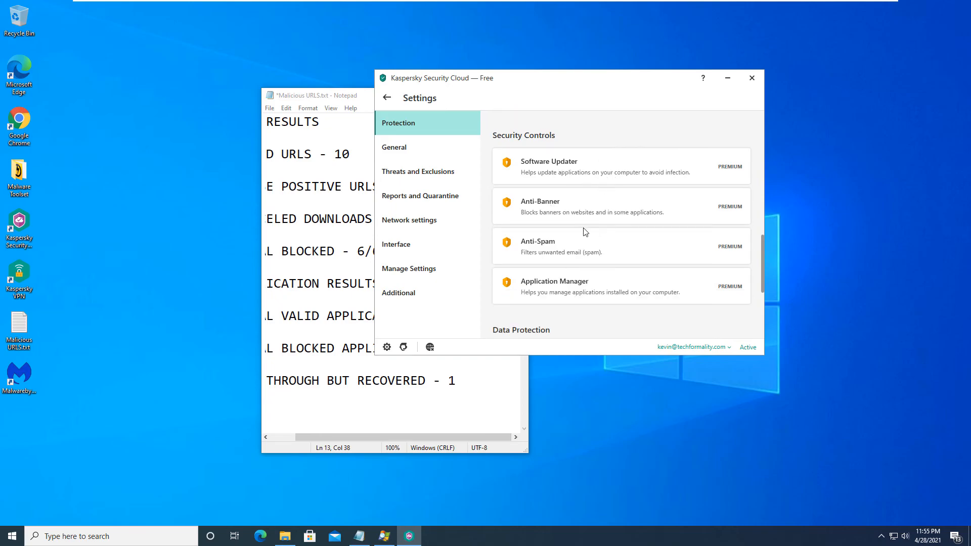
pyautogui.moveTo(560, 296)
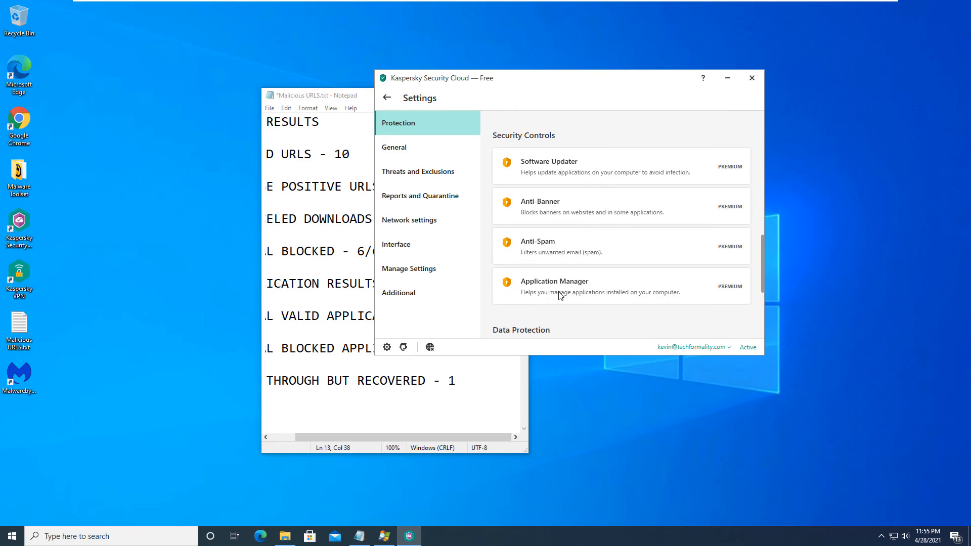
pyautogui.scroll(-3)
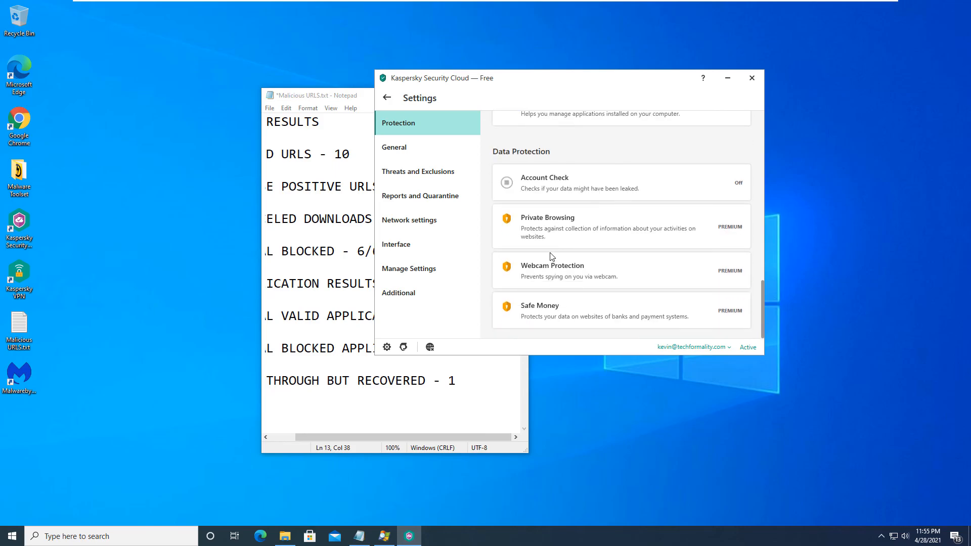
pyautogui.moveTo(564, 203)
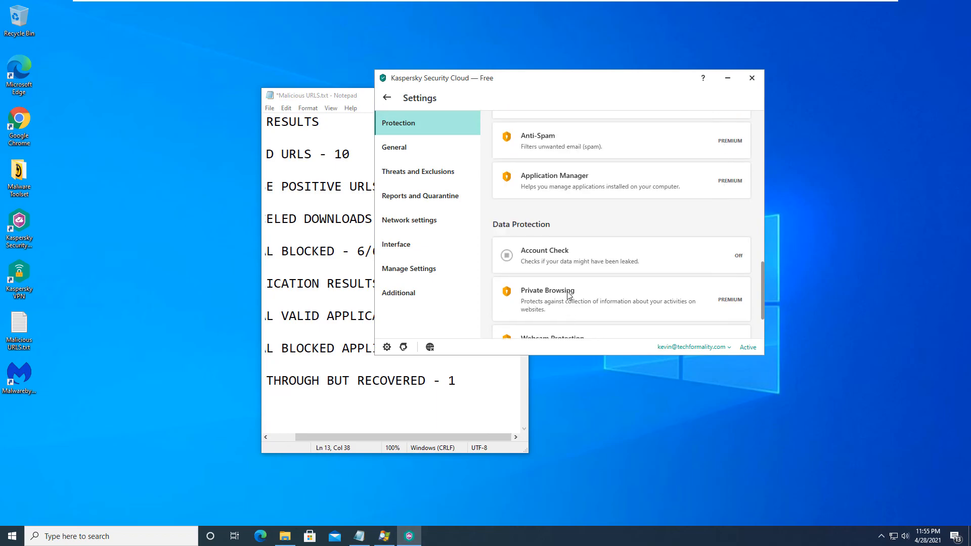
pyautogui.click(387, 97)
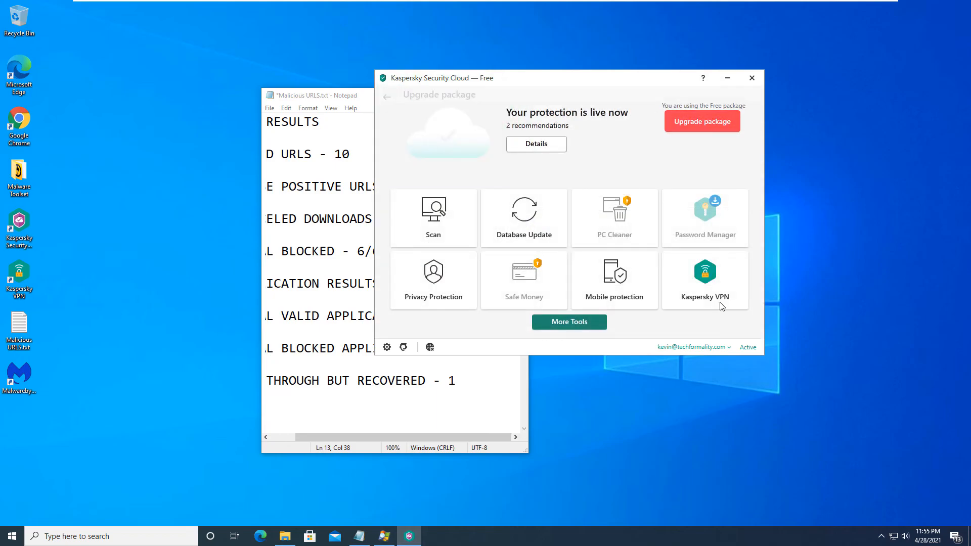
# Step: Bring up the Free/Personal/Family comparison and choose Buy Now for the Personal package
pyautogui.click(702, 121)
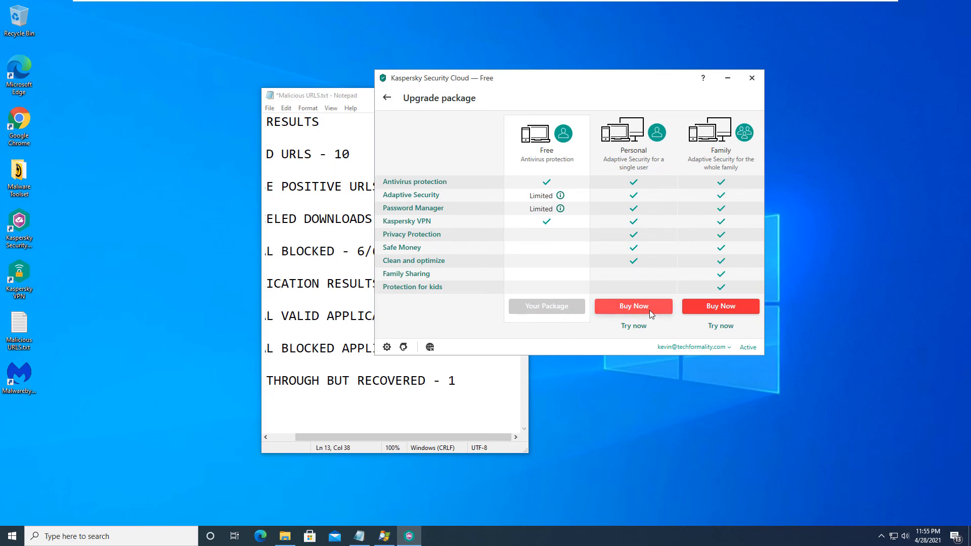
pyautogui.moveTo(582, 372)
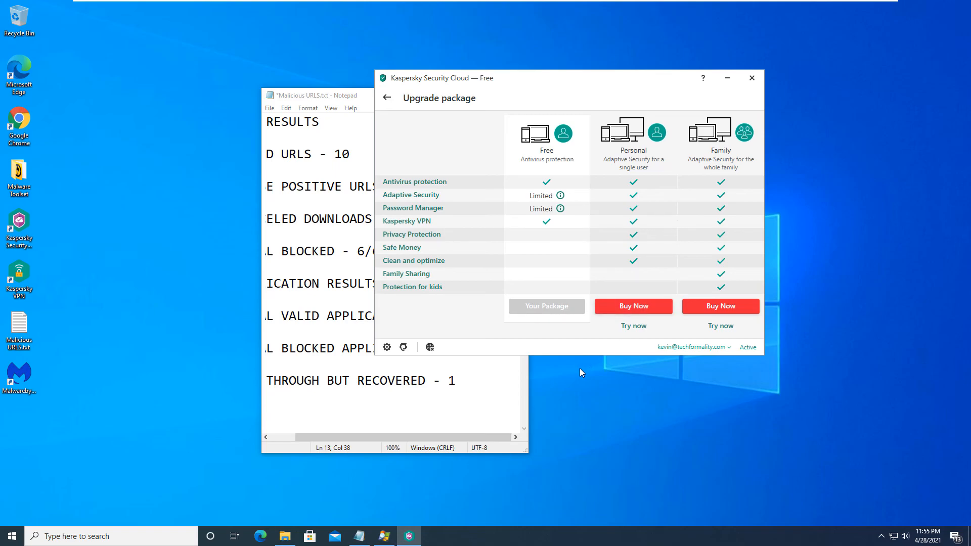
pyautogui.moveTo(611, 325)
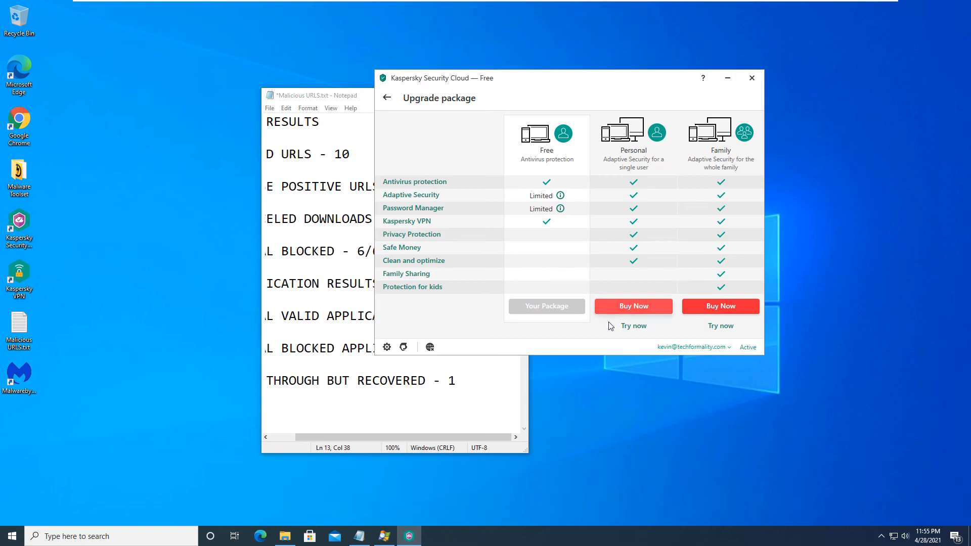
pyautogui.click(632, 305)
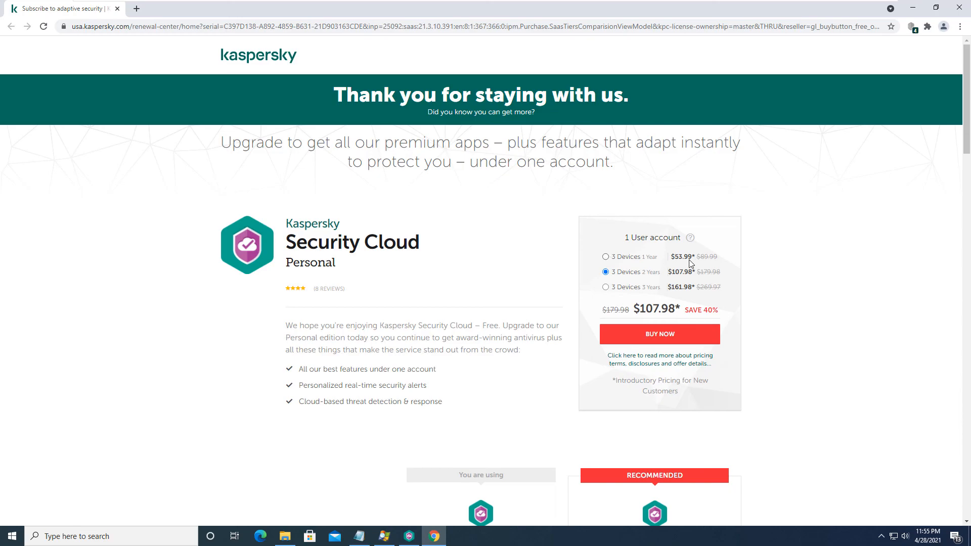
# Step: Select the 3-device, 1-year Personal plan at $53.99 and review the Free-versus-Personal feature table
pyautogui.scroll(-3)
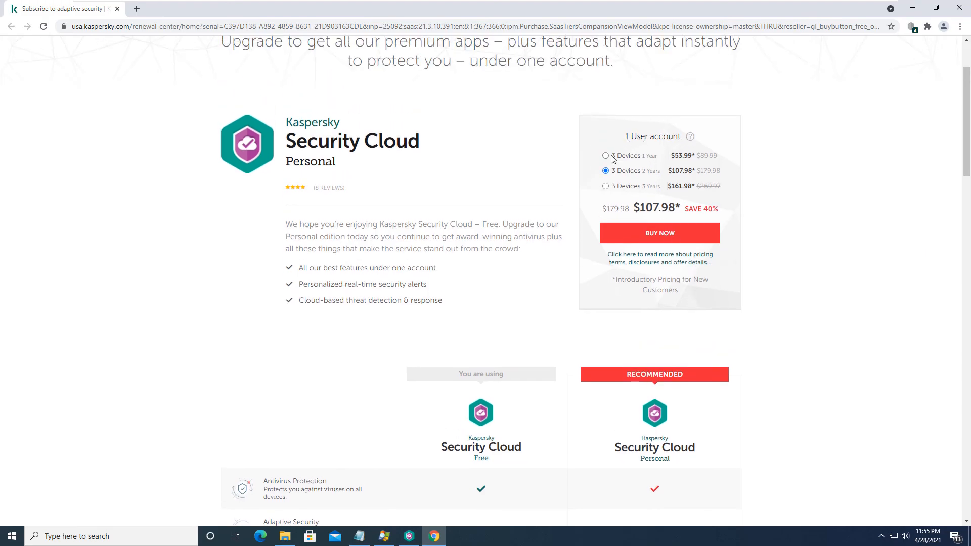
pyautogui.click(604, 156)
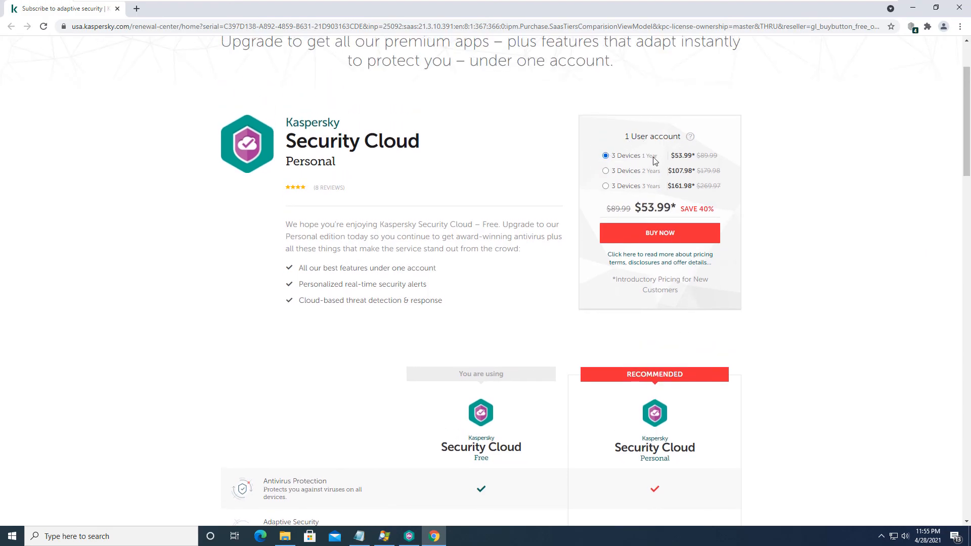
pyautogui.scroll(-3)
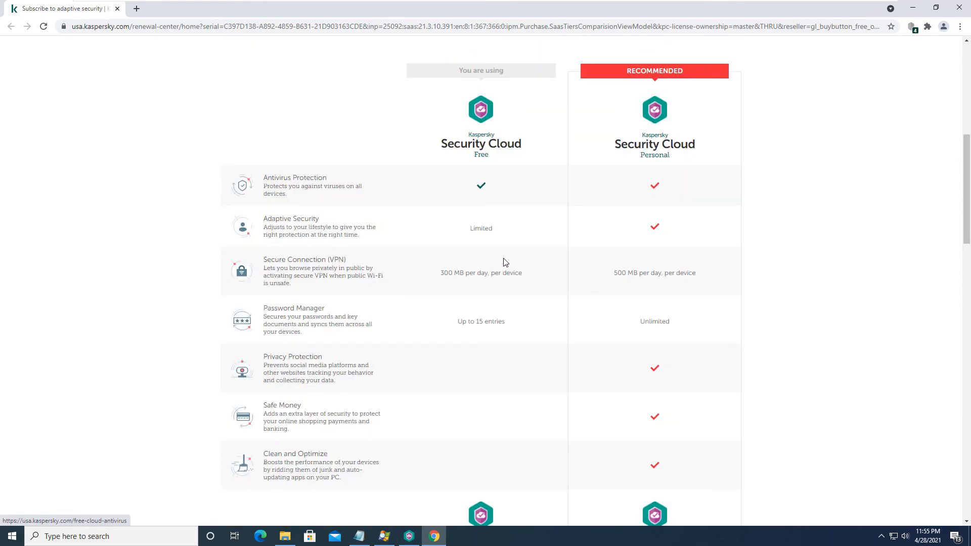
pyautogui.scroll(3)
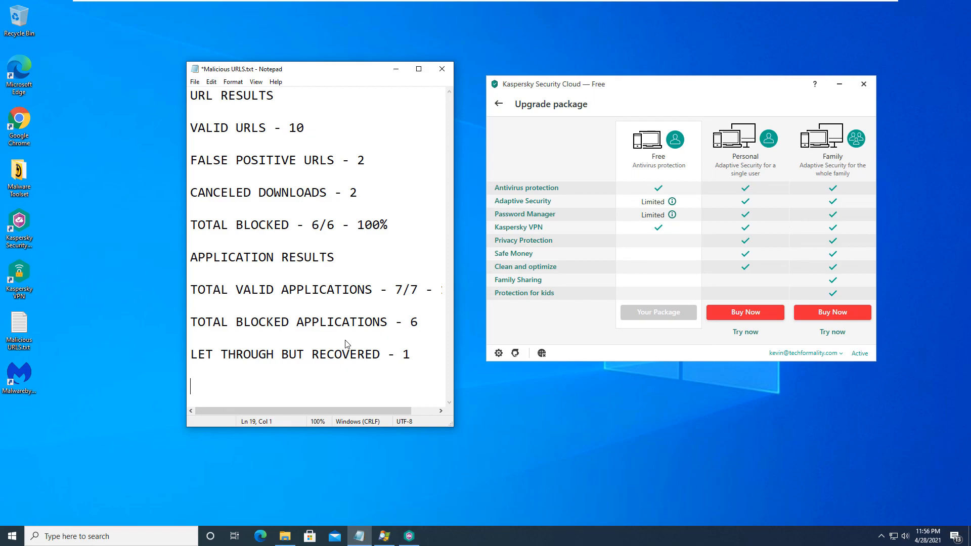
pyautogui.moveTo(493, 356)
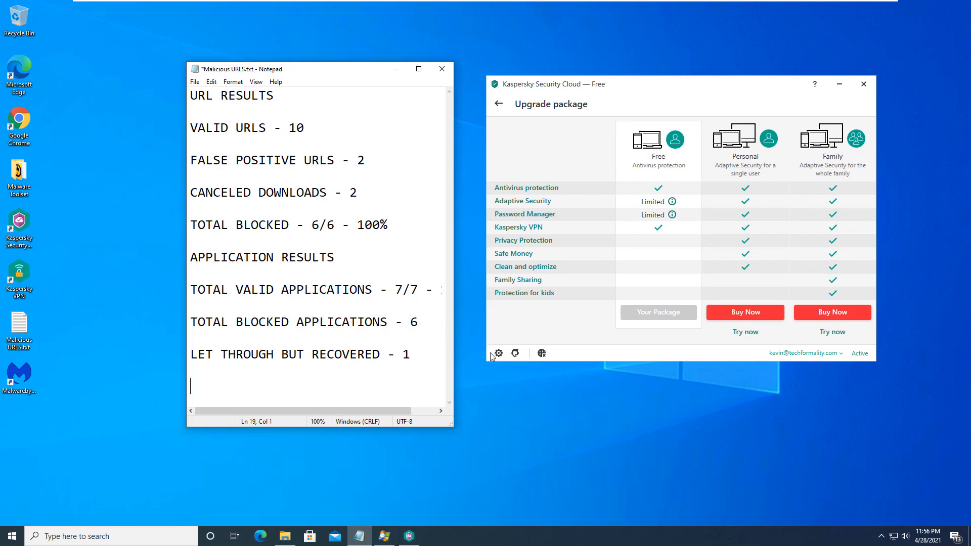
pyautogui.moveTo(491, 356)
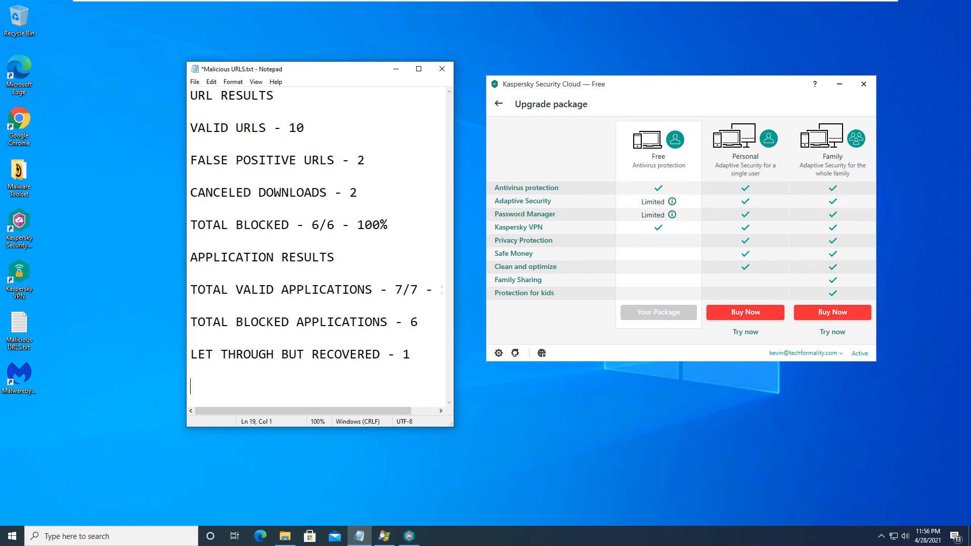